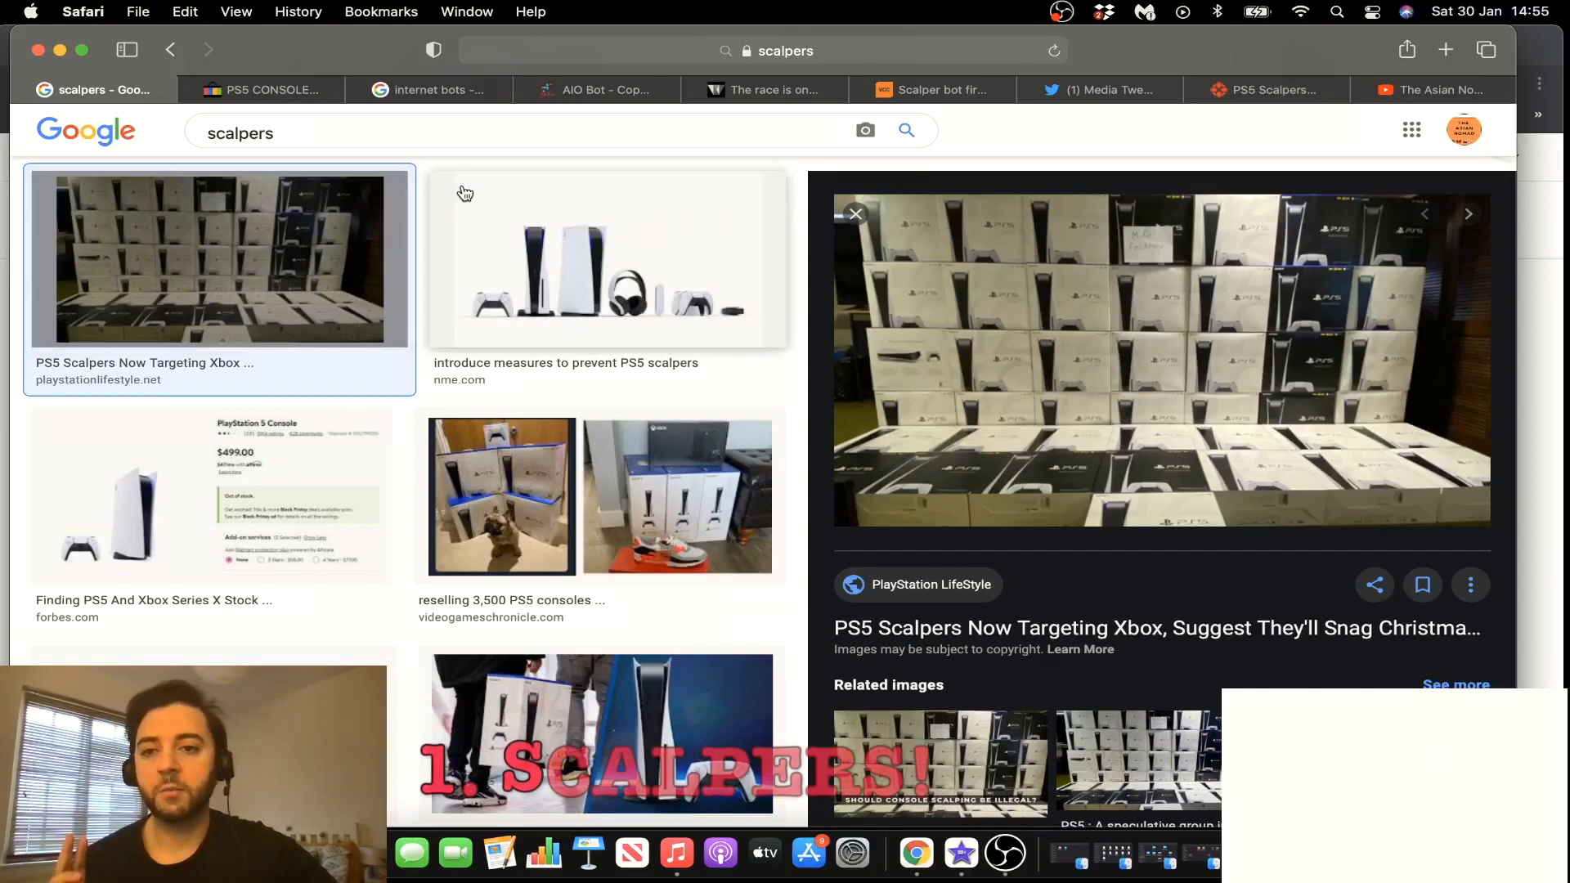
mouse_move(976, 137)
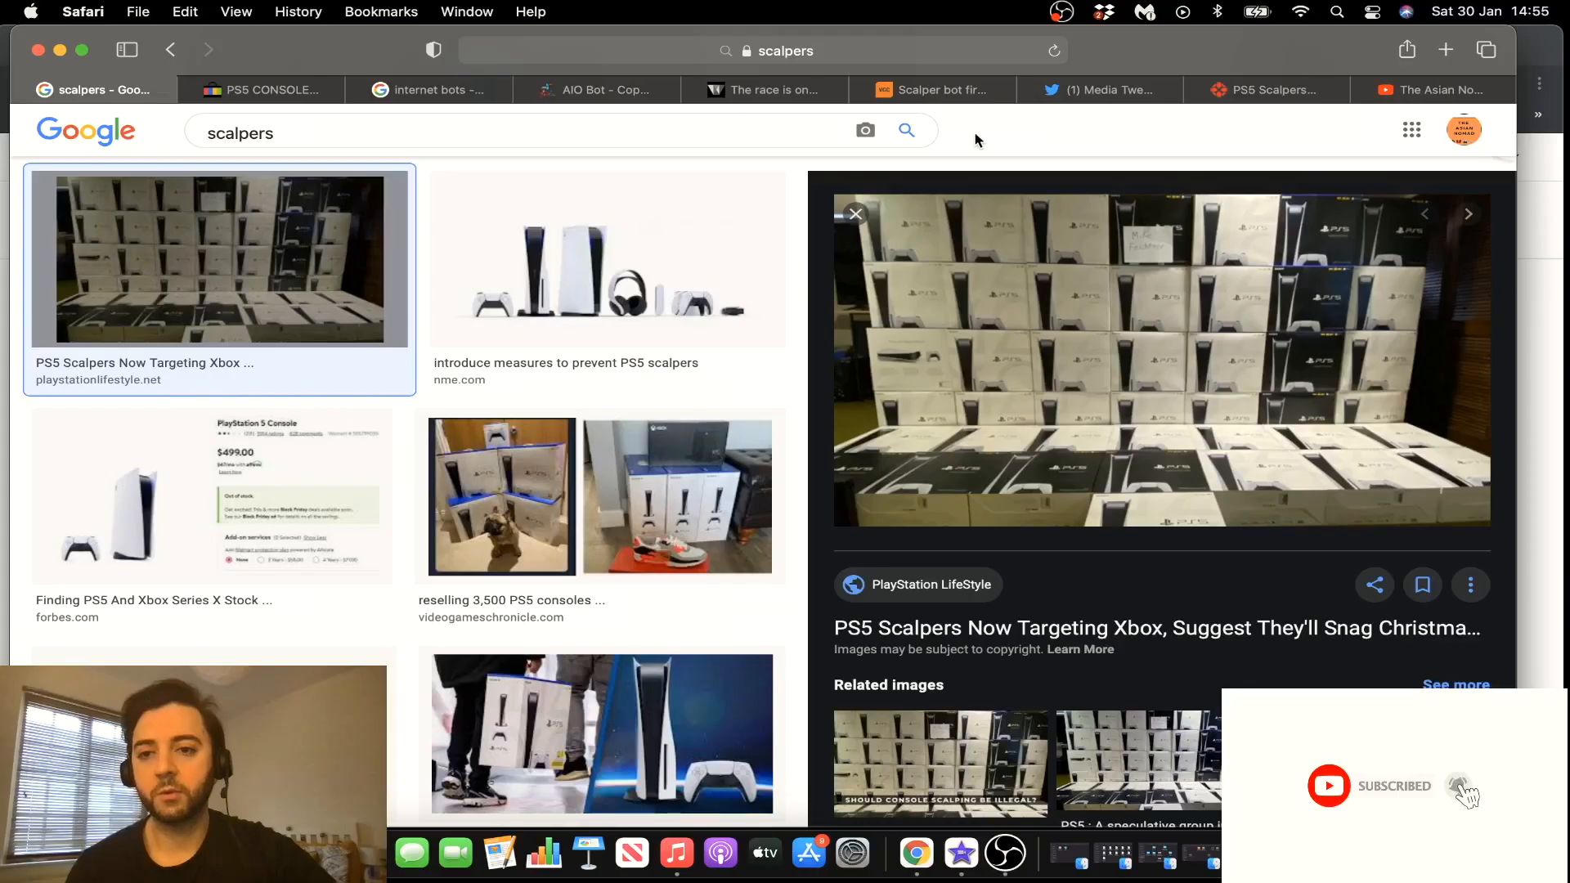
mouse_move(952, 164)
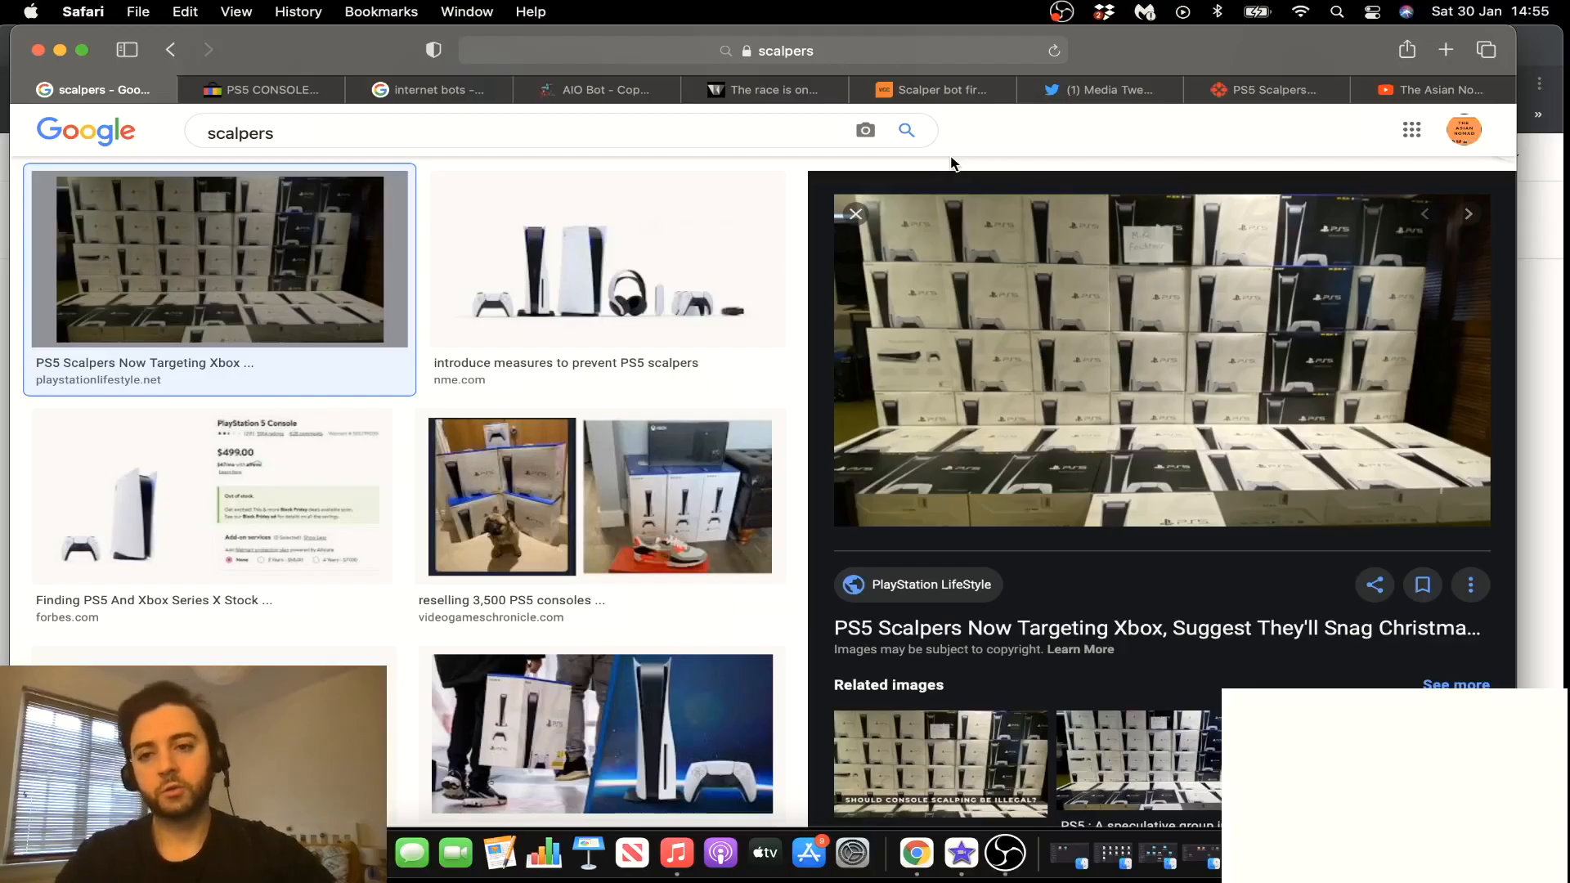
mouse_move(970, 167)
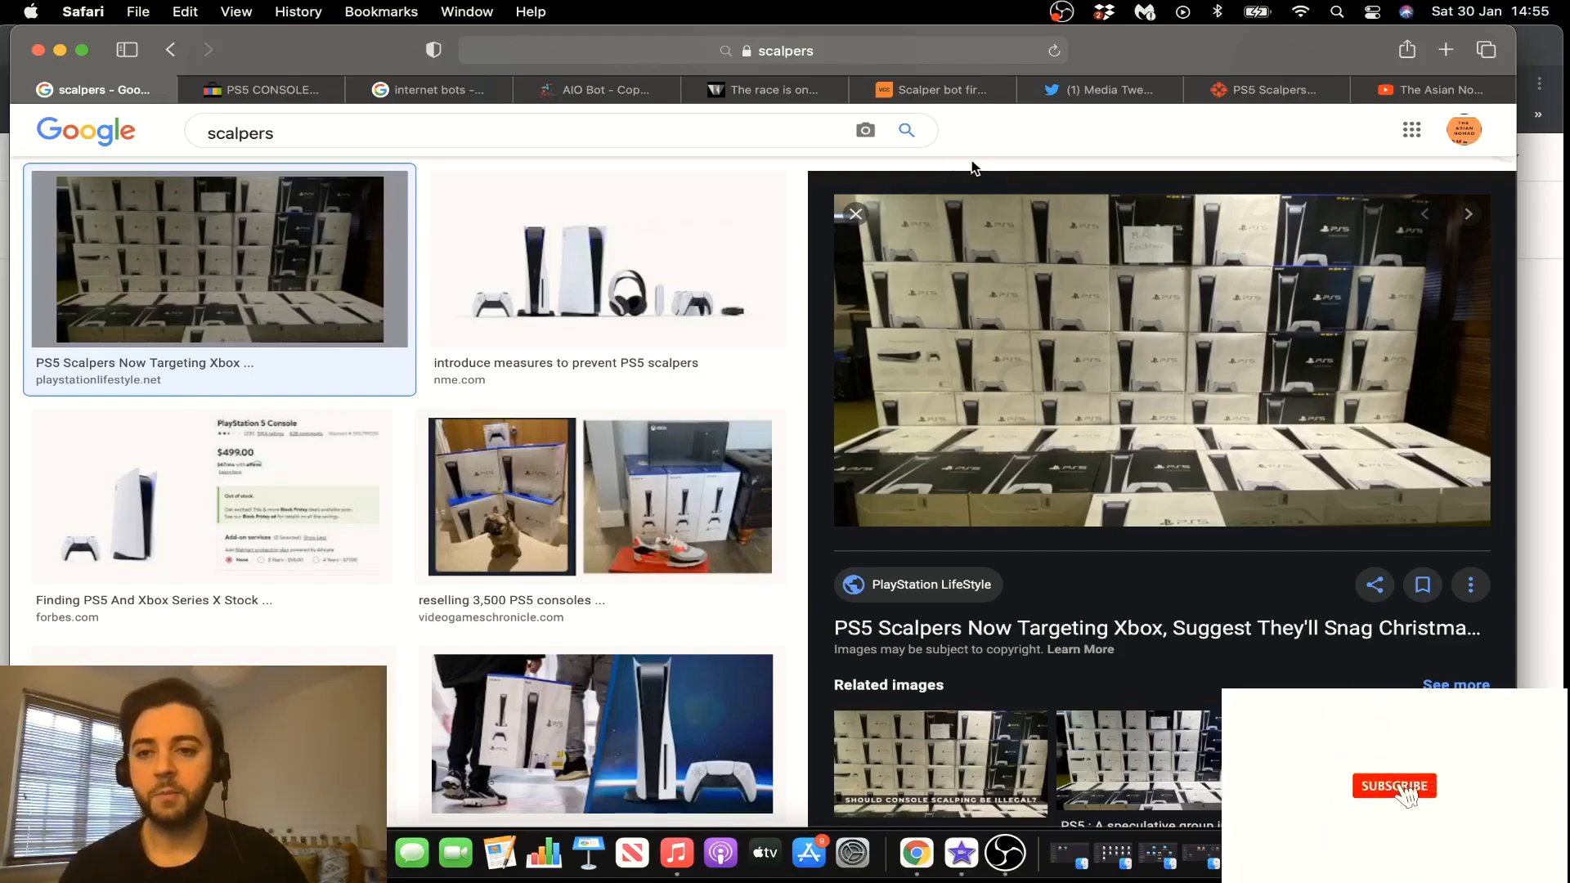
Bring up the eBay tab of completed PS5 CONSOLE sold listings
click(1394, 785)
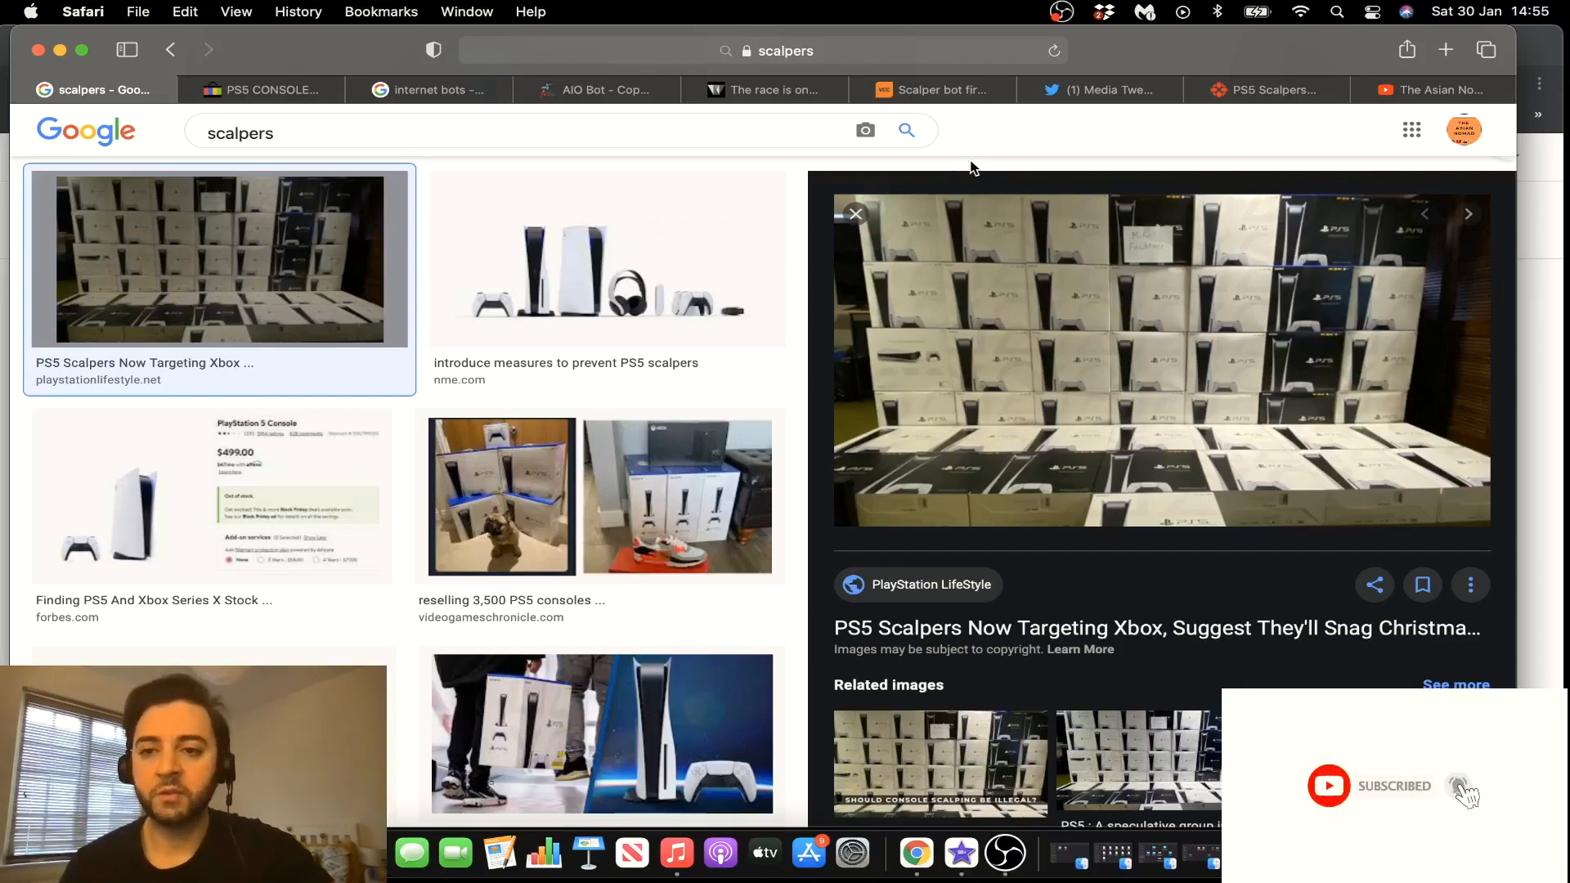
mouse_move(998, 136)
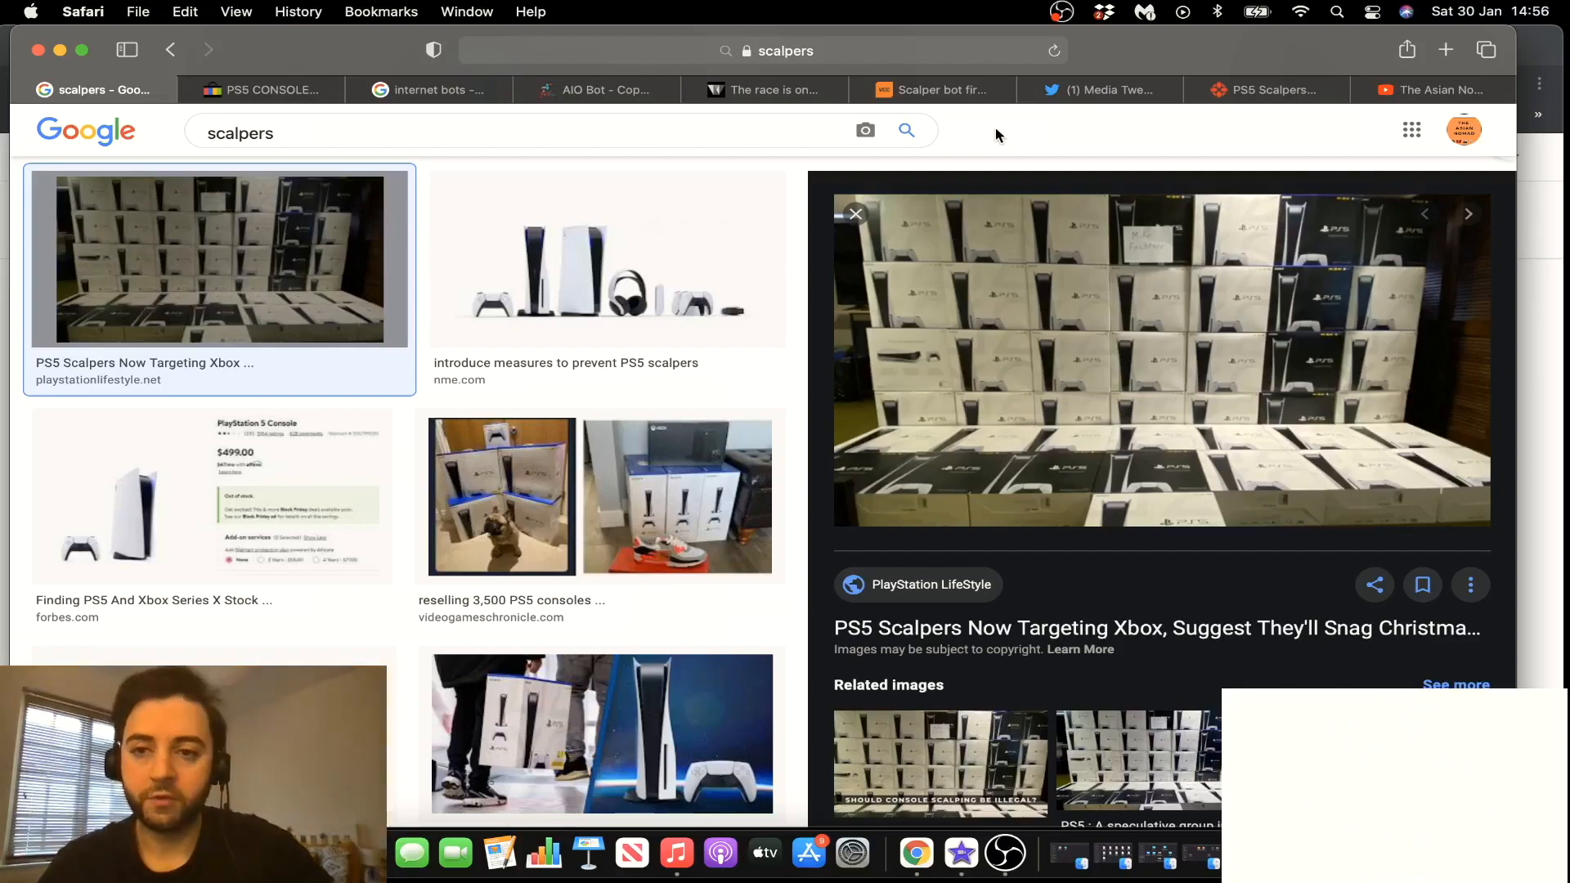
mouse_move(270, 88)
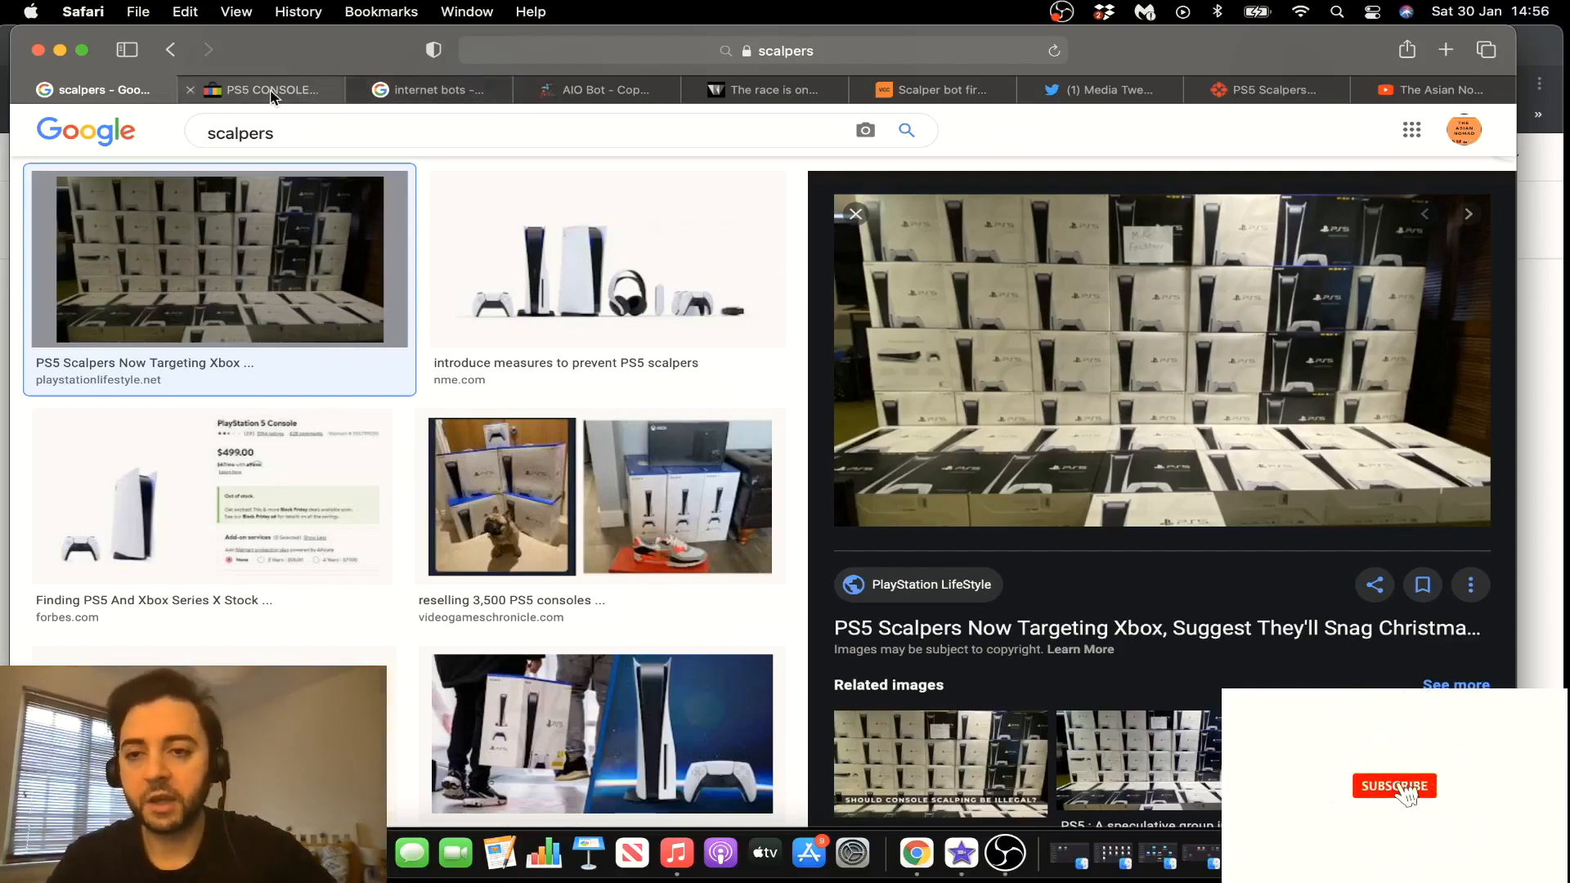
click(262, 90)
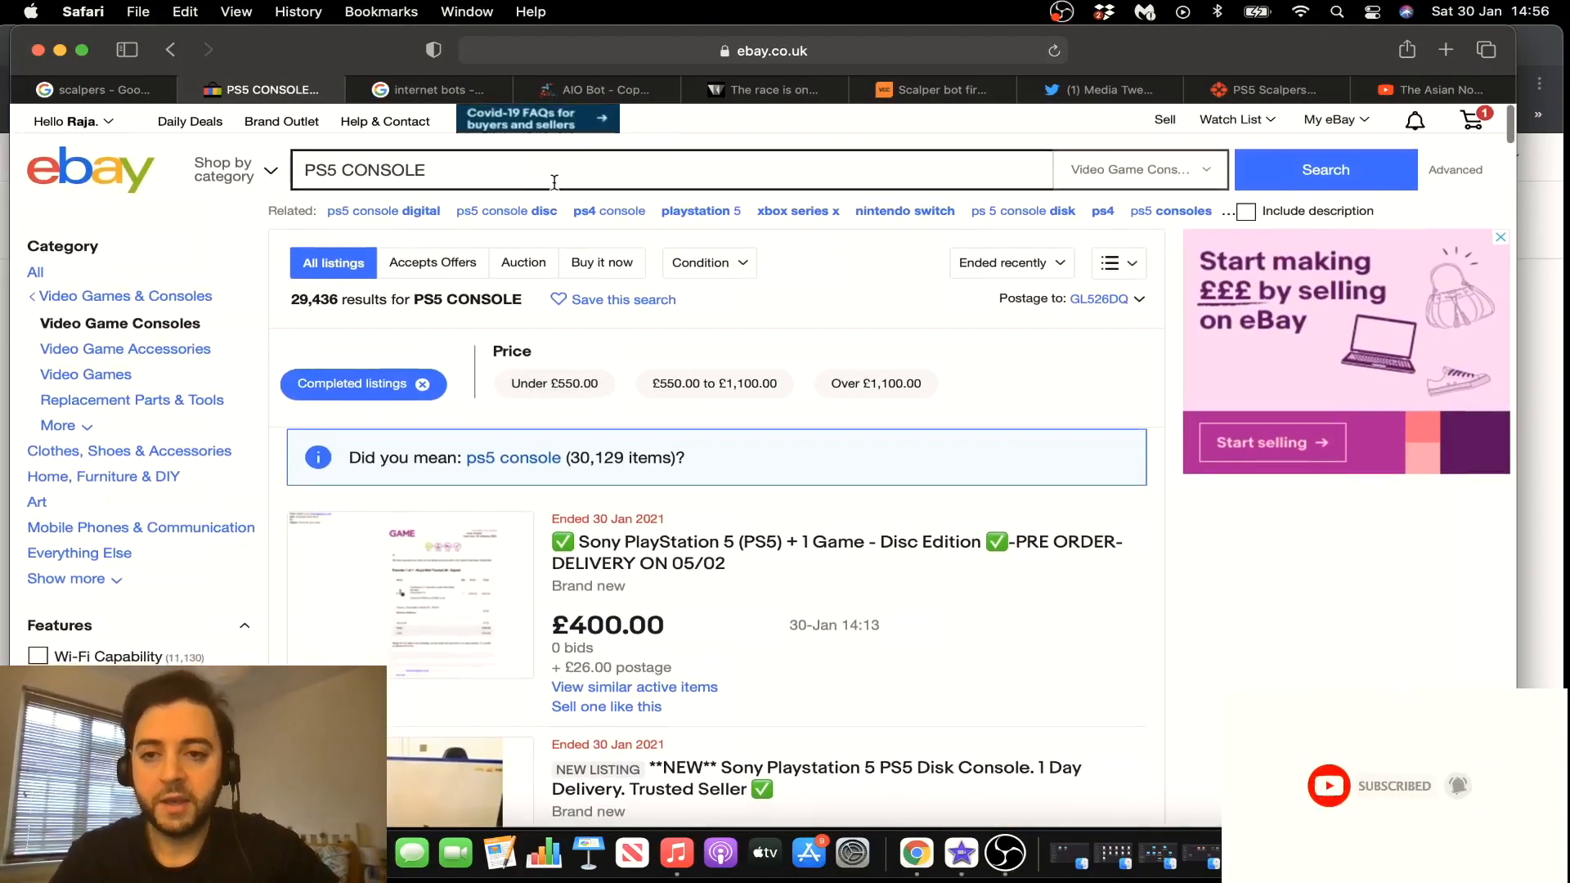
mouse_move(764, 287)
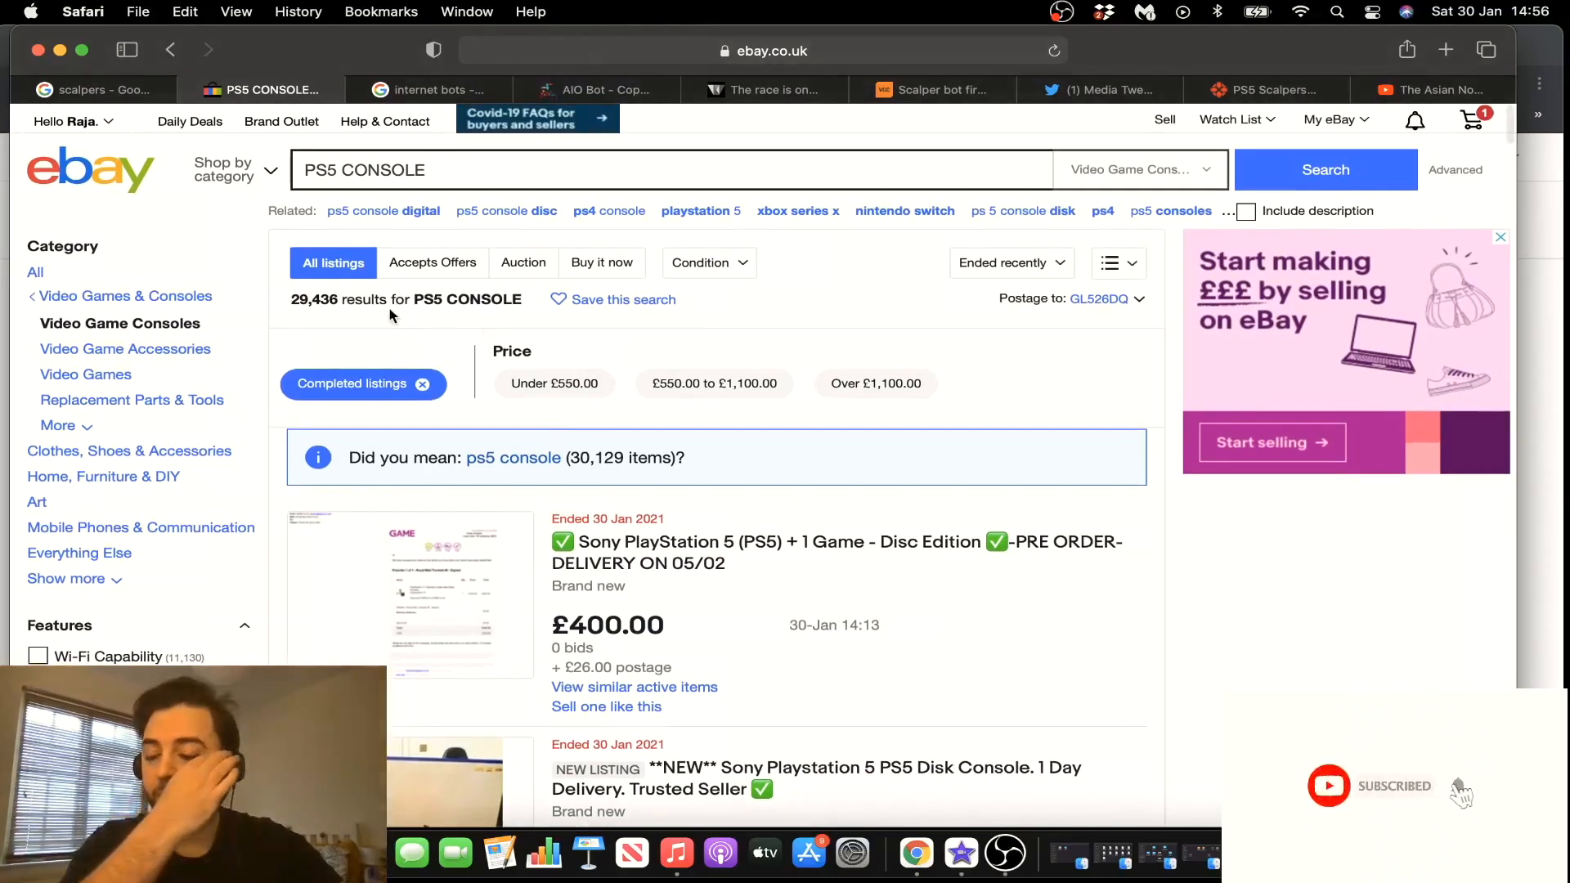
Look down through the sold prices, around £685–£849 per console
scroll(down, 3)
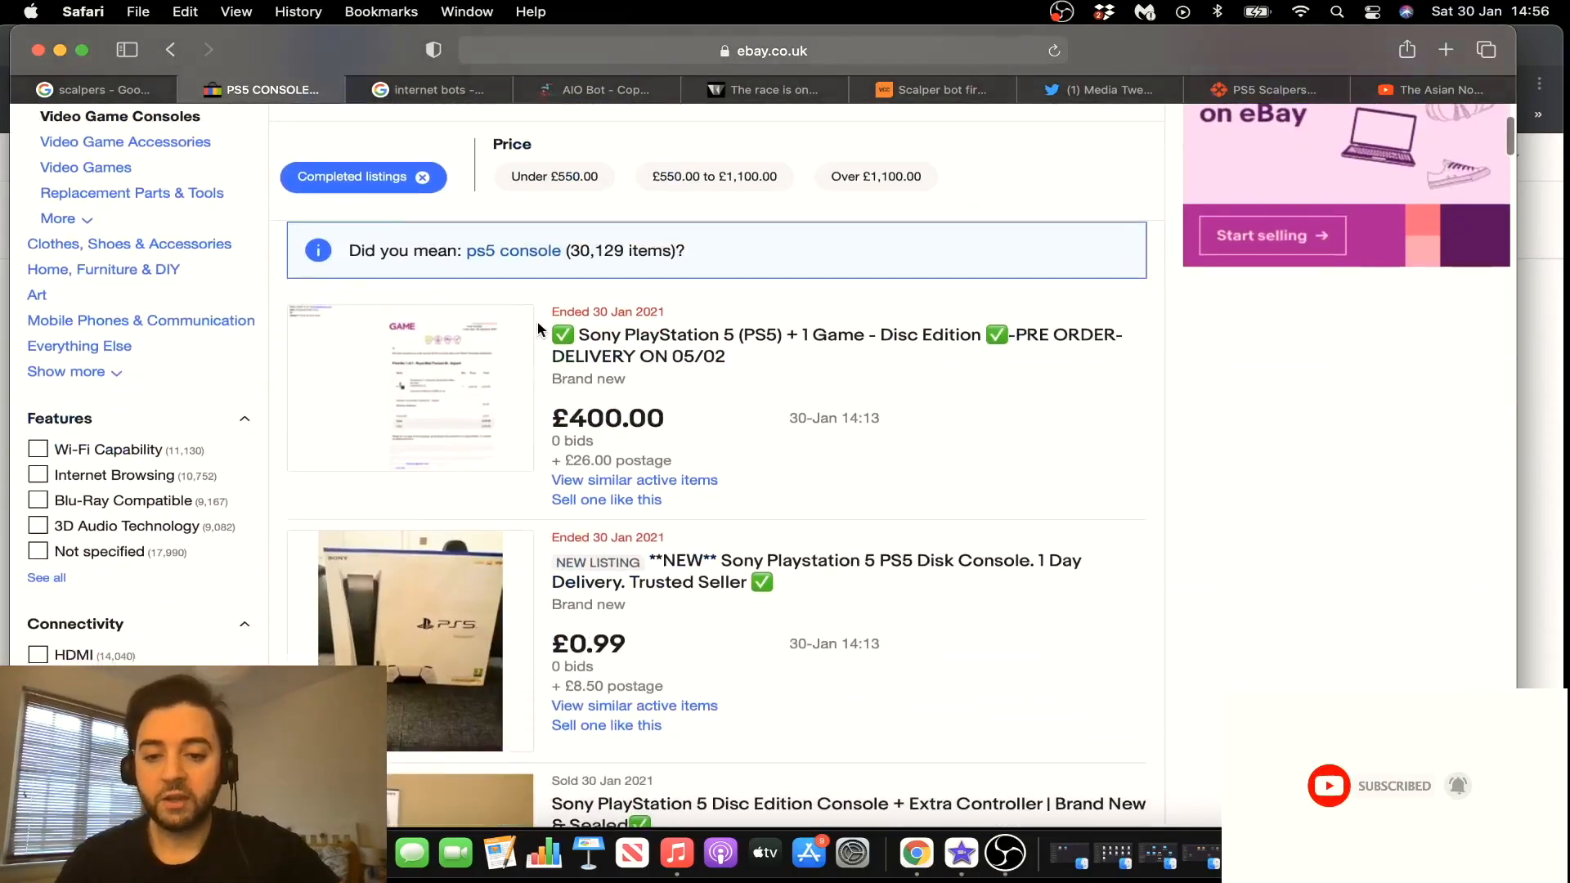
scroll(down, 3)
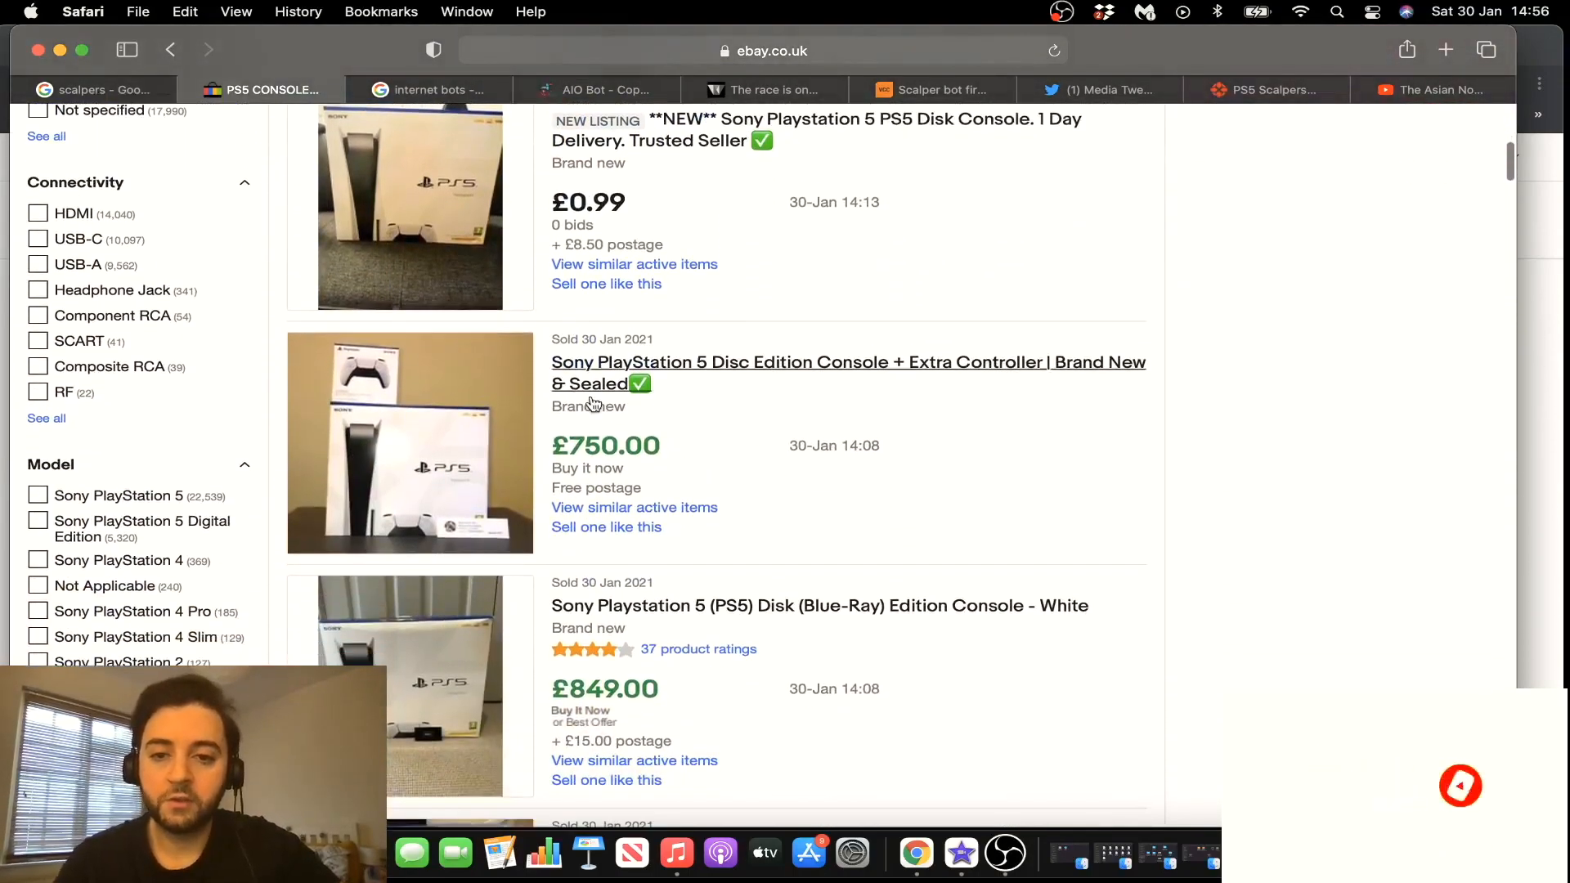
scroll(down, 3)
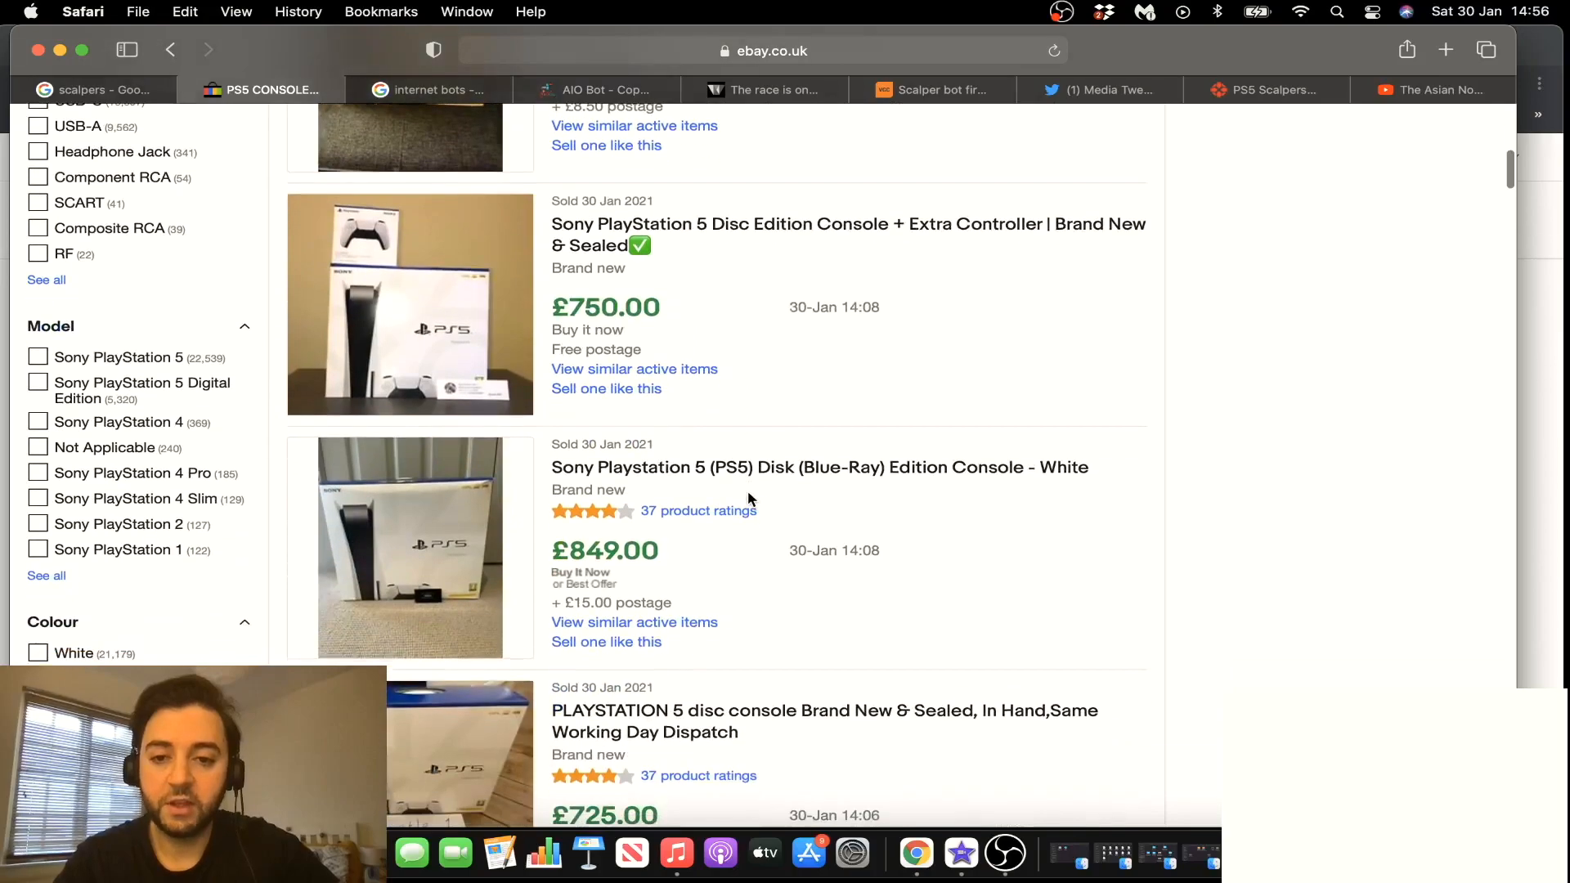
scroll(down, 3)
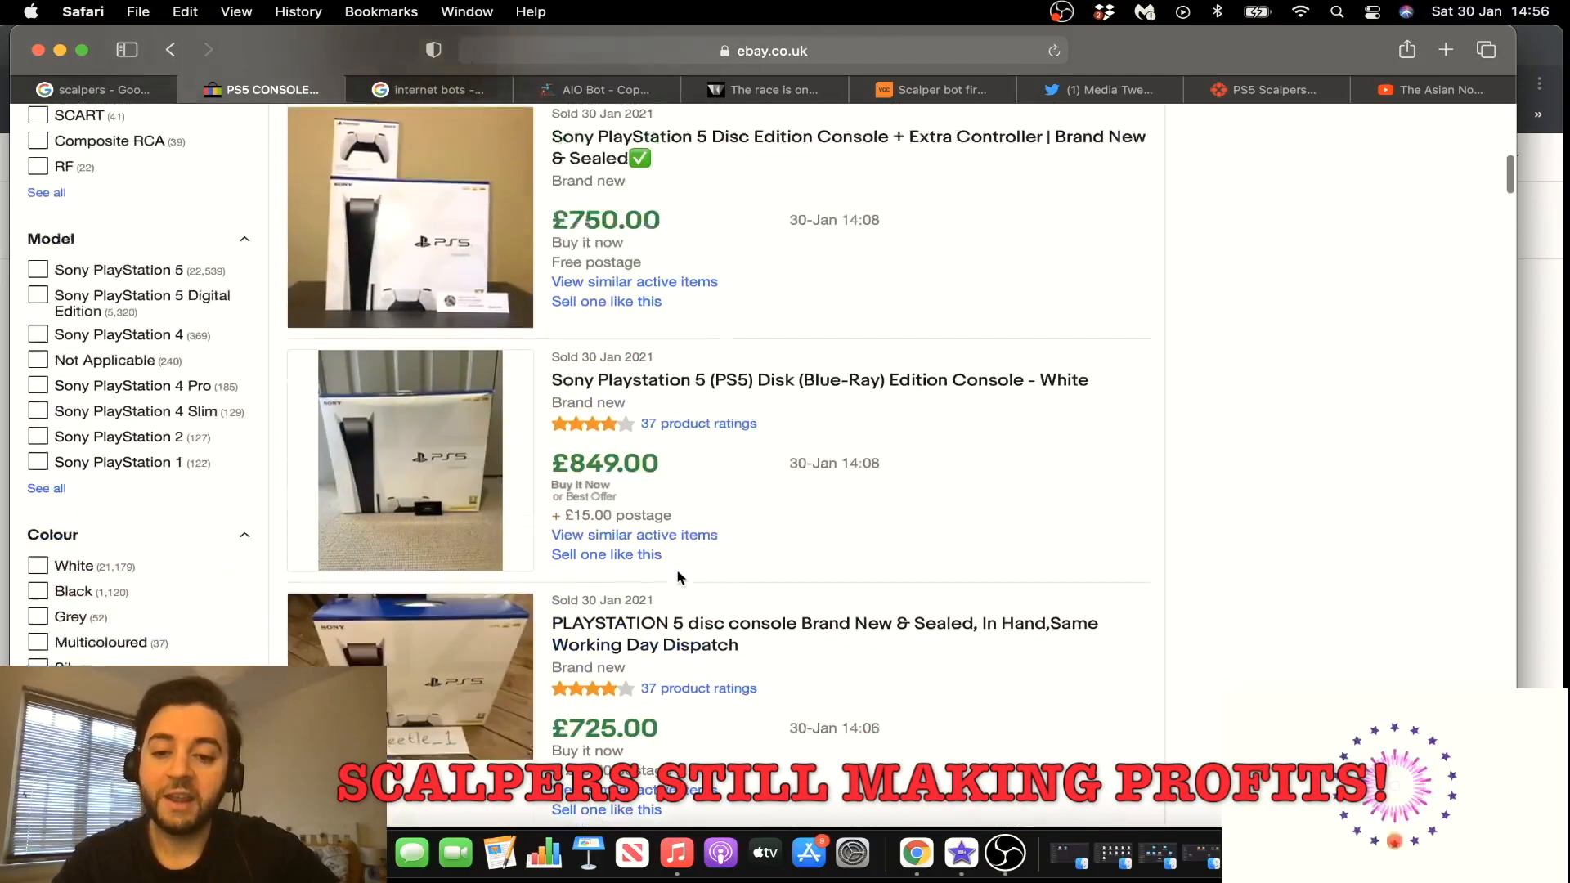
scroll(down, 3)
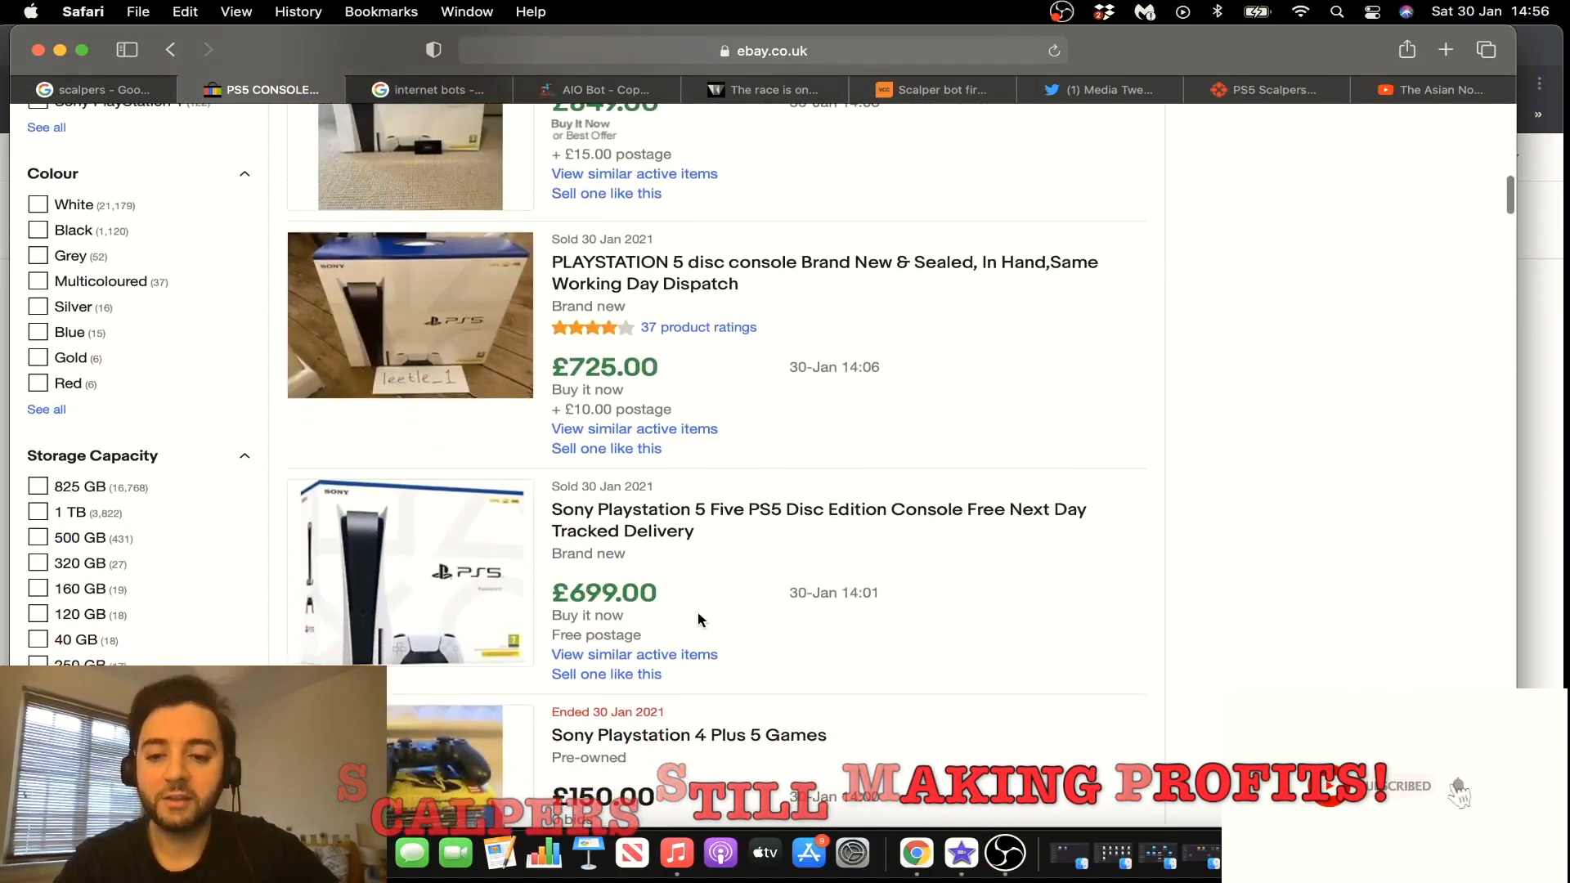
scroll(down, 3)
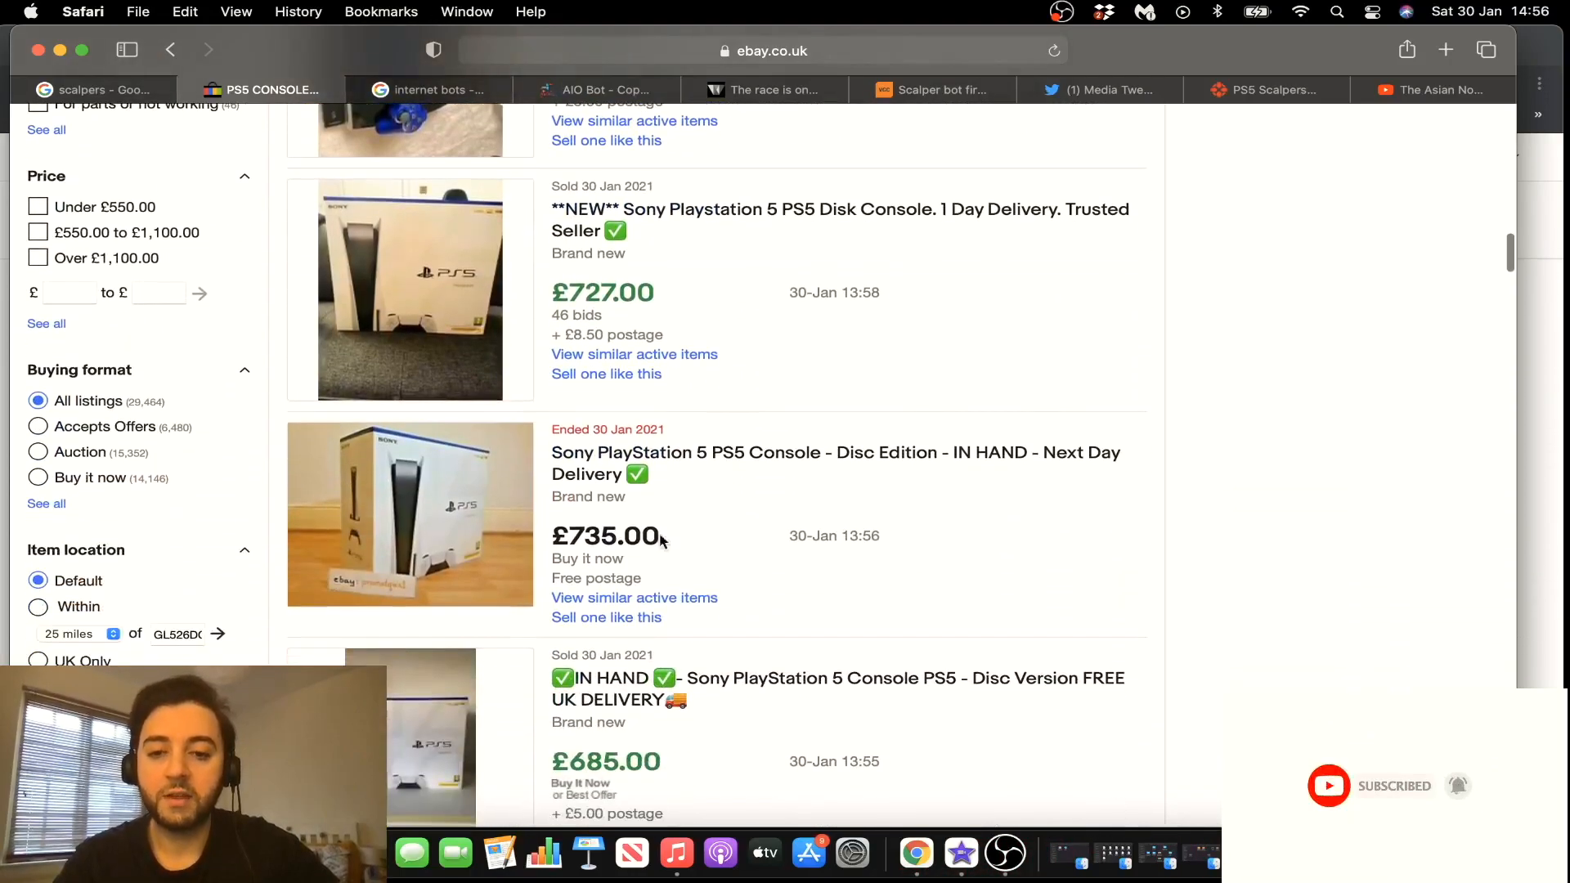
scroll(down, 3)
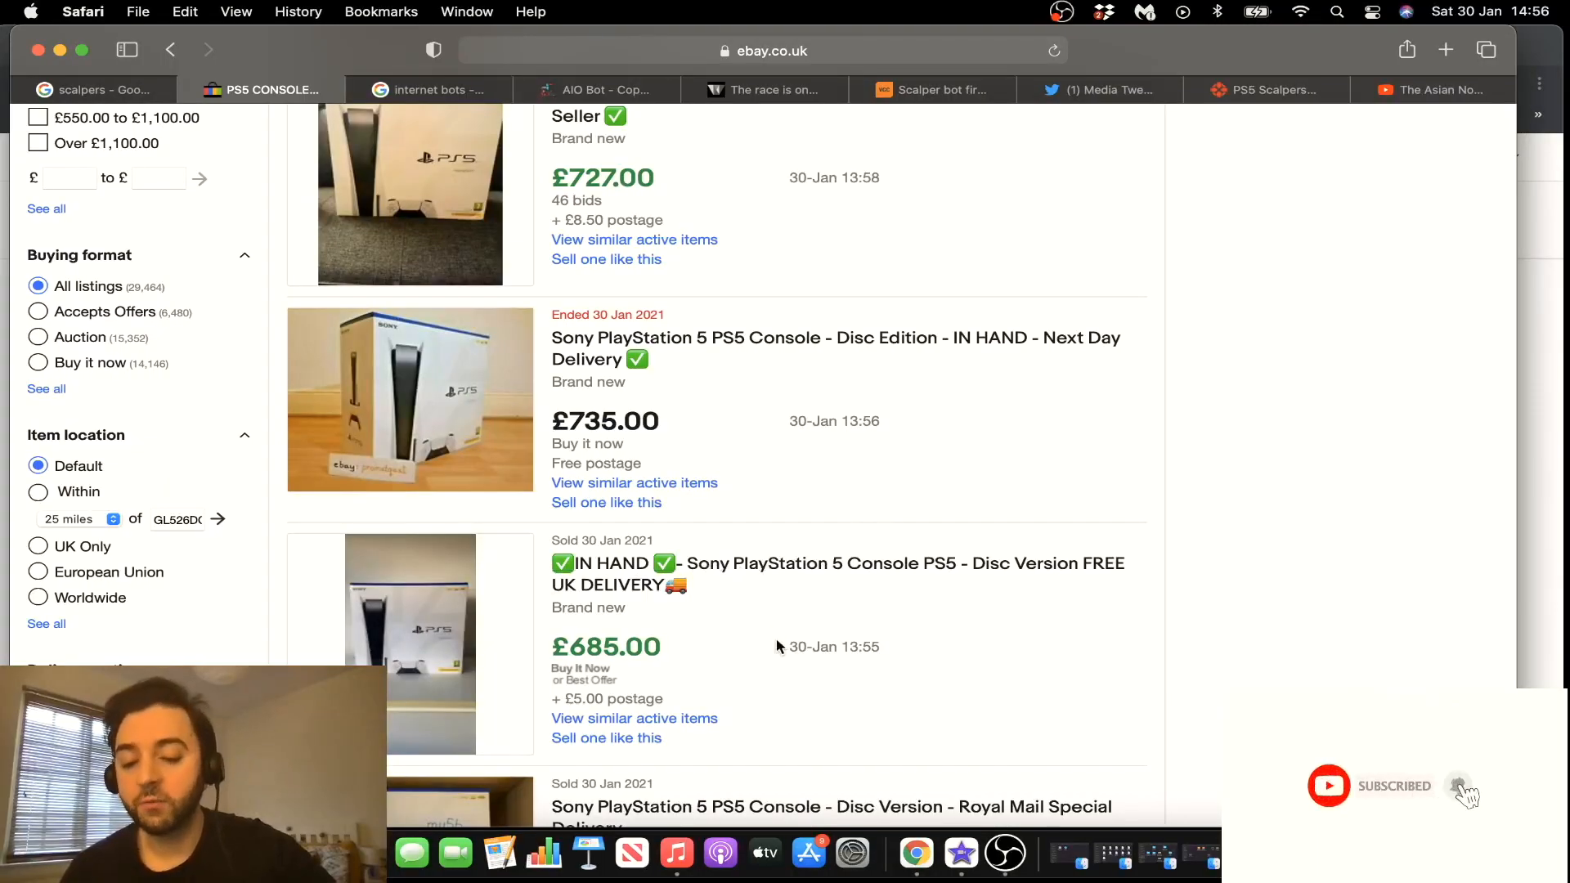
mouse_move(795, 618)
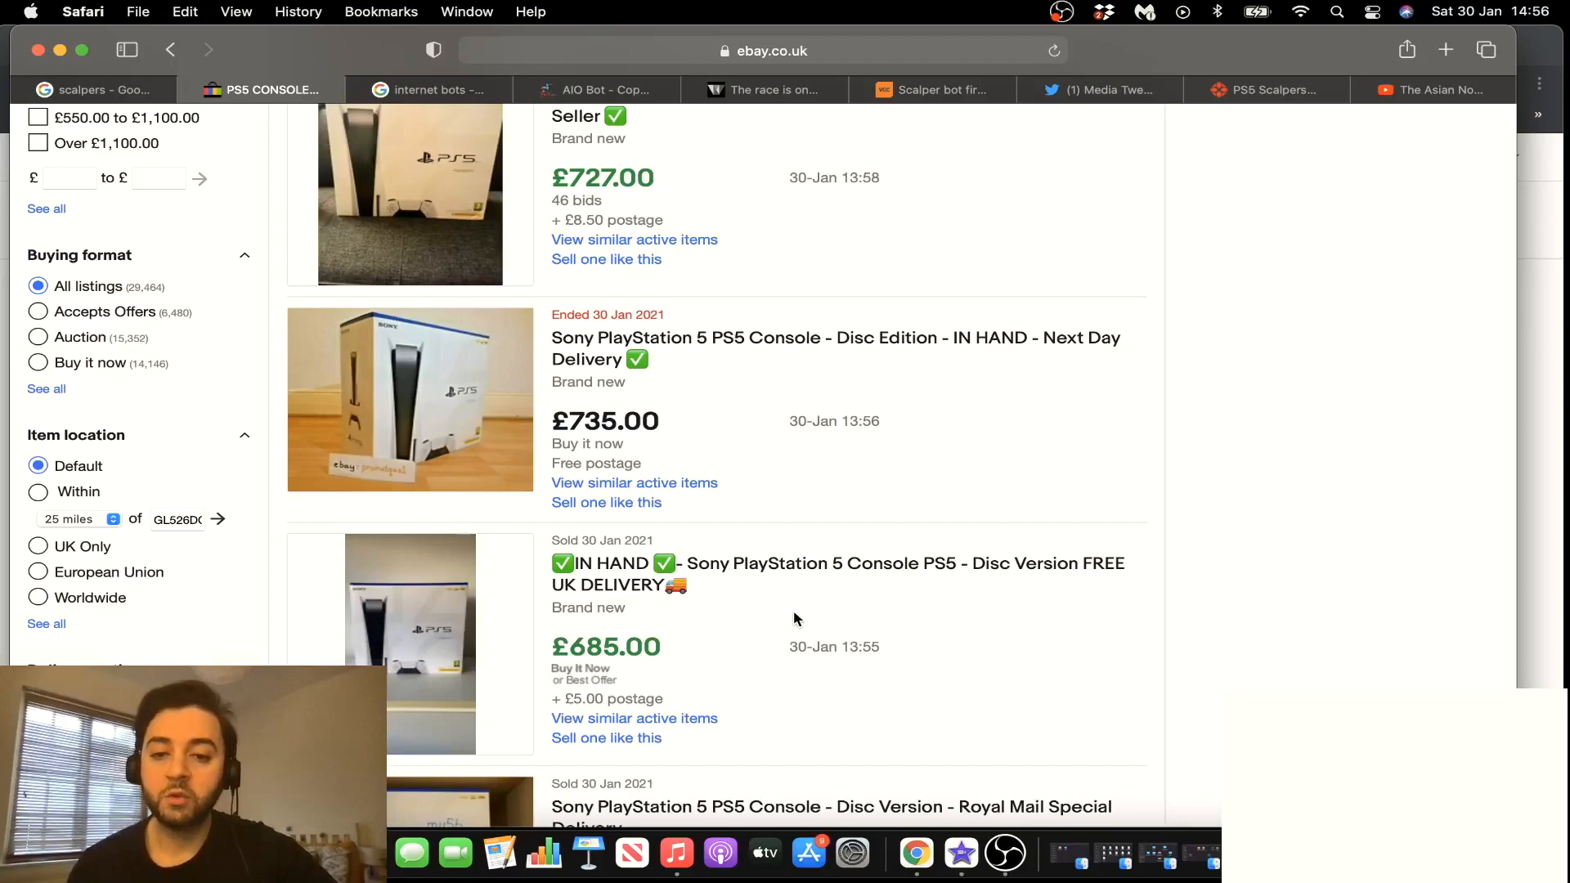
mouse_move(831, 507)
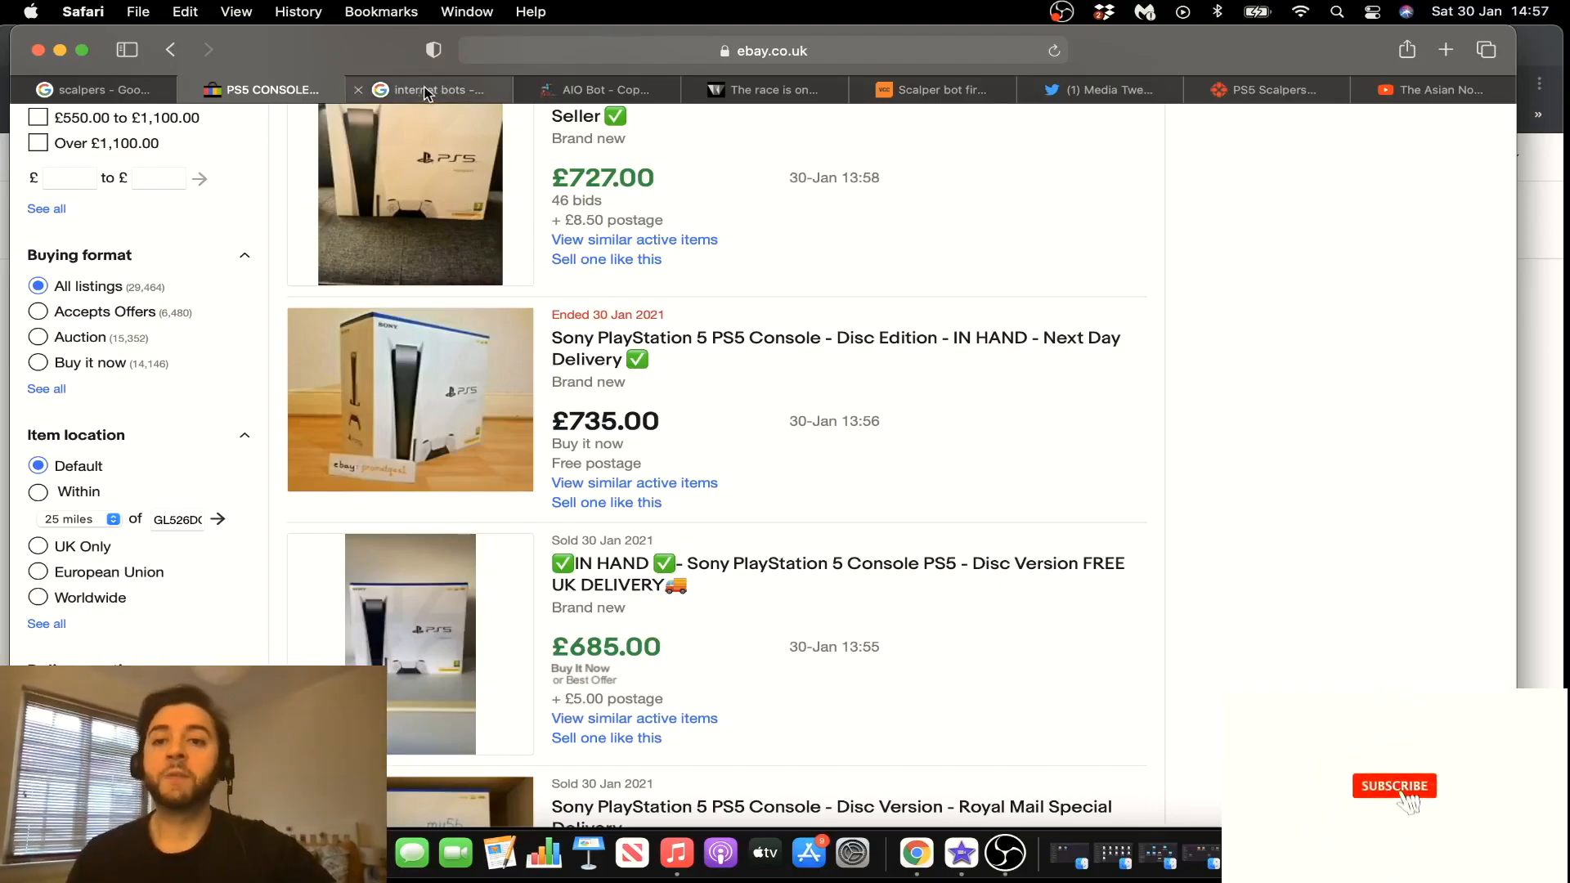
Show the 'internet bots' Google Images results, then move to the AIO Bot V2 product page
click(431, 89)
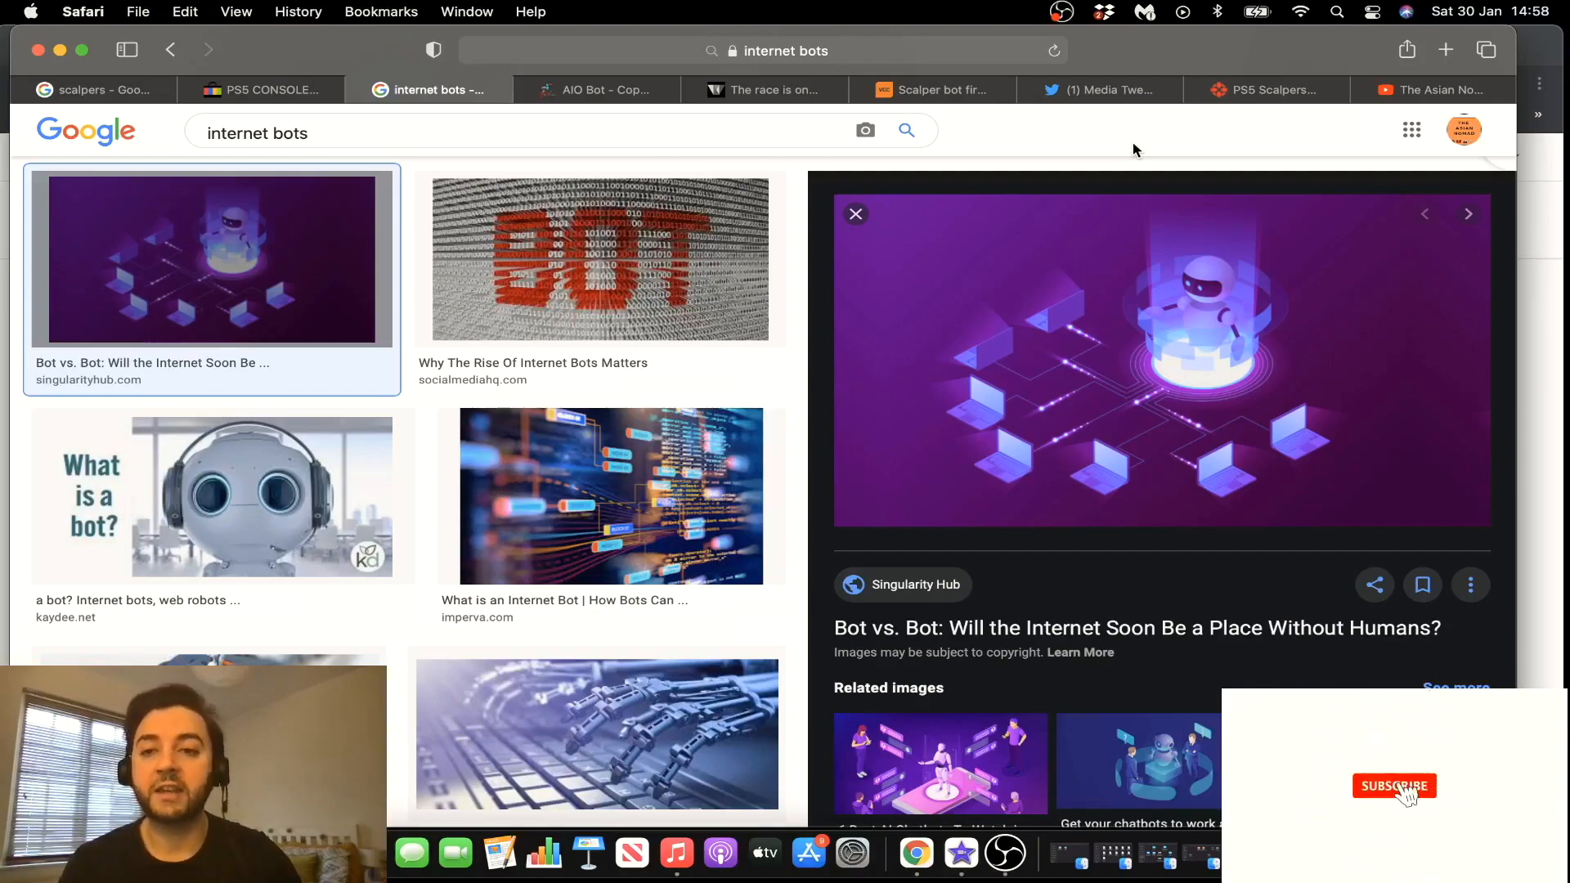
click(1393, 786)
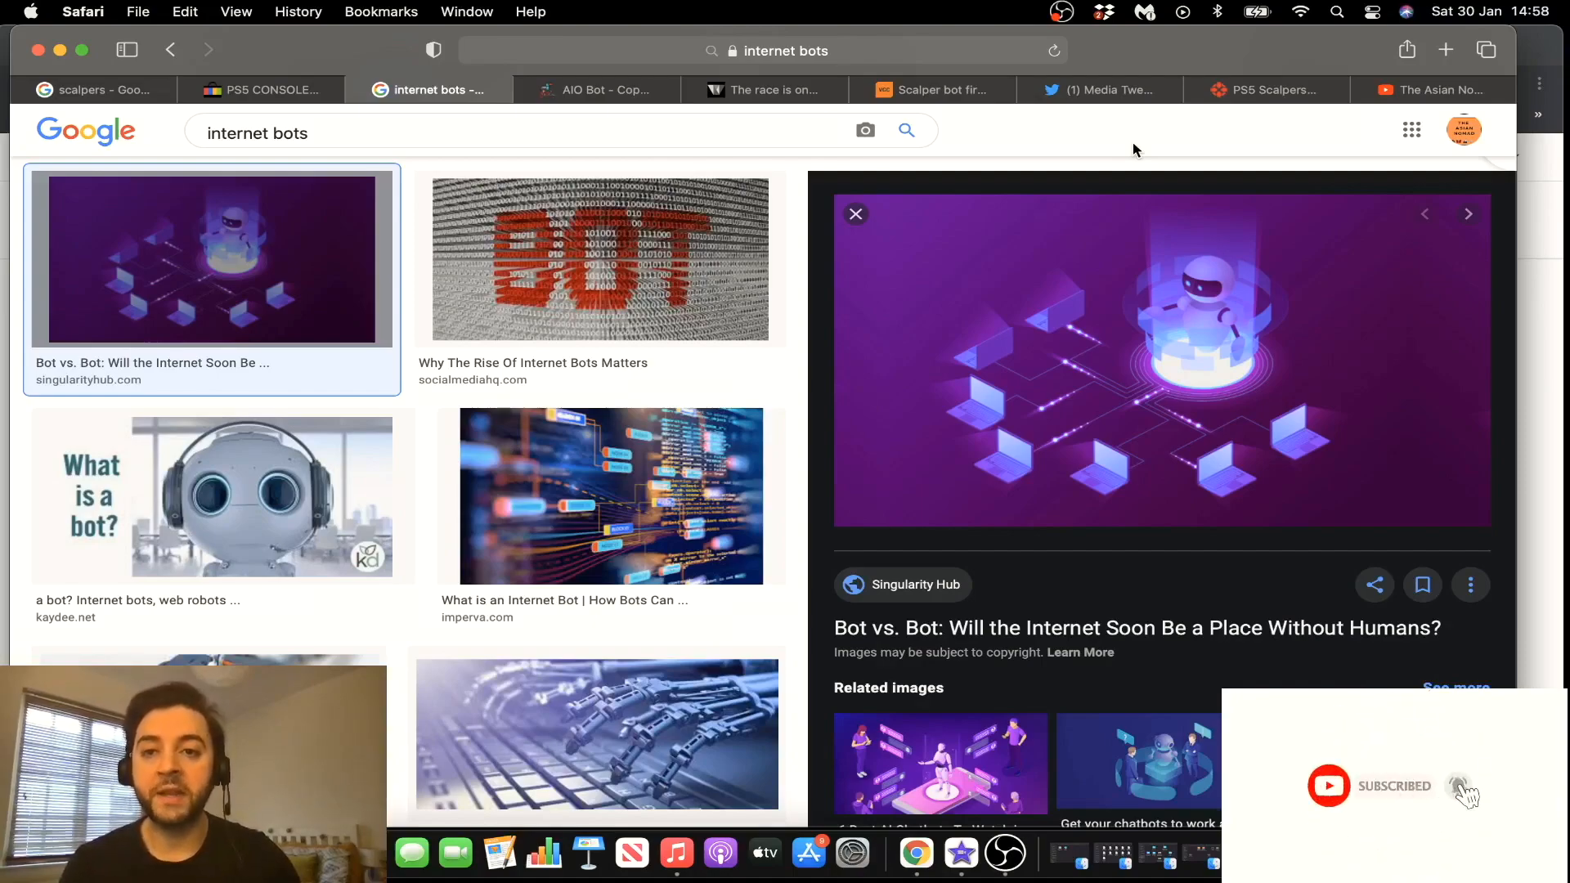
mouse_move(1009, 144)
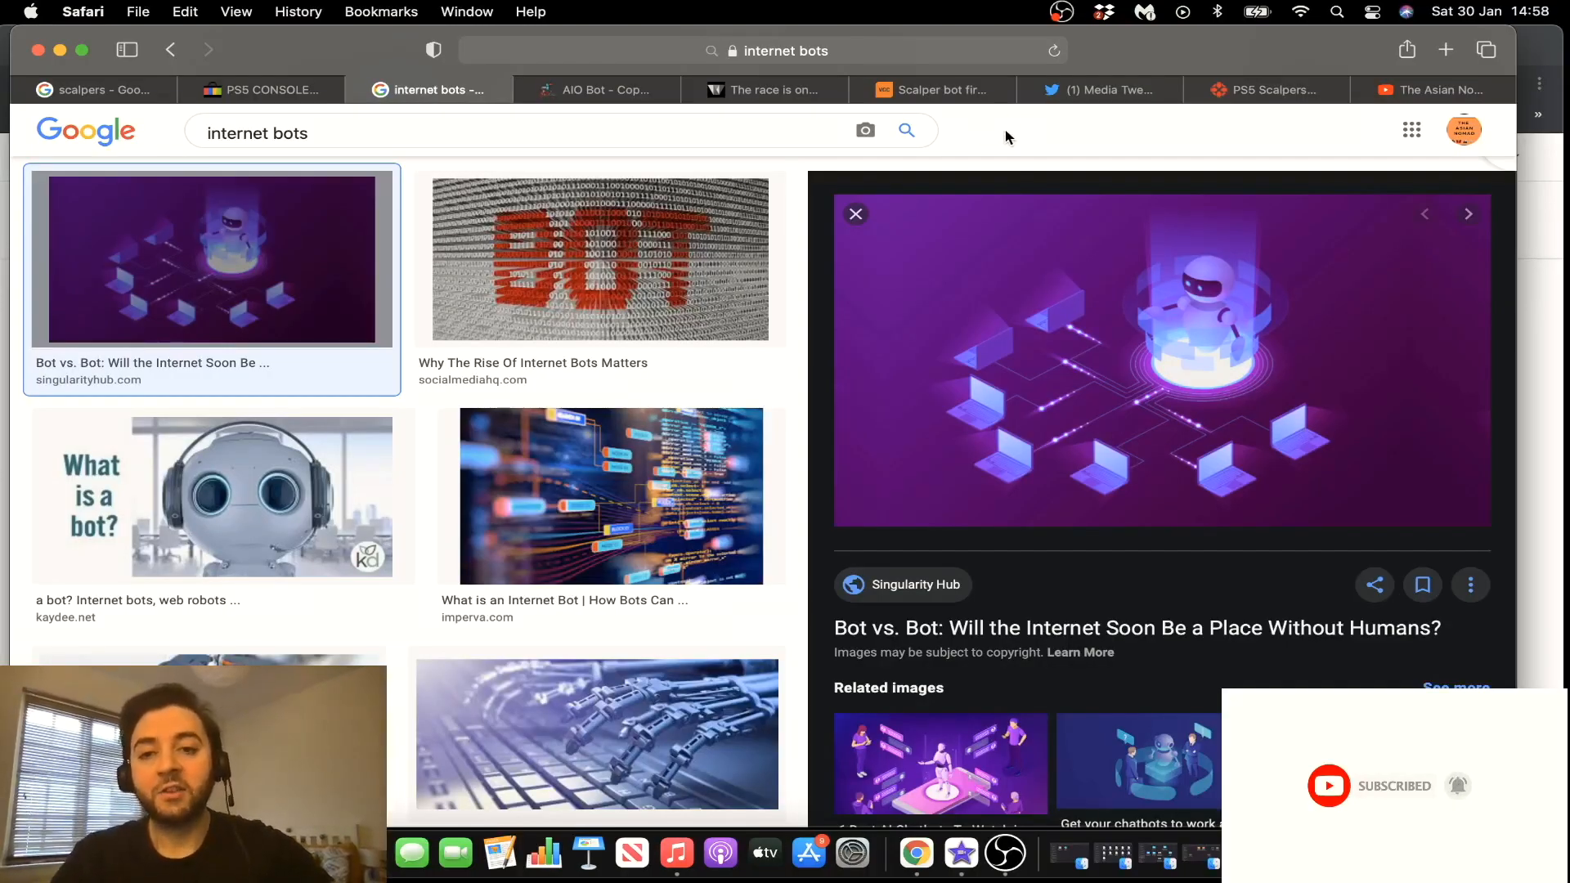
click(596, 90)
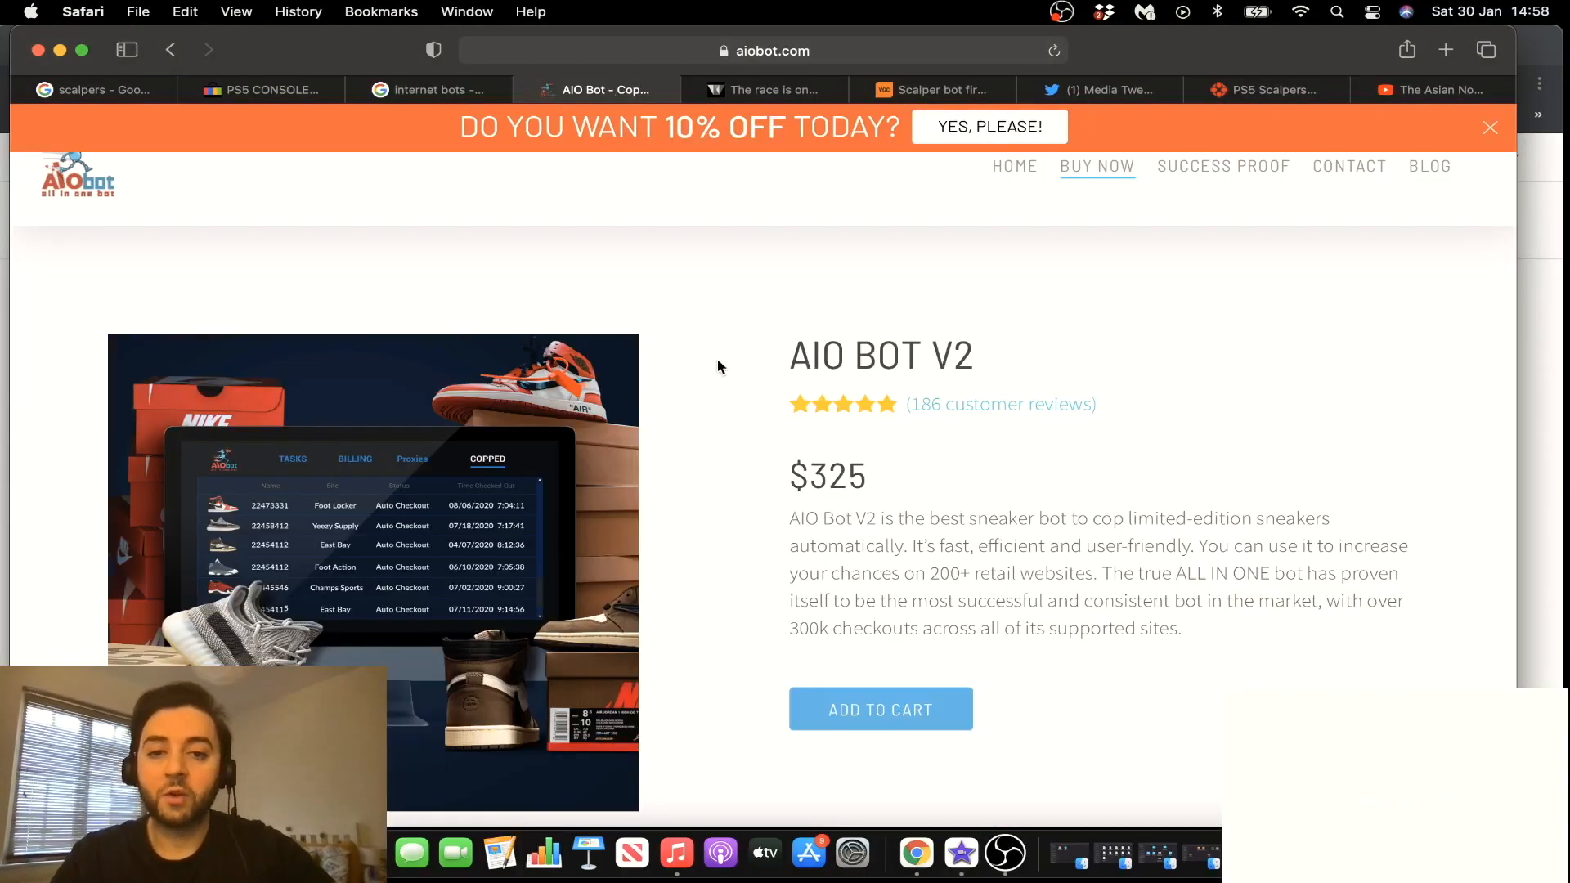
Look down the AIO BOT V2 product page and its $325 price
scroll(down, 3)
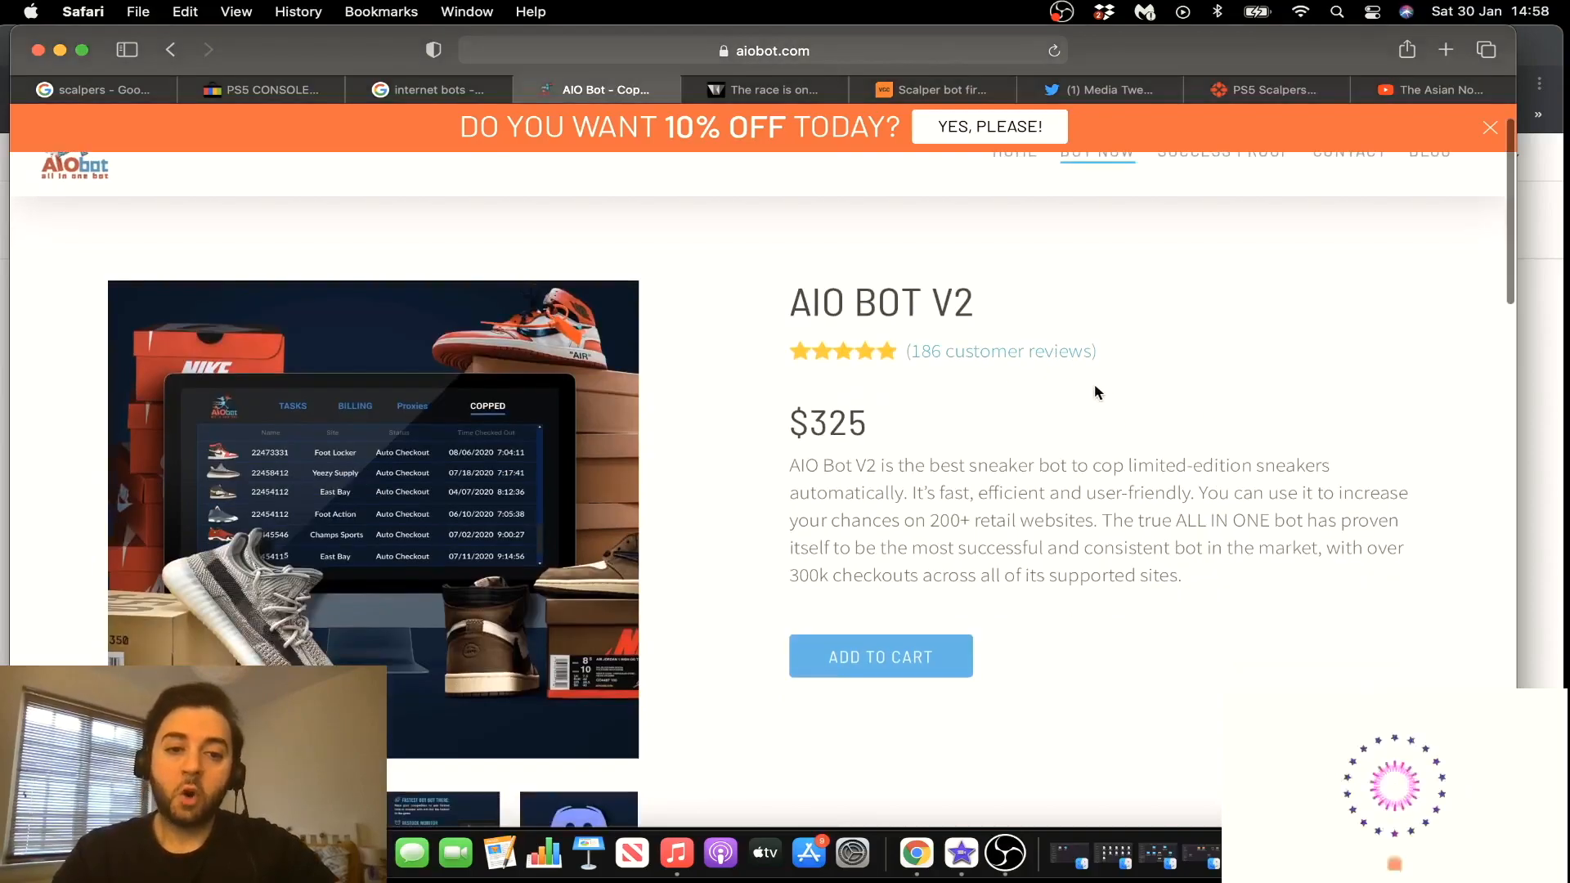
scroll(down, 3)
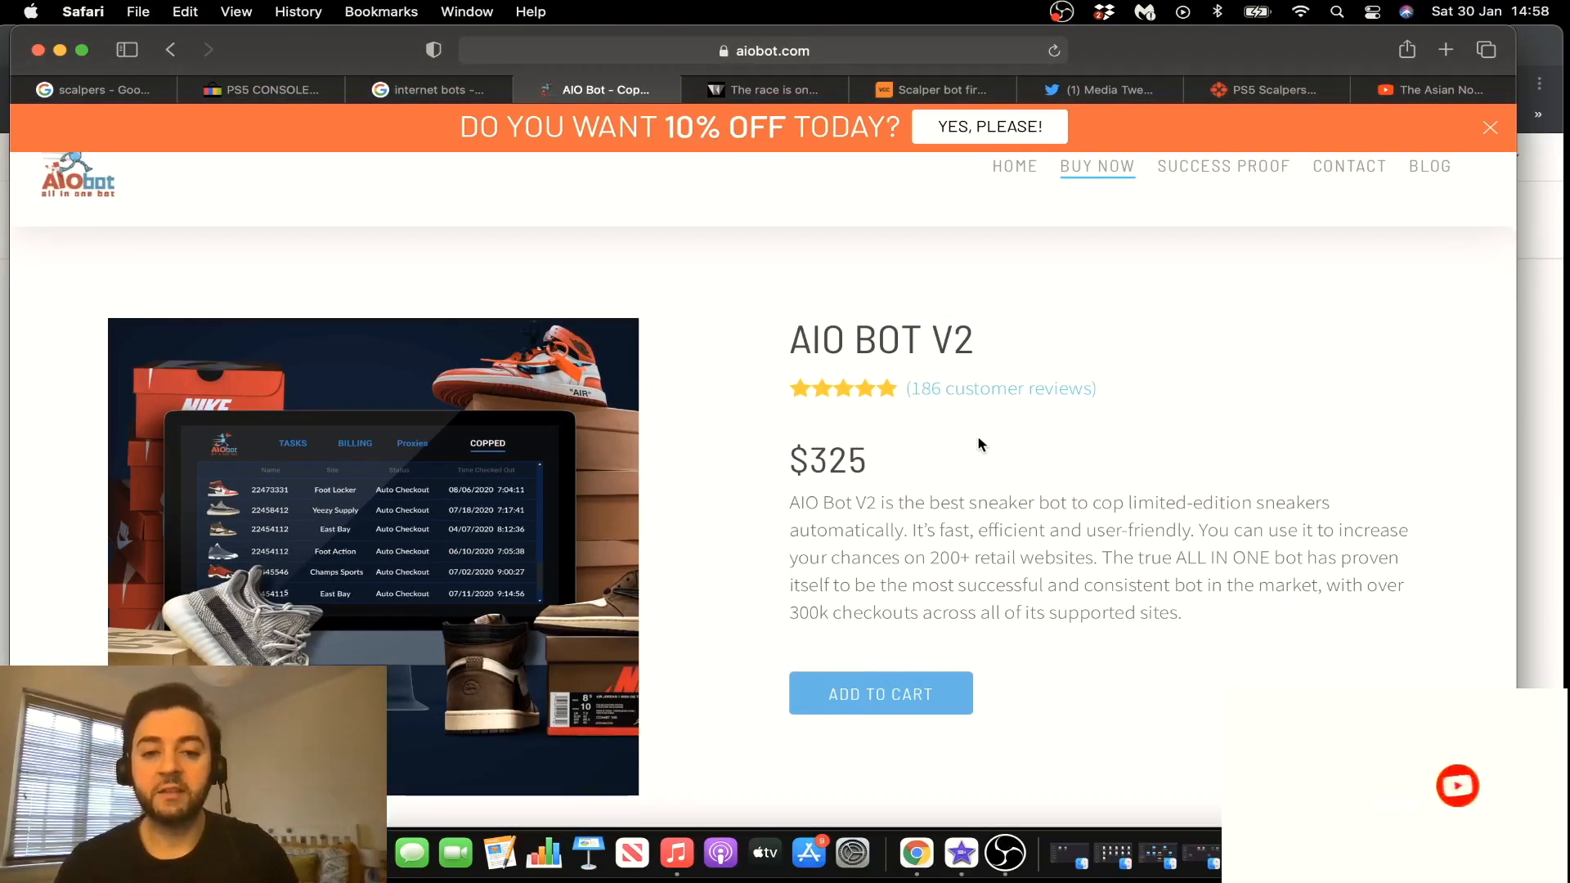
mouse_move(934, 468)
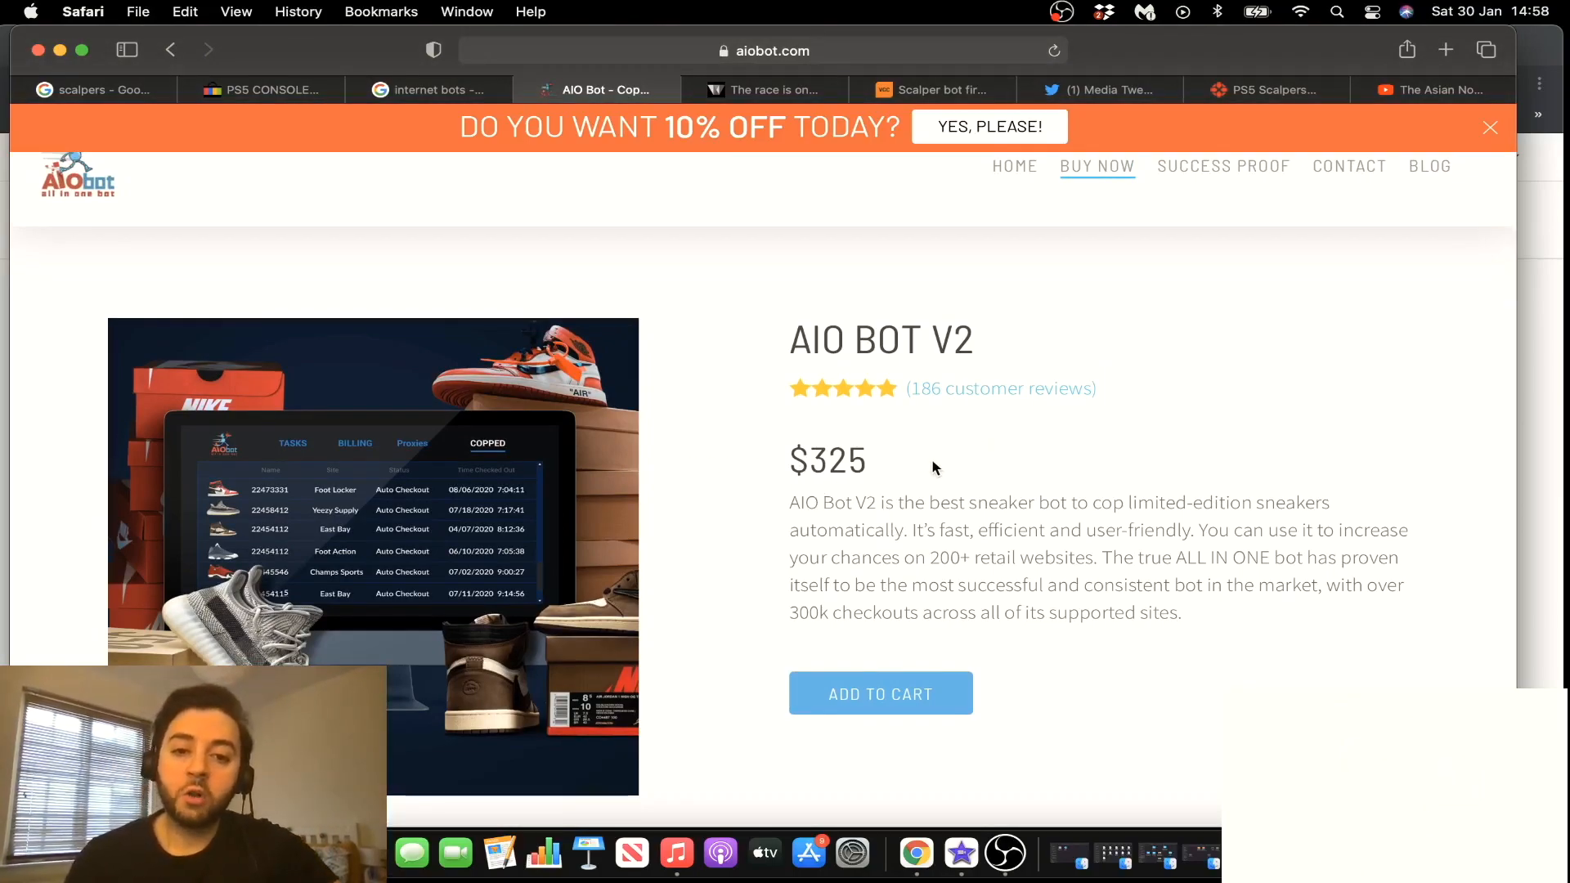
scroll(down, 3)
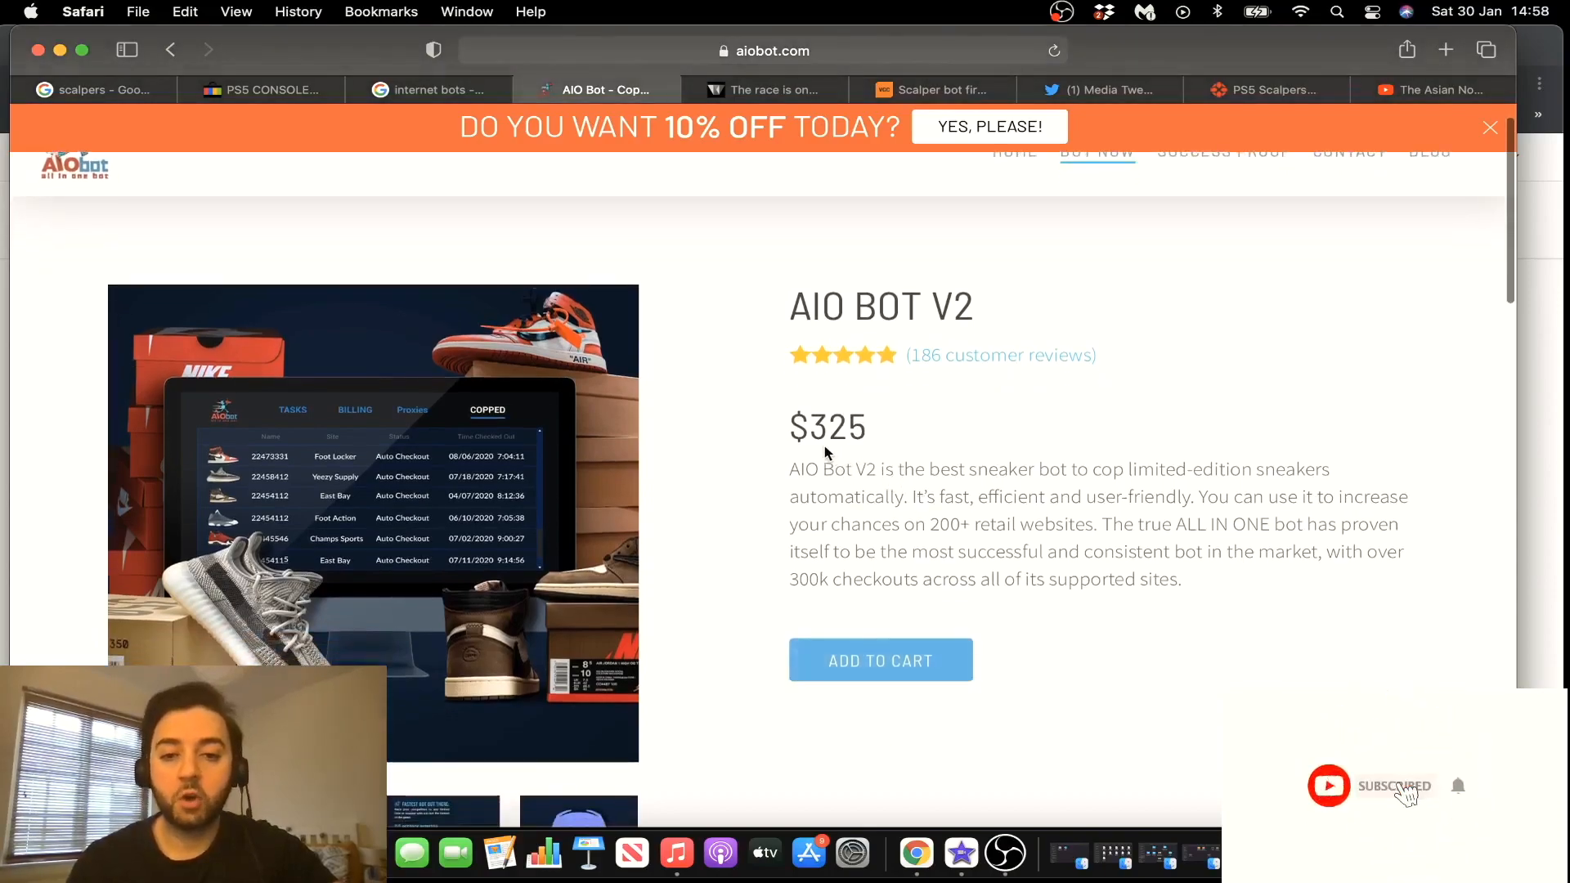
scroll(down, 3)
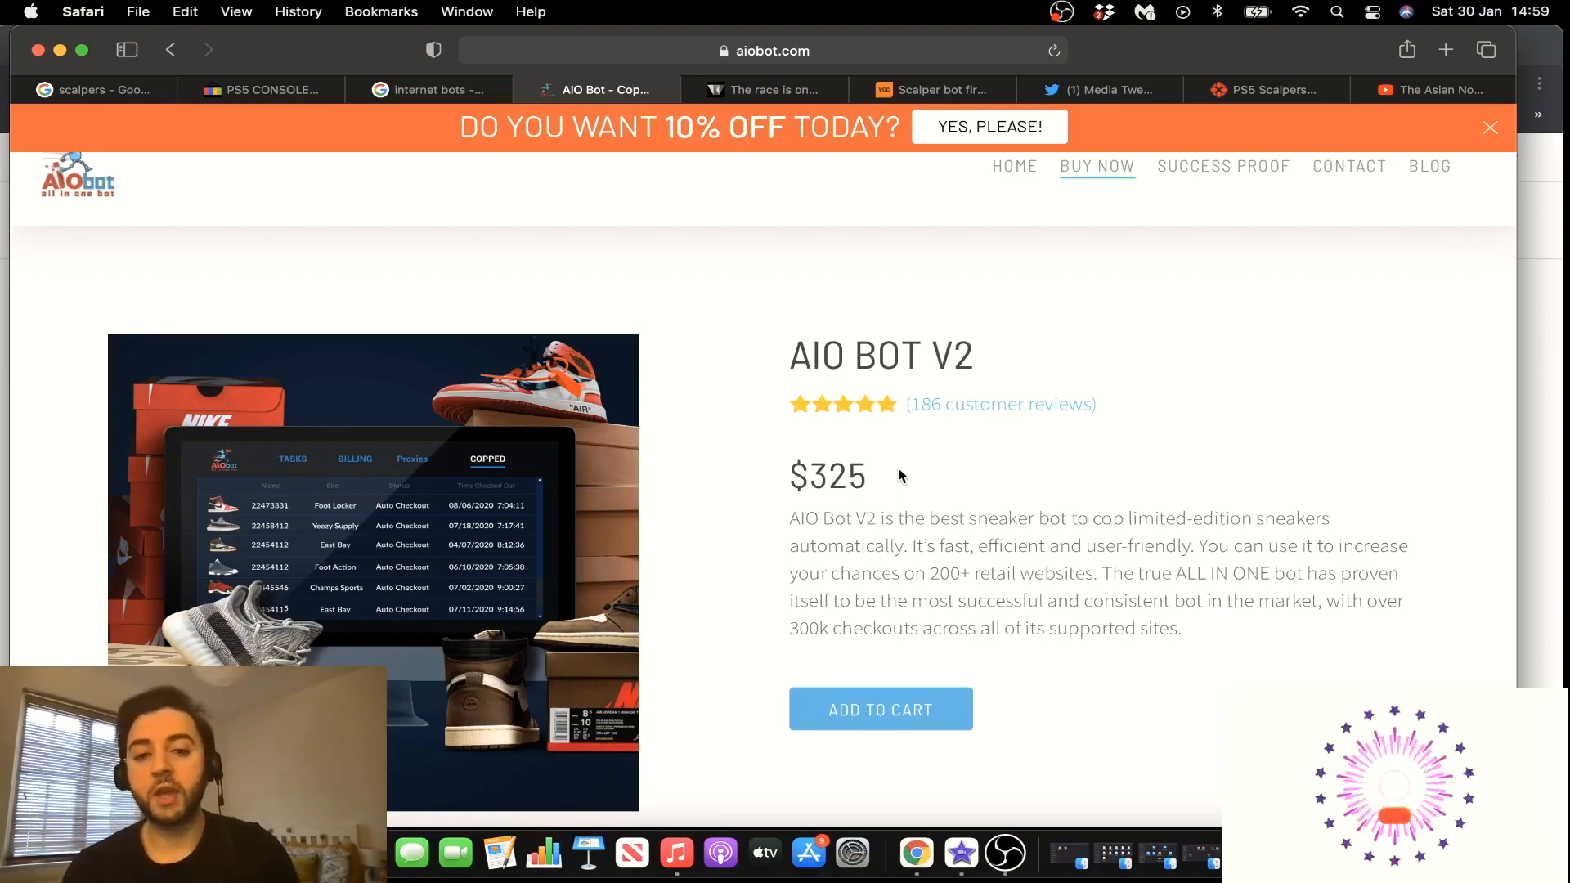
Bring up the Wired 'The race is on' article about retail bots buying PS5s
click(764, 88)
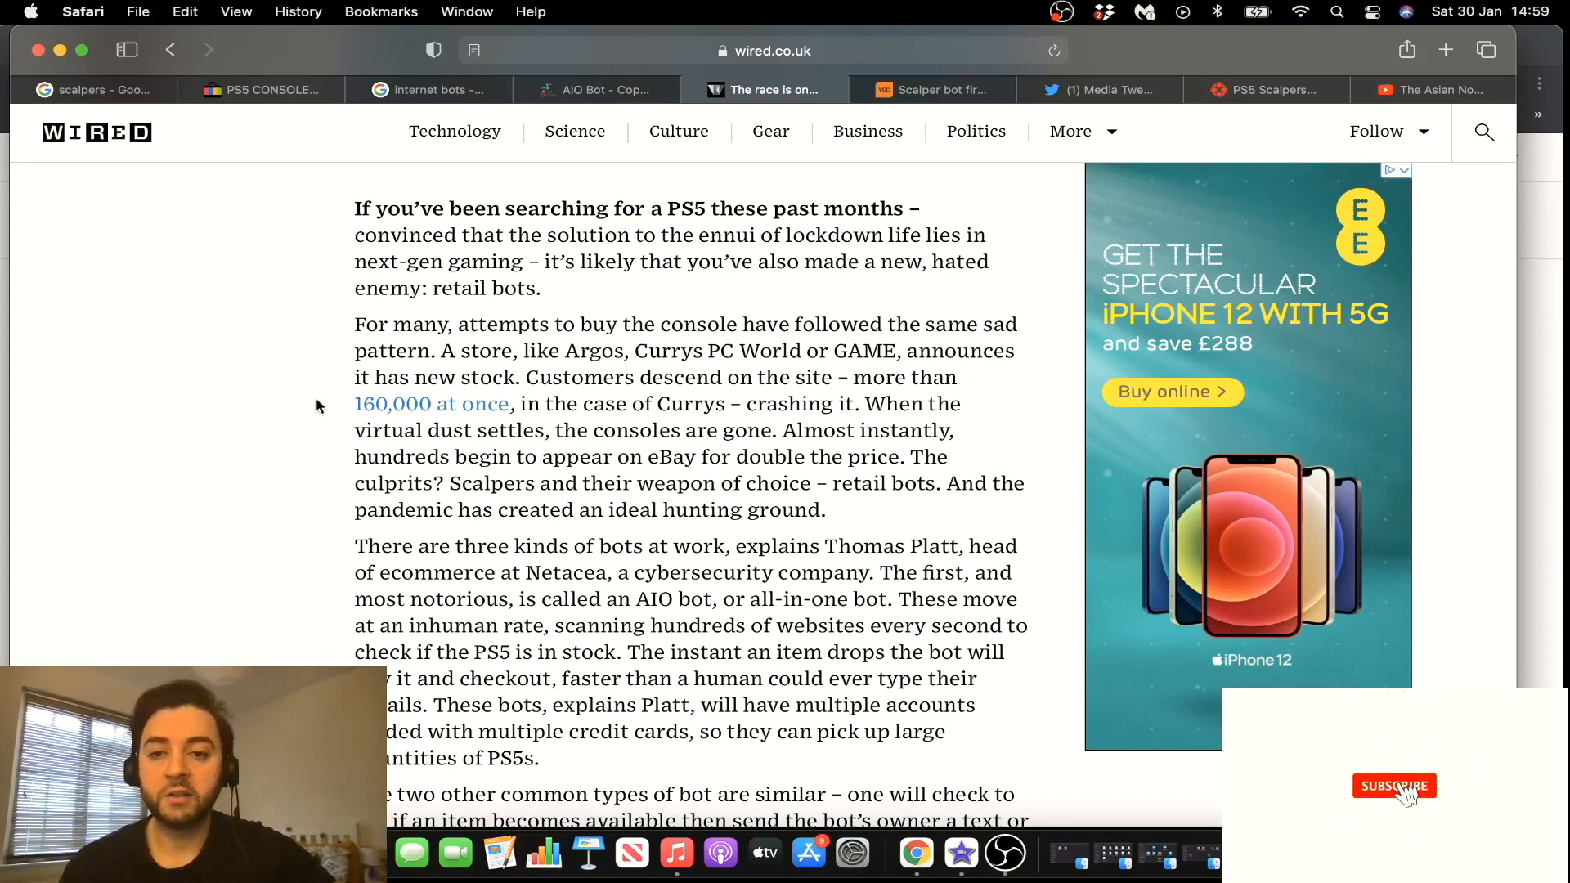
Show the Video Games Chronicle article on the bot firm's 2,000+ PS5 orders from Game UK
click(1394, 787)
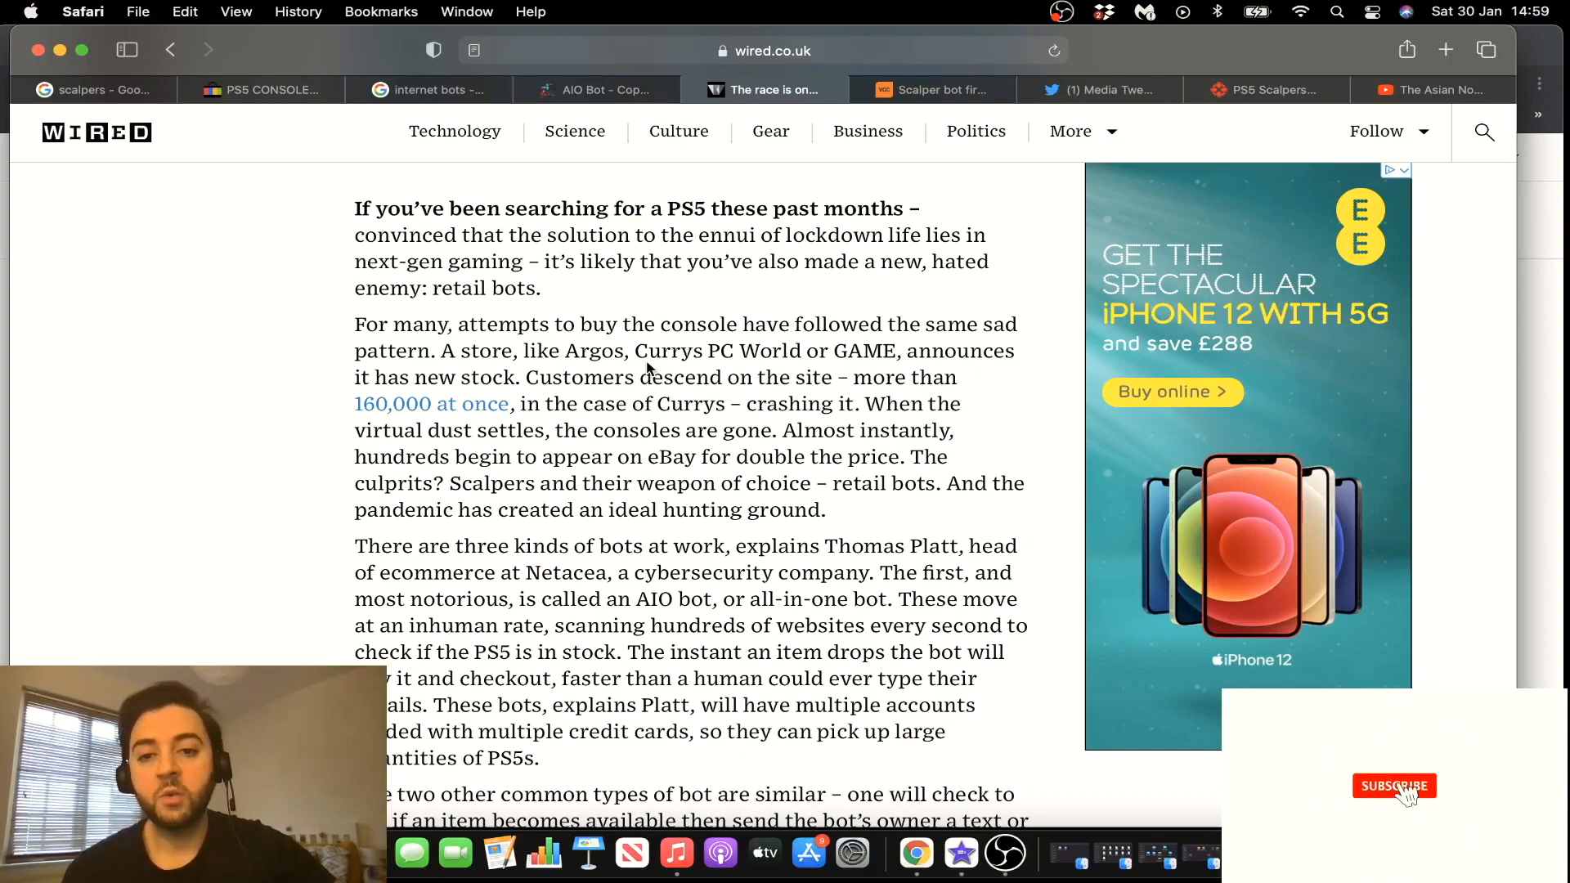
click(1394, 785)
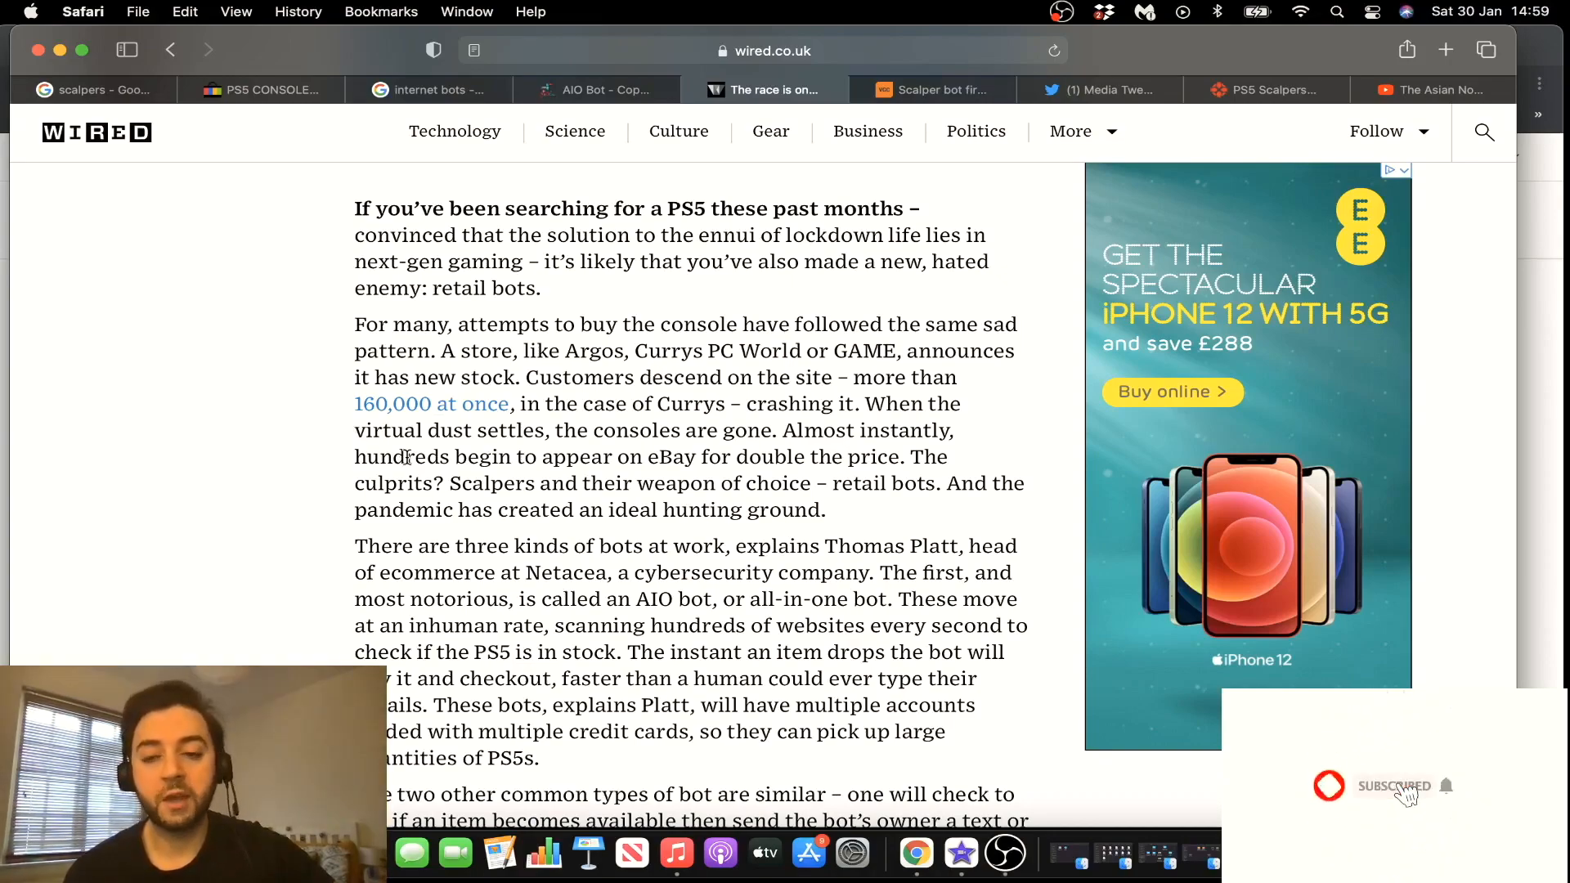
mouse_move(322, 471)
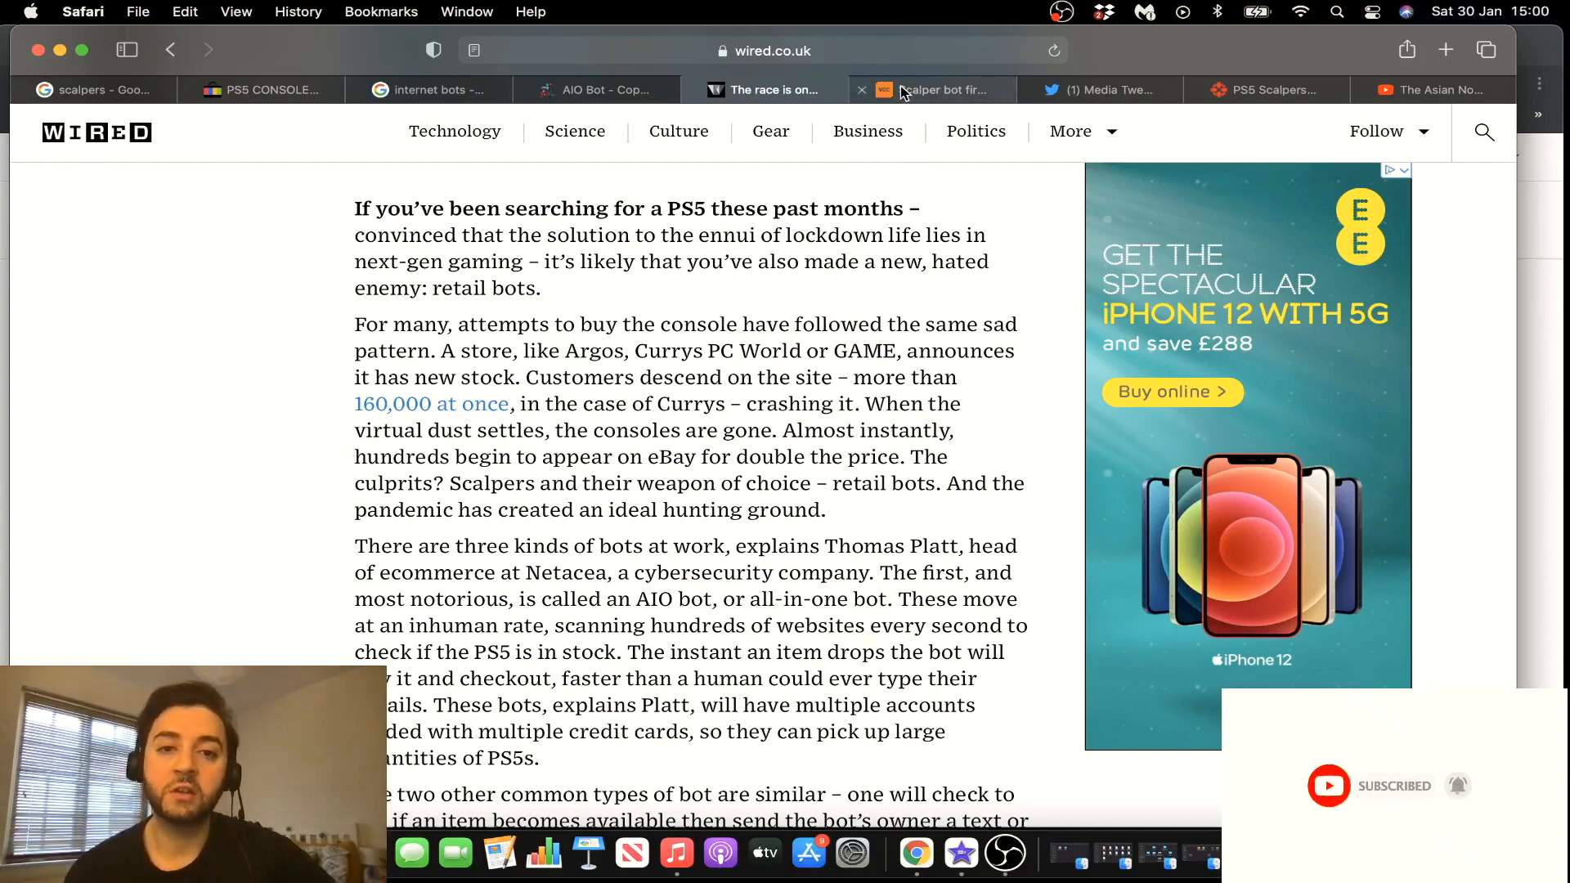
click(939, 90)
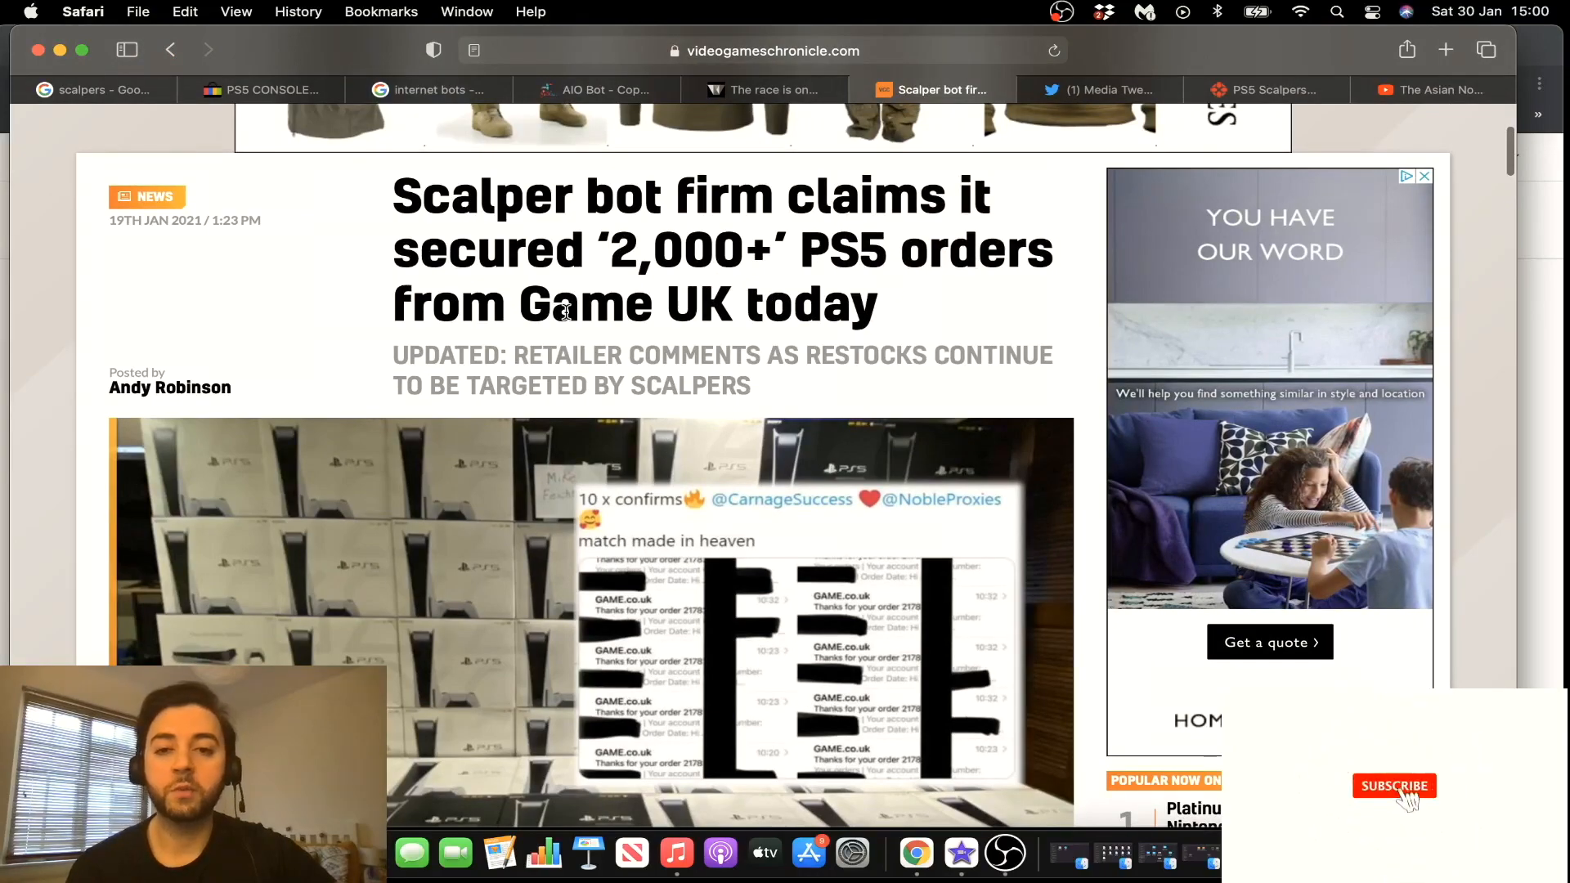
scroll(down, 3)
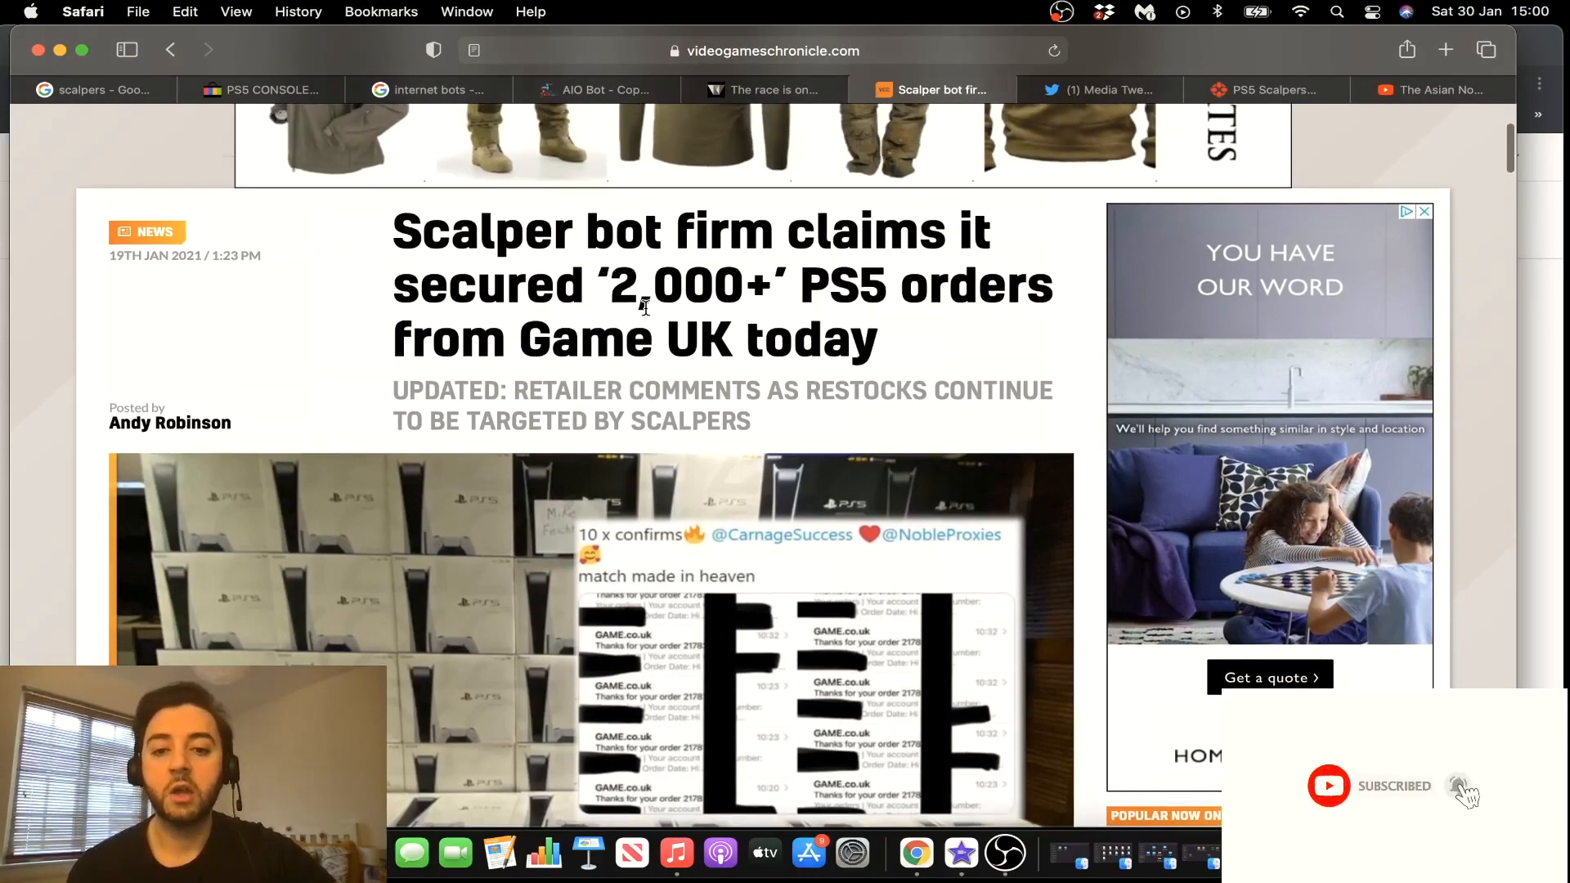
Show the IGN article on UK scalpers using an Argos loophole, then the Gaming Intel tab
click(931, 90)
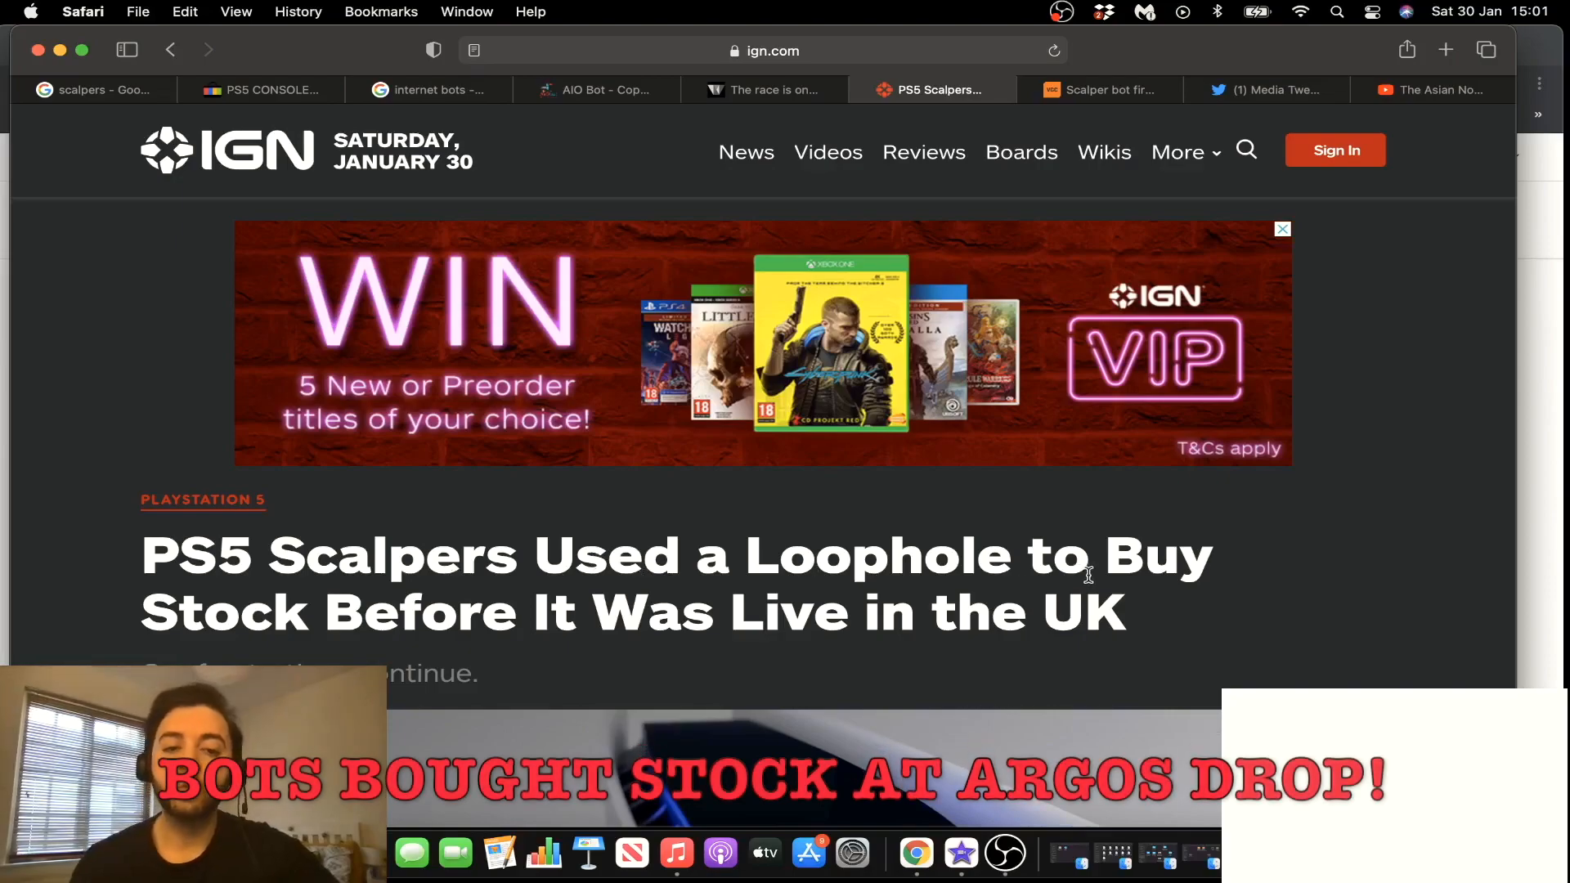
mouse_move(880, 619)
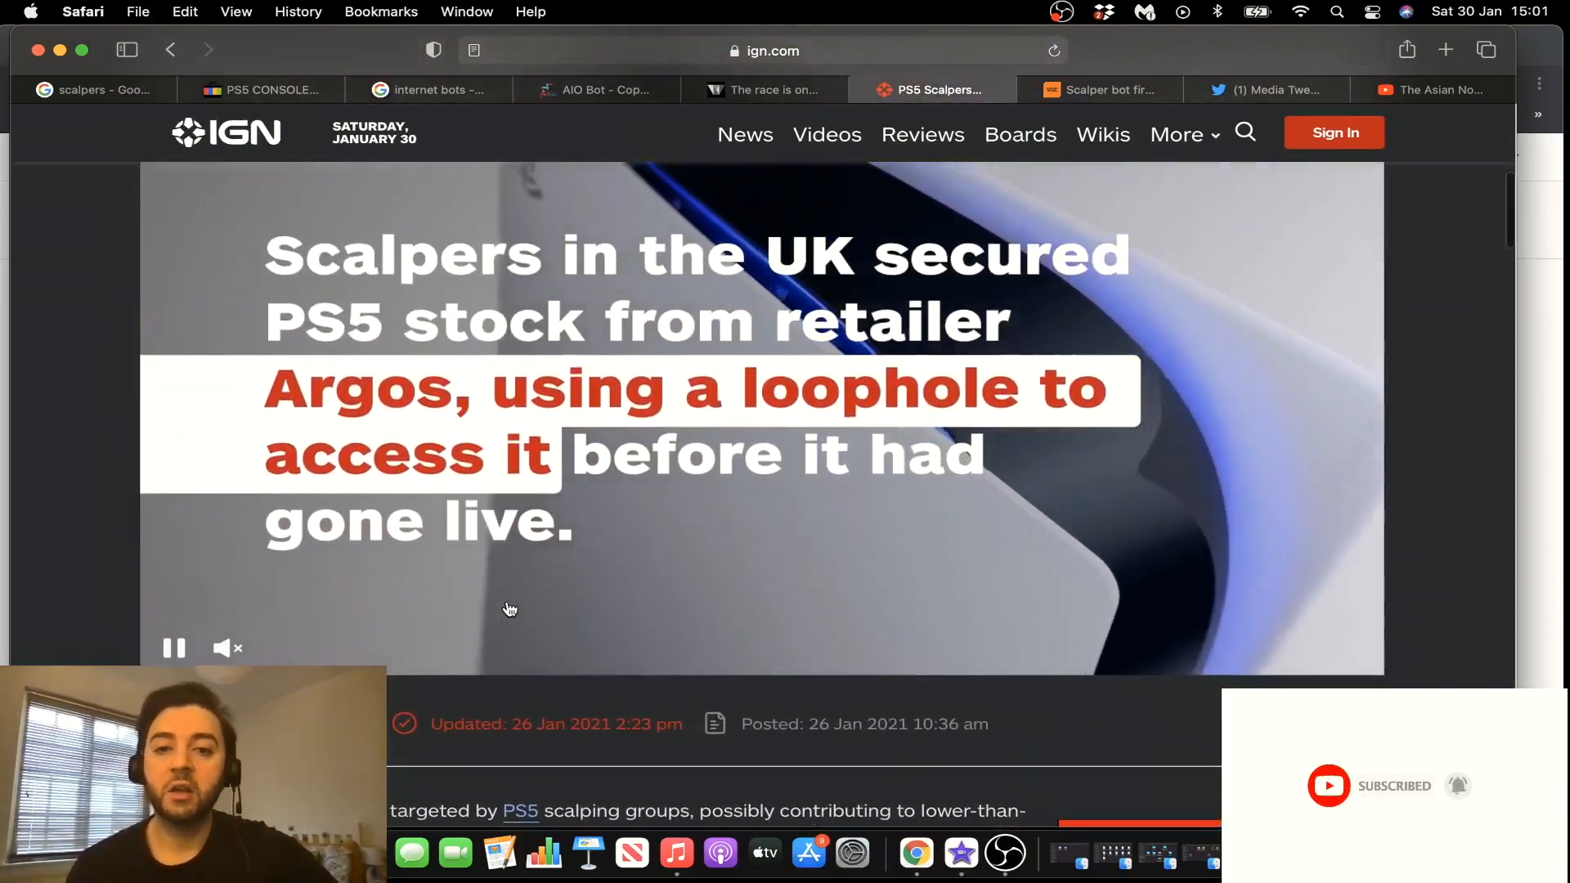
click(765, 89)
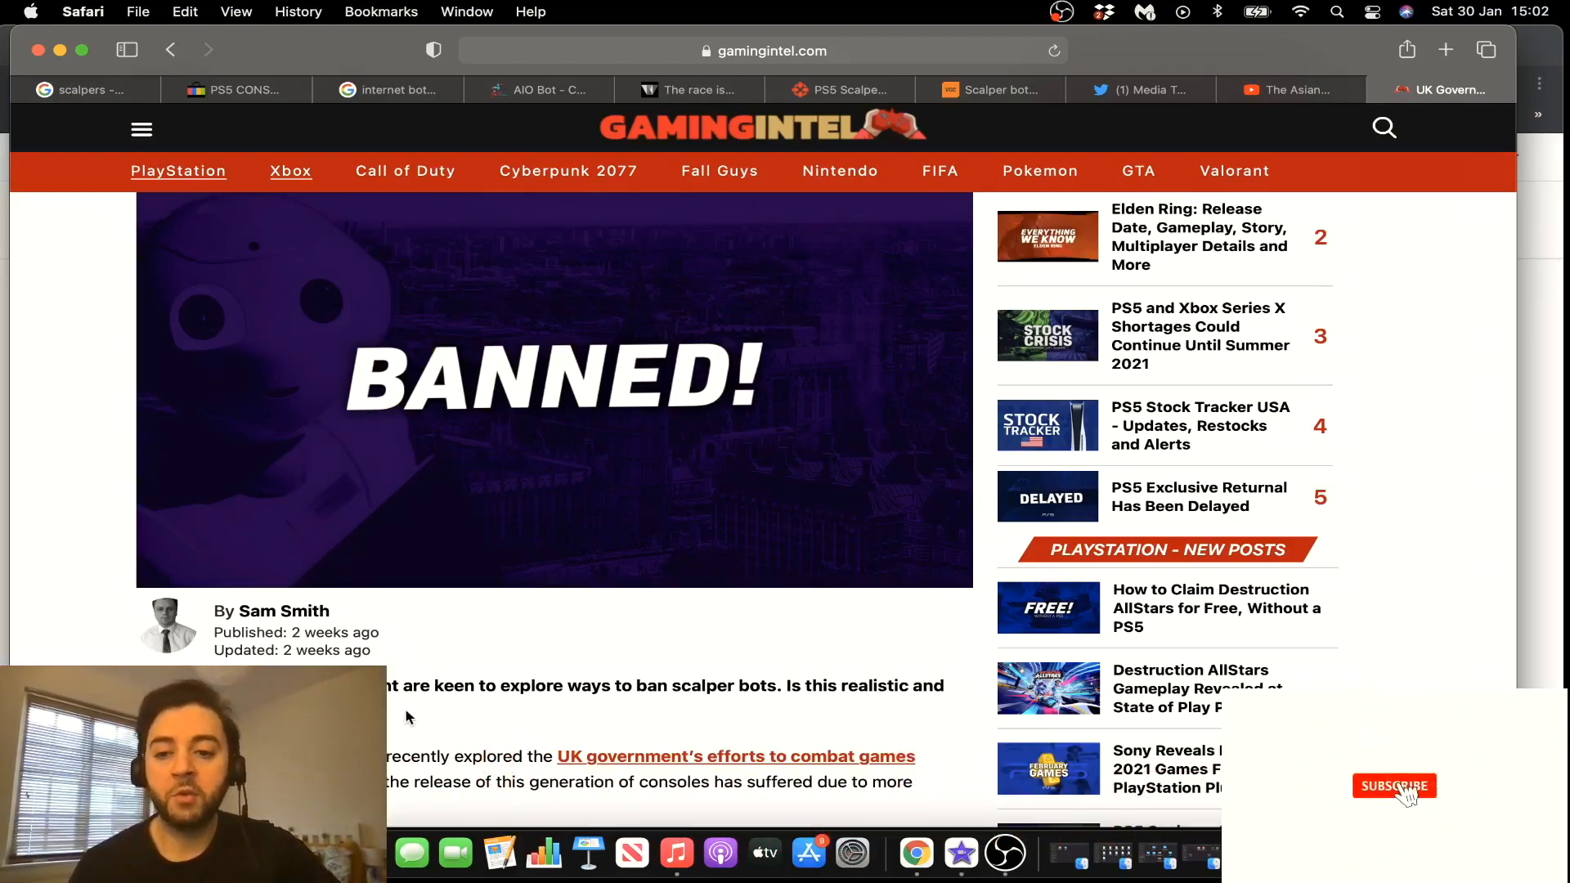
Review the Gaming Intel scalper-bot ban article, then move to the PlayStation Direct PS5 page
click(1394, 786)
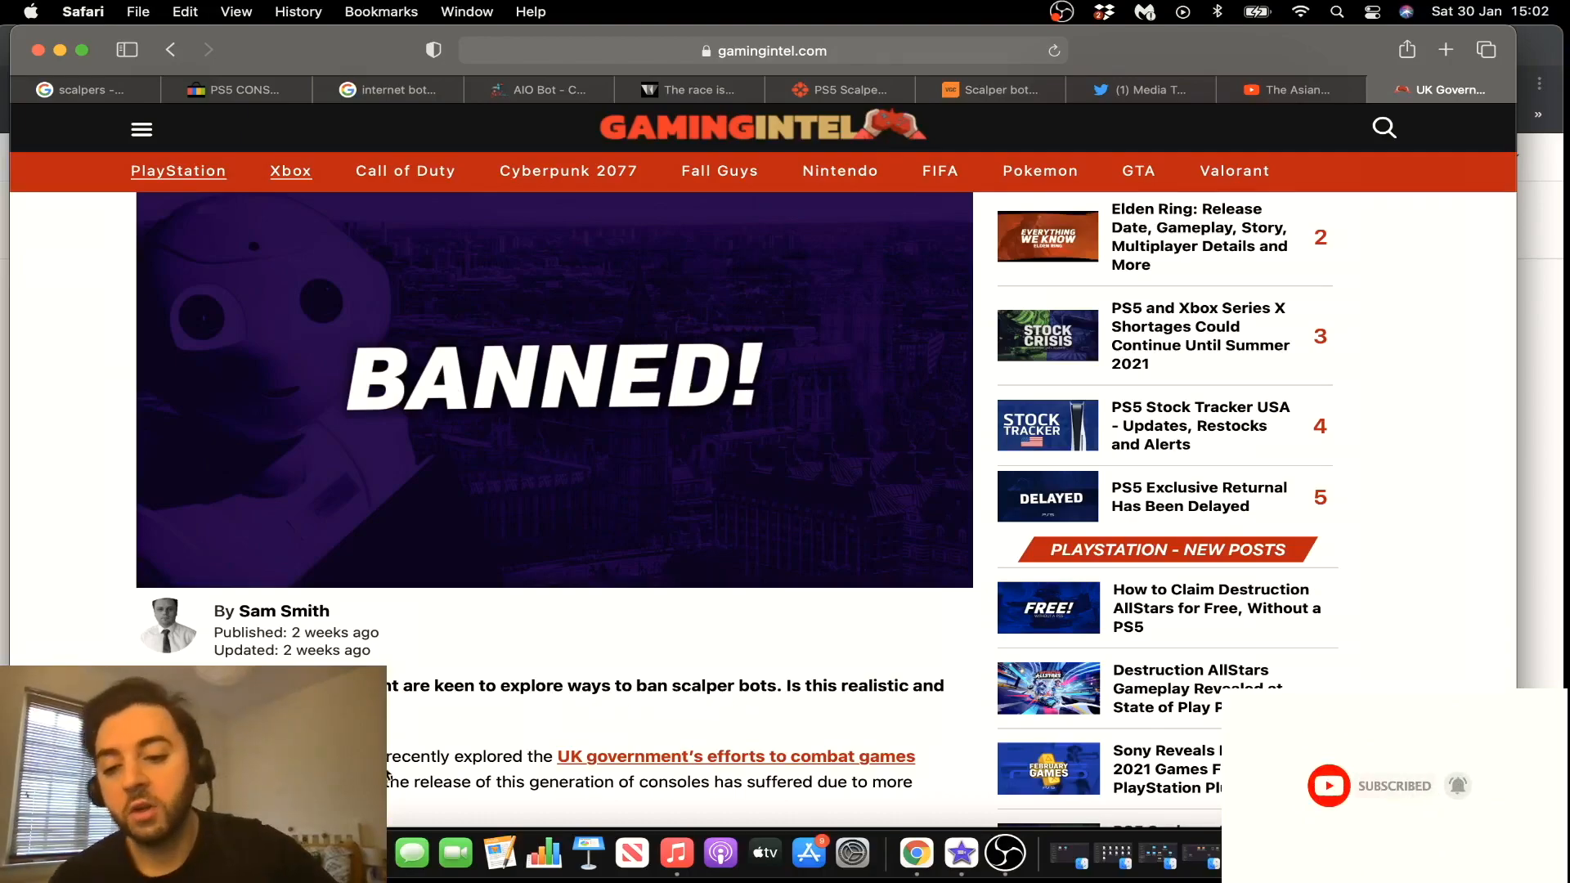
mouse_move(515, 720)
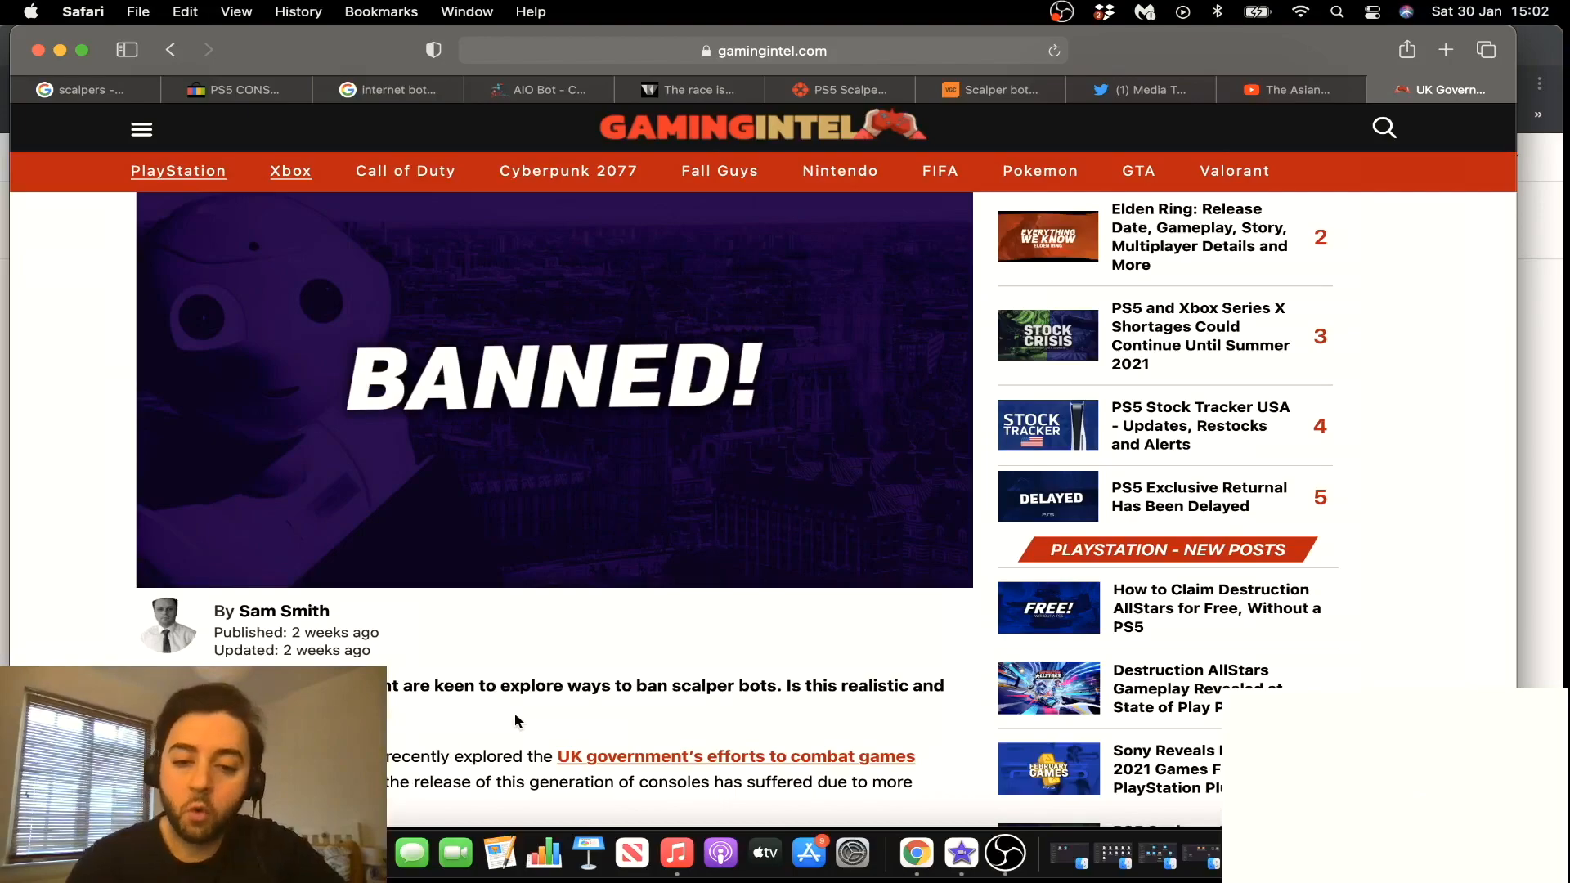
mouse_move(435, 596)
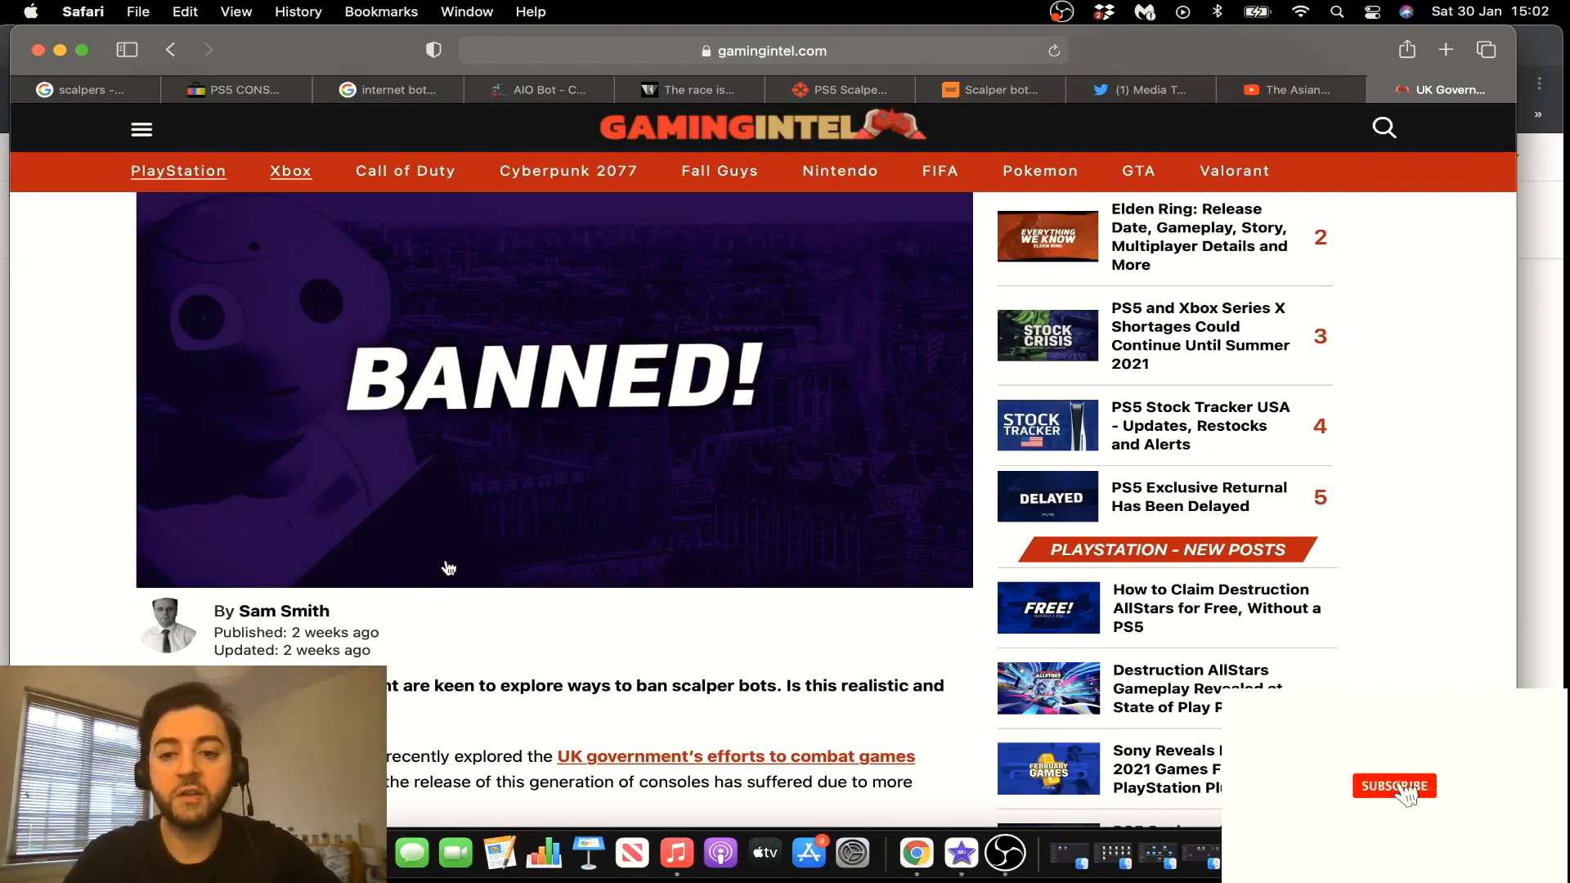
click(1394, 787)
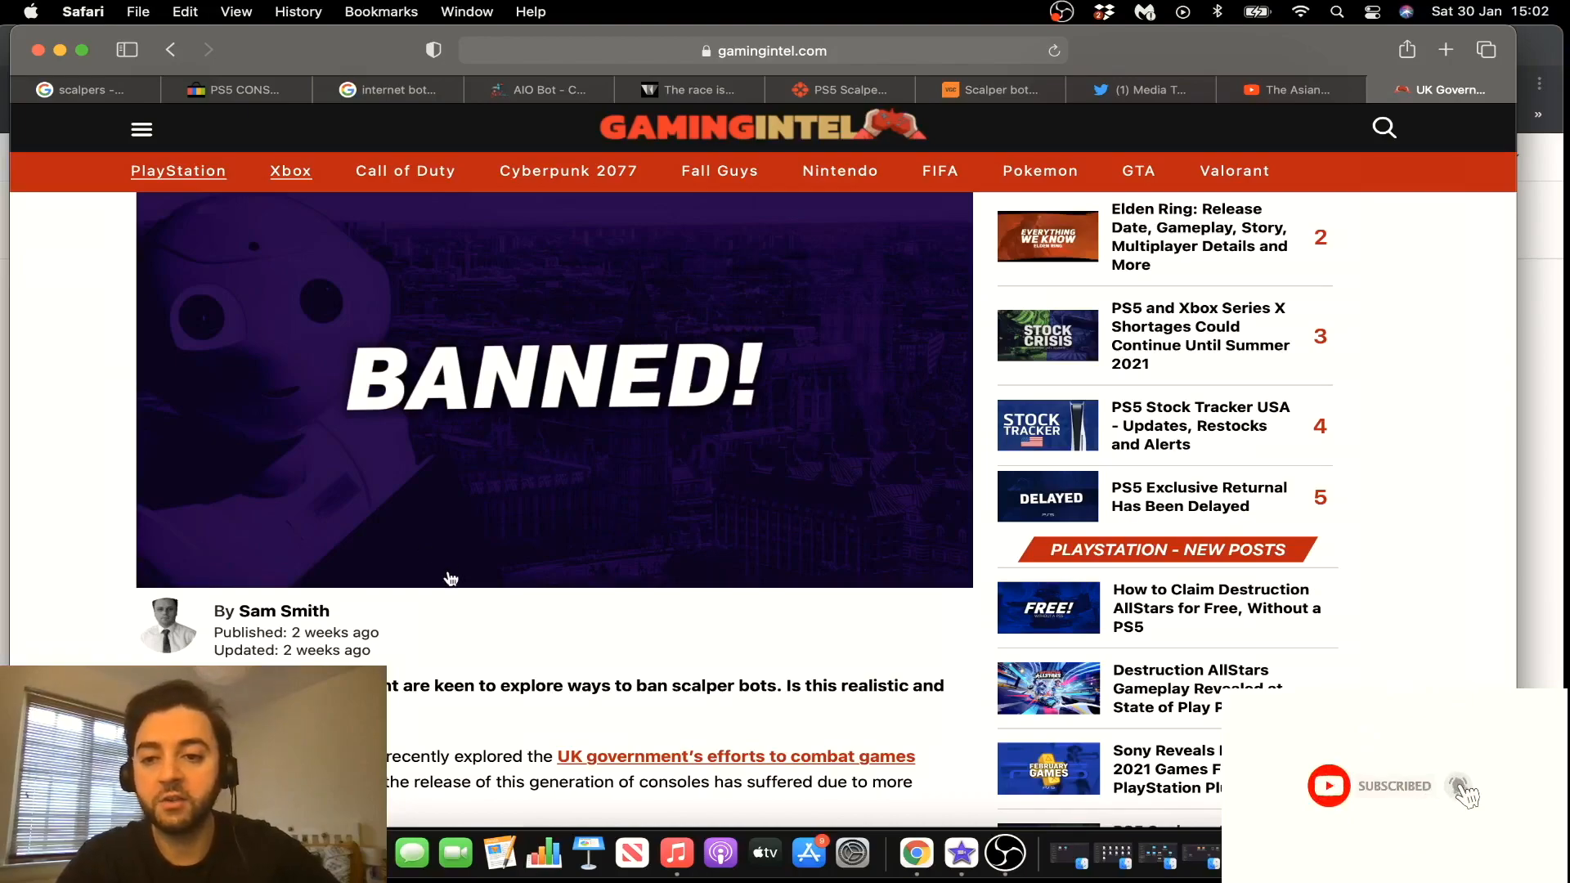
scroll(up, 3)
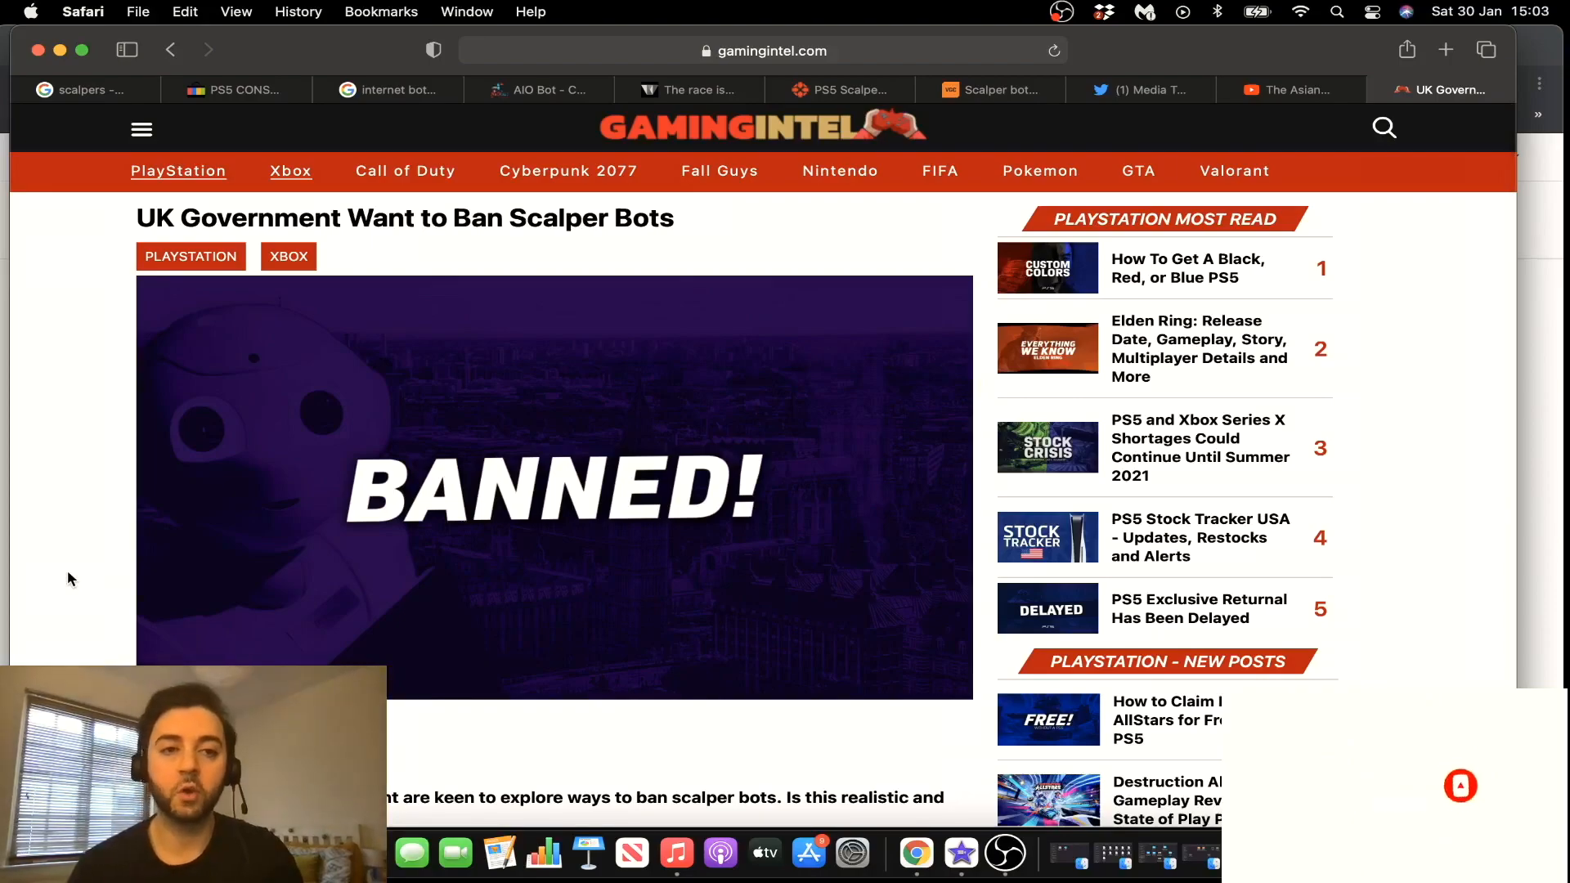
click(1448, 88)
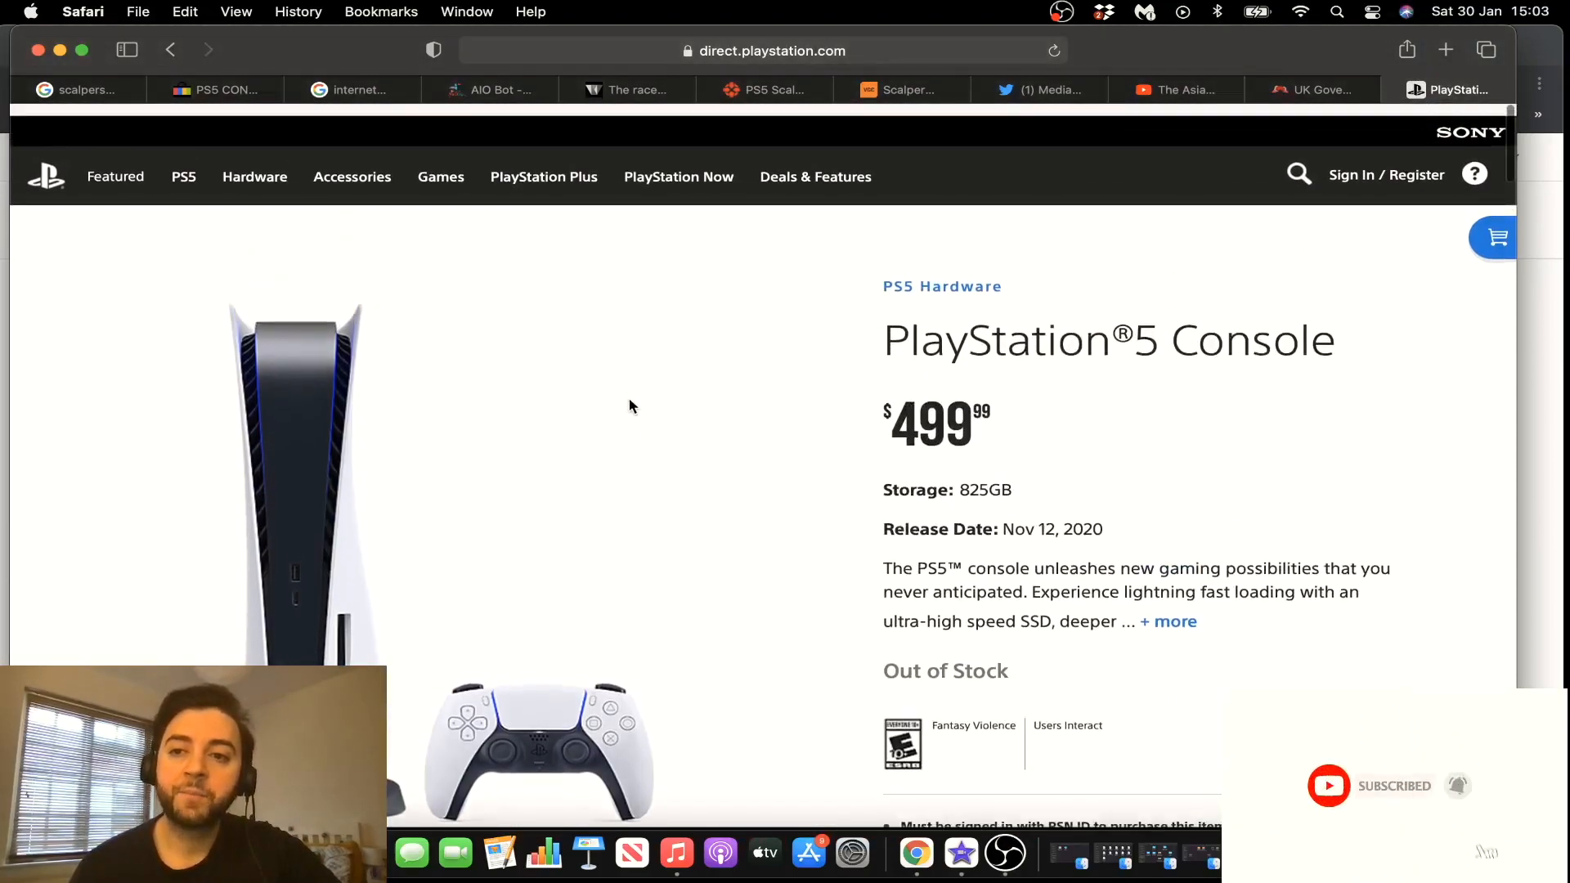
Look through the PlayStation Direct PS5 Console page, listed at $499.99 and Out of Stock
scroll(down, 3)
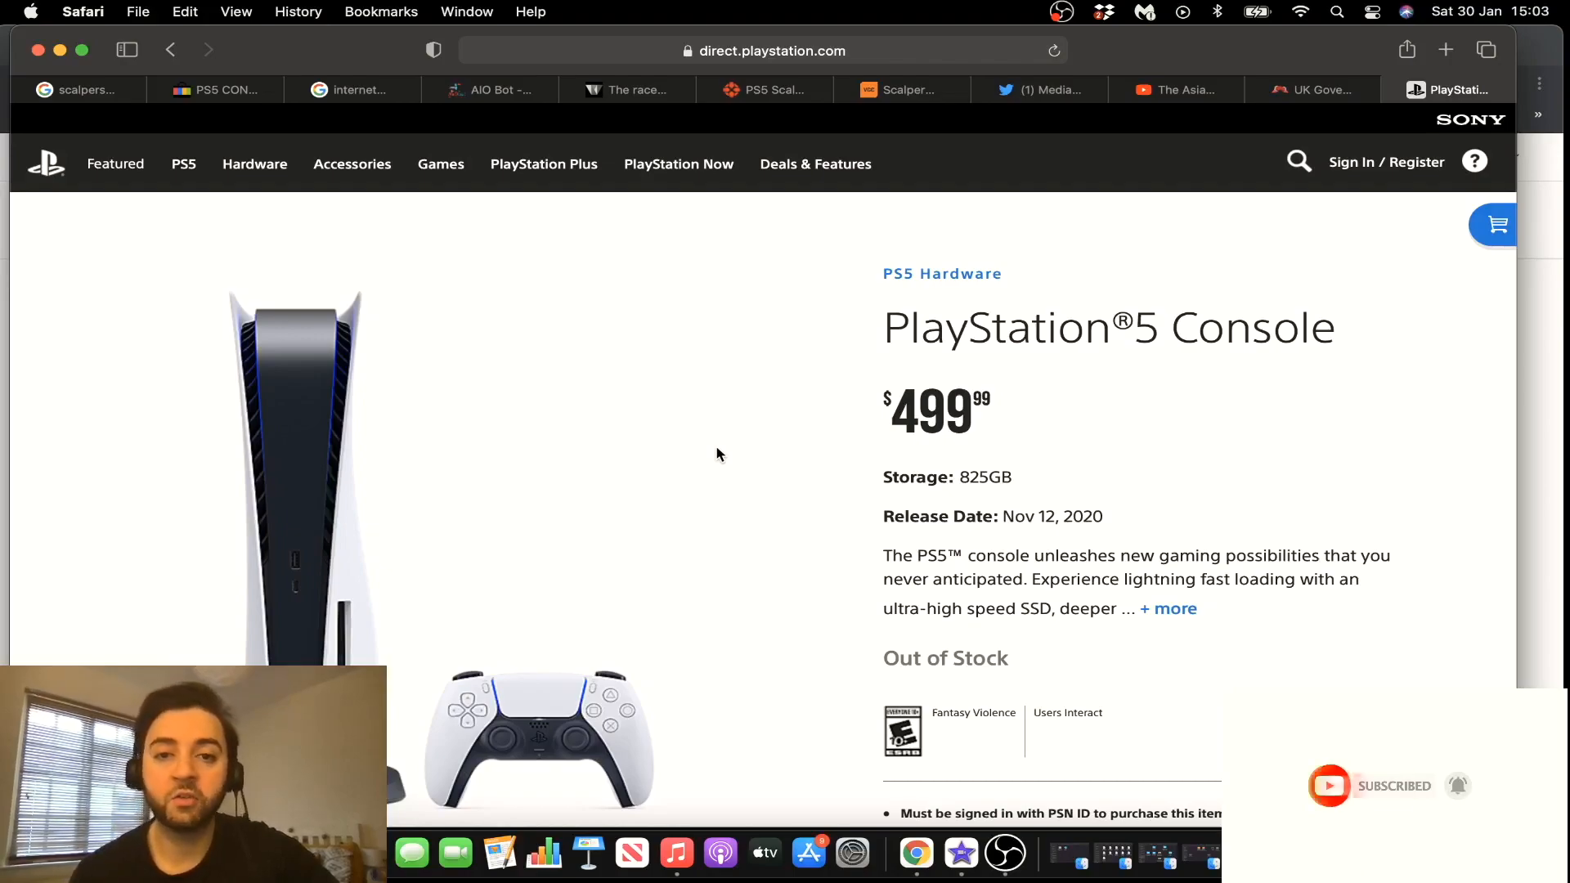
scroll(down, 3)
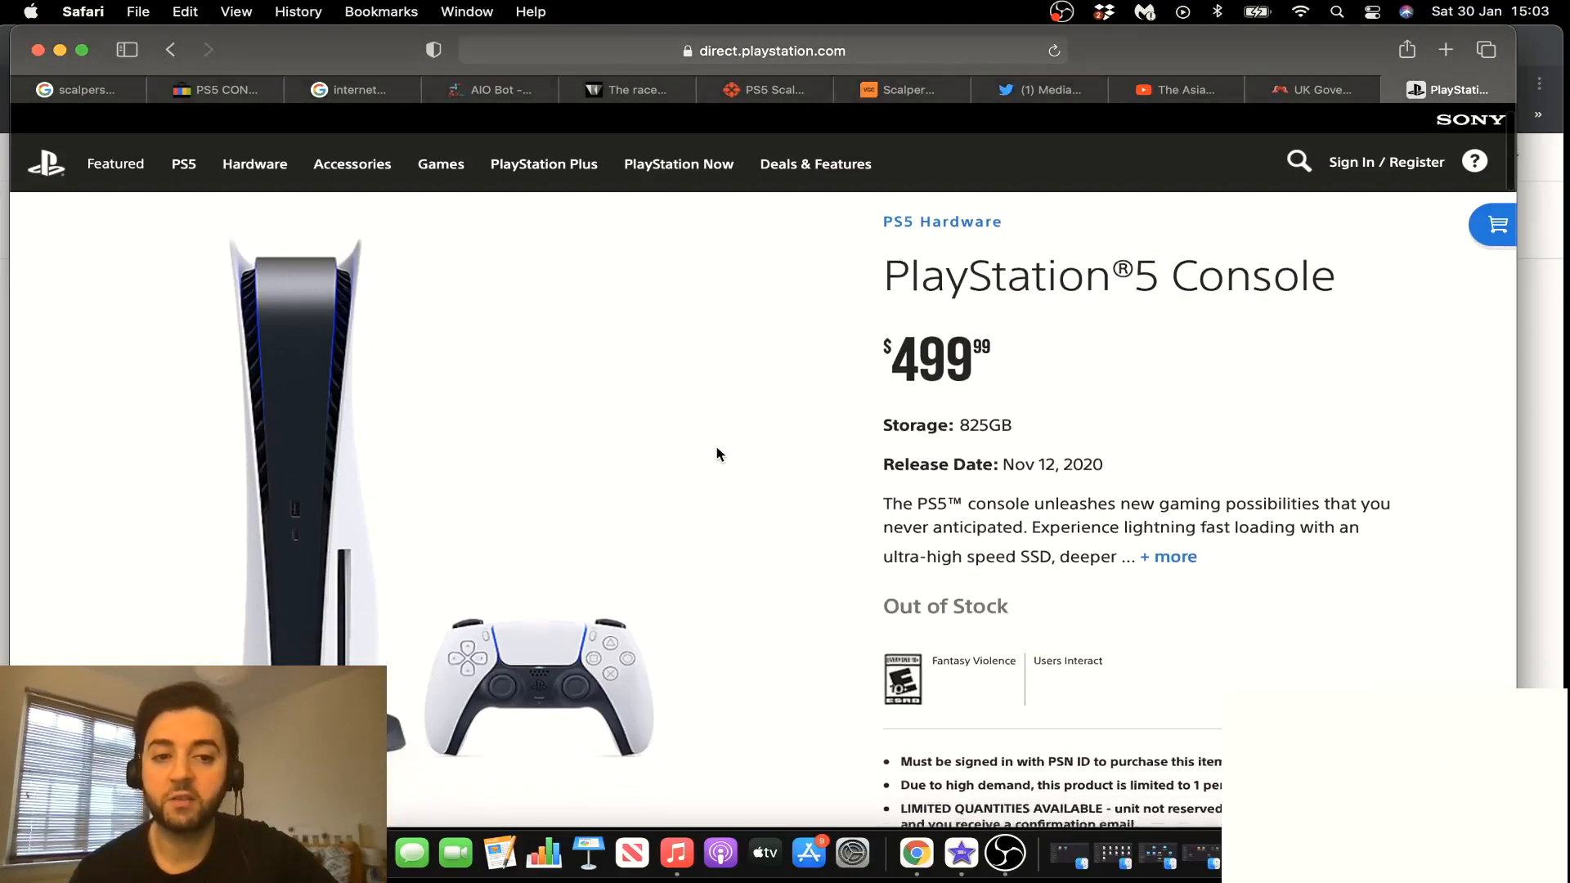
scroll(down, 3)
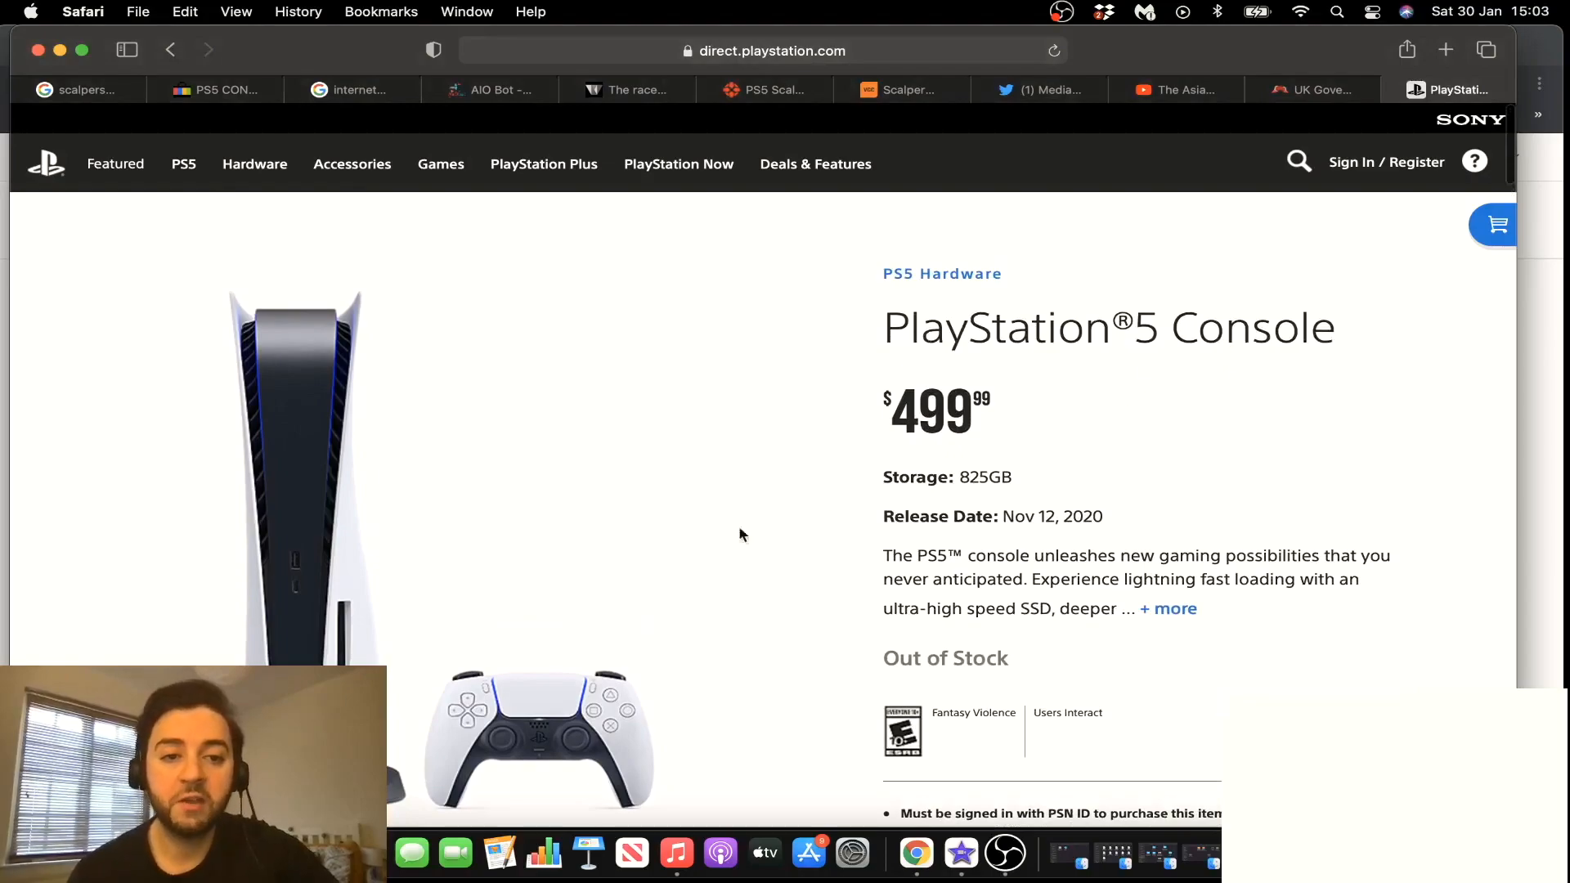
scroll(up, 3)
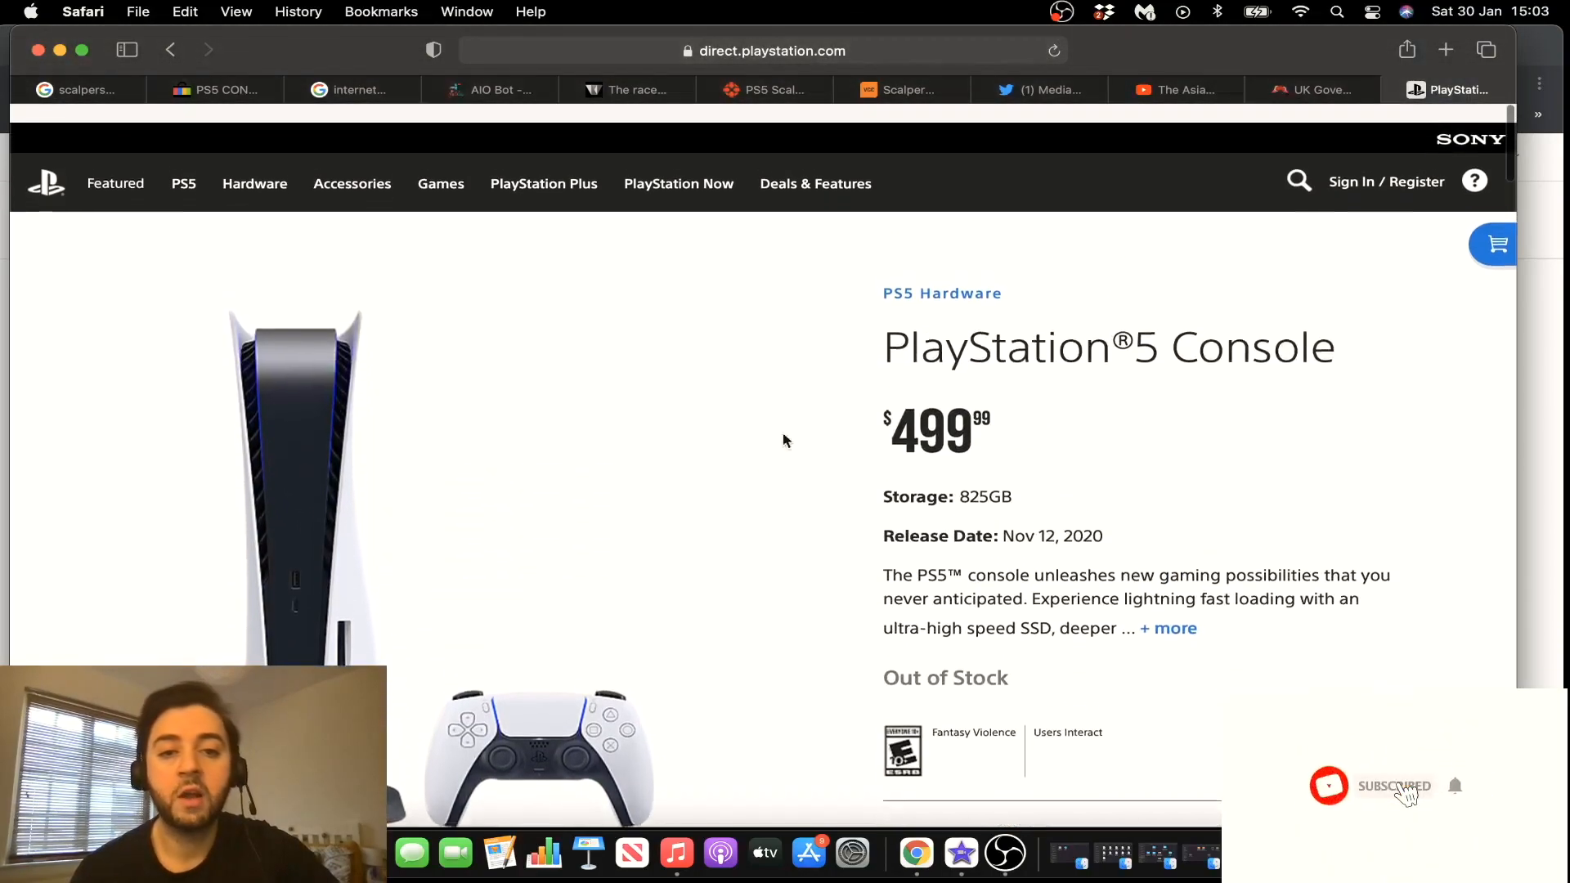
scroll(down, 3)
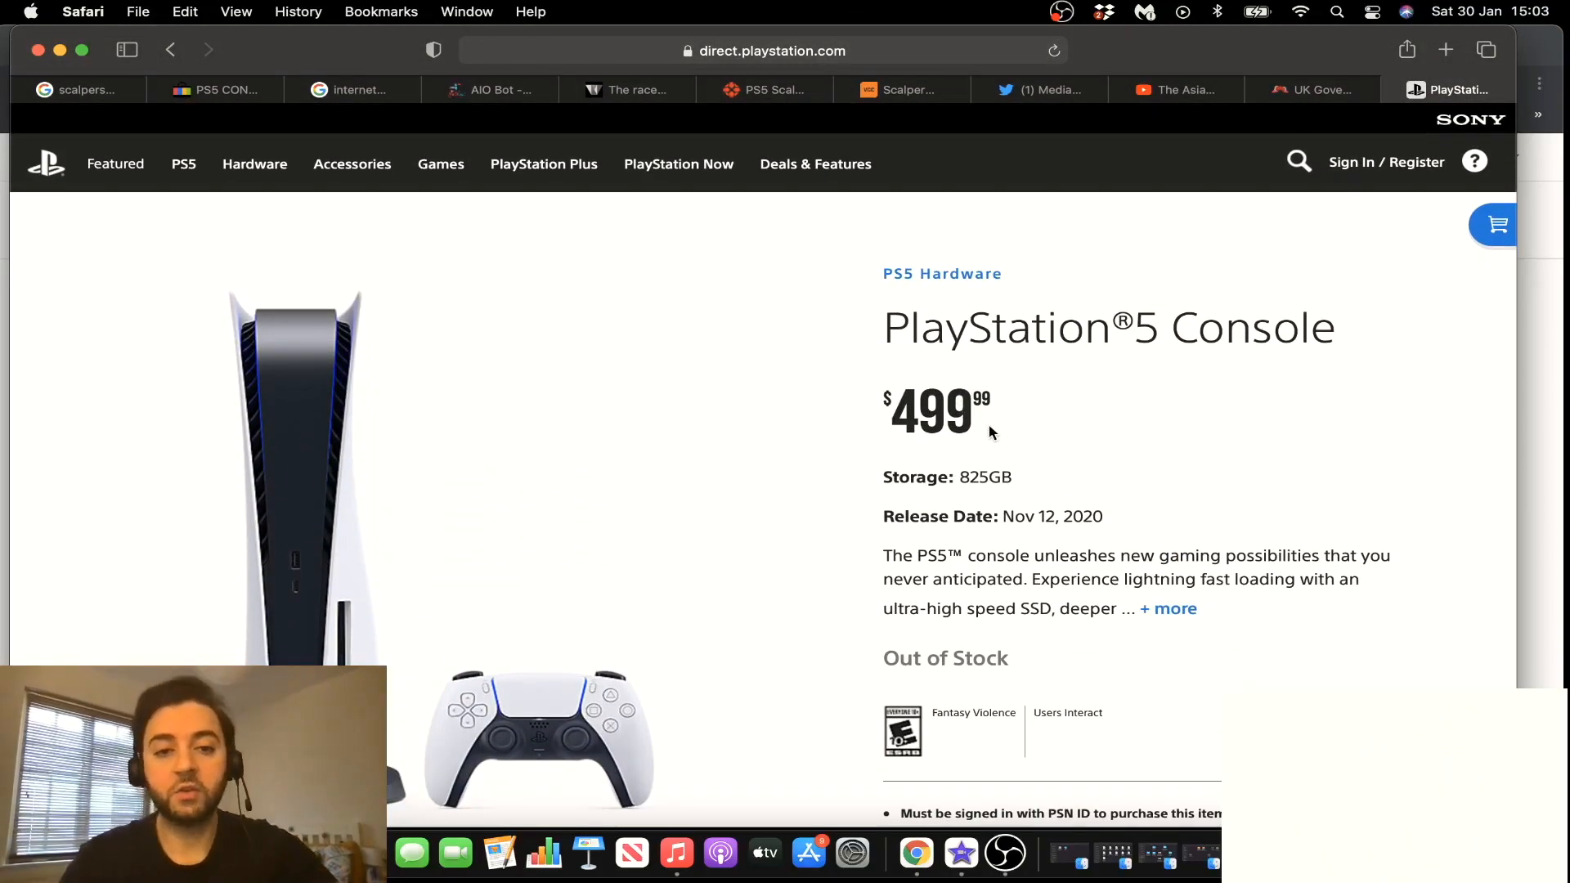
double_click(931, 410)
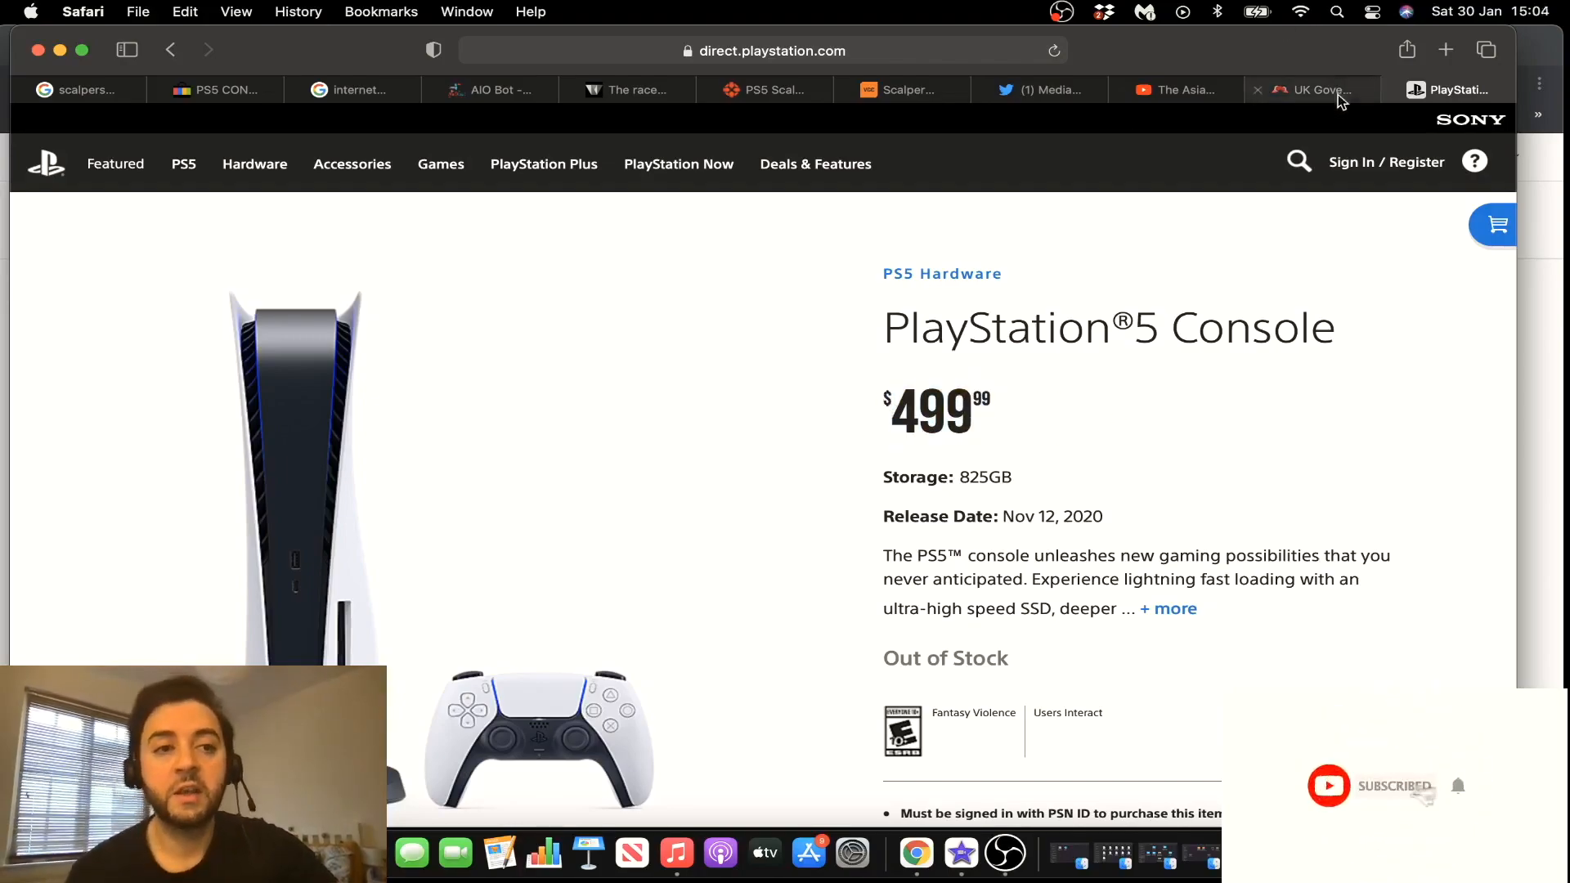
mouse_move(1388, 67)
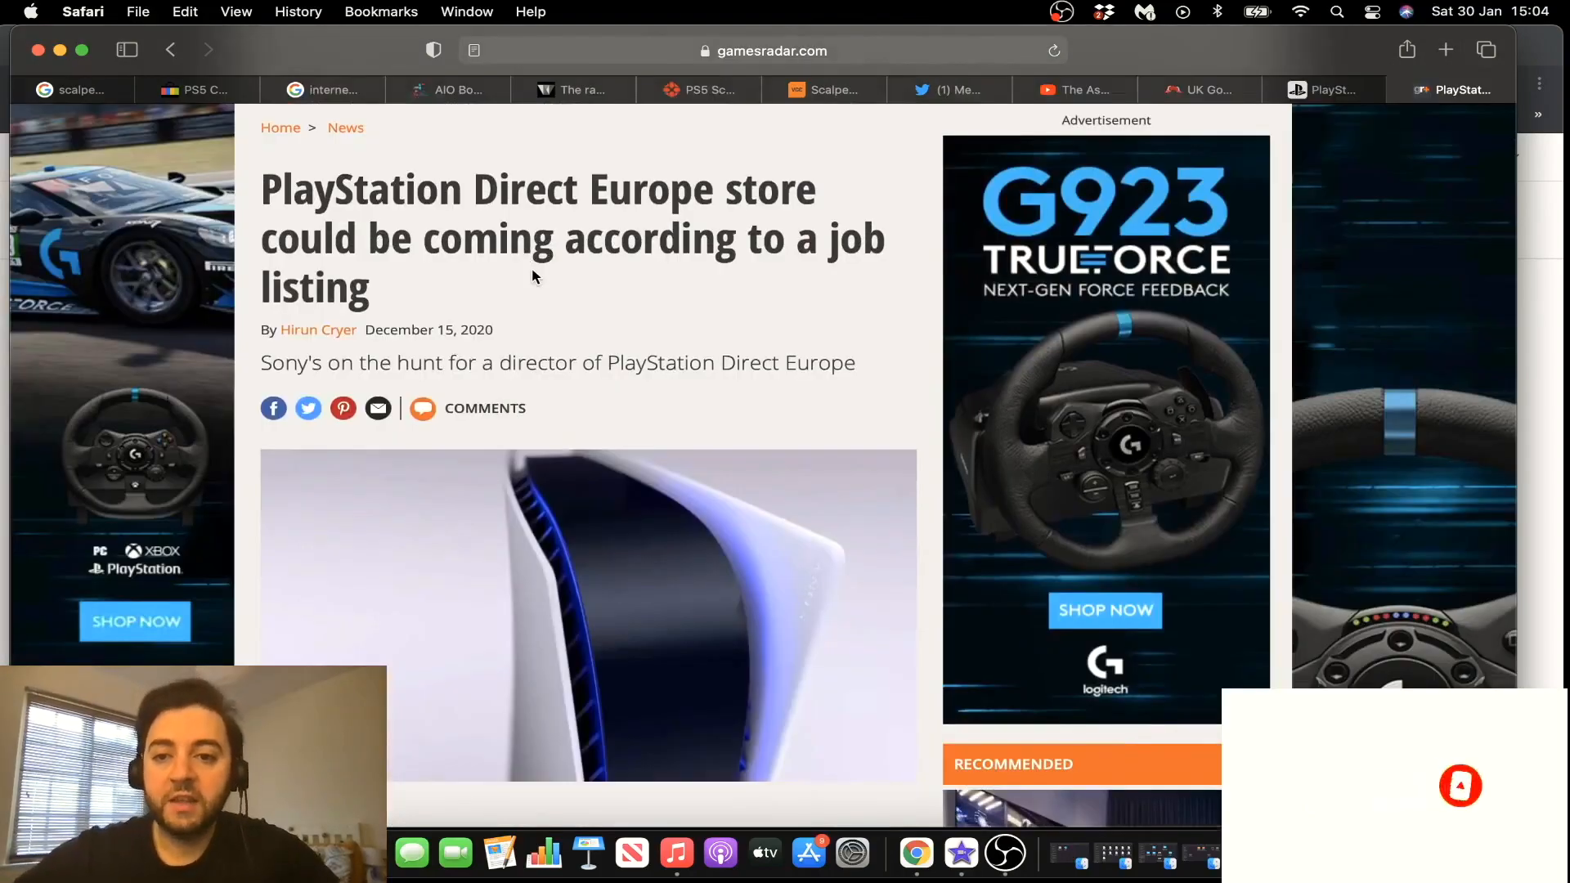
mouse_move(829, 374)
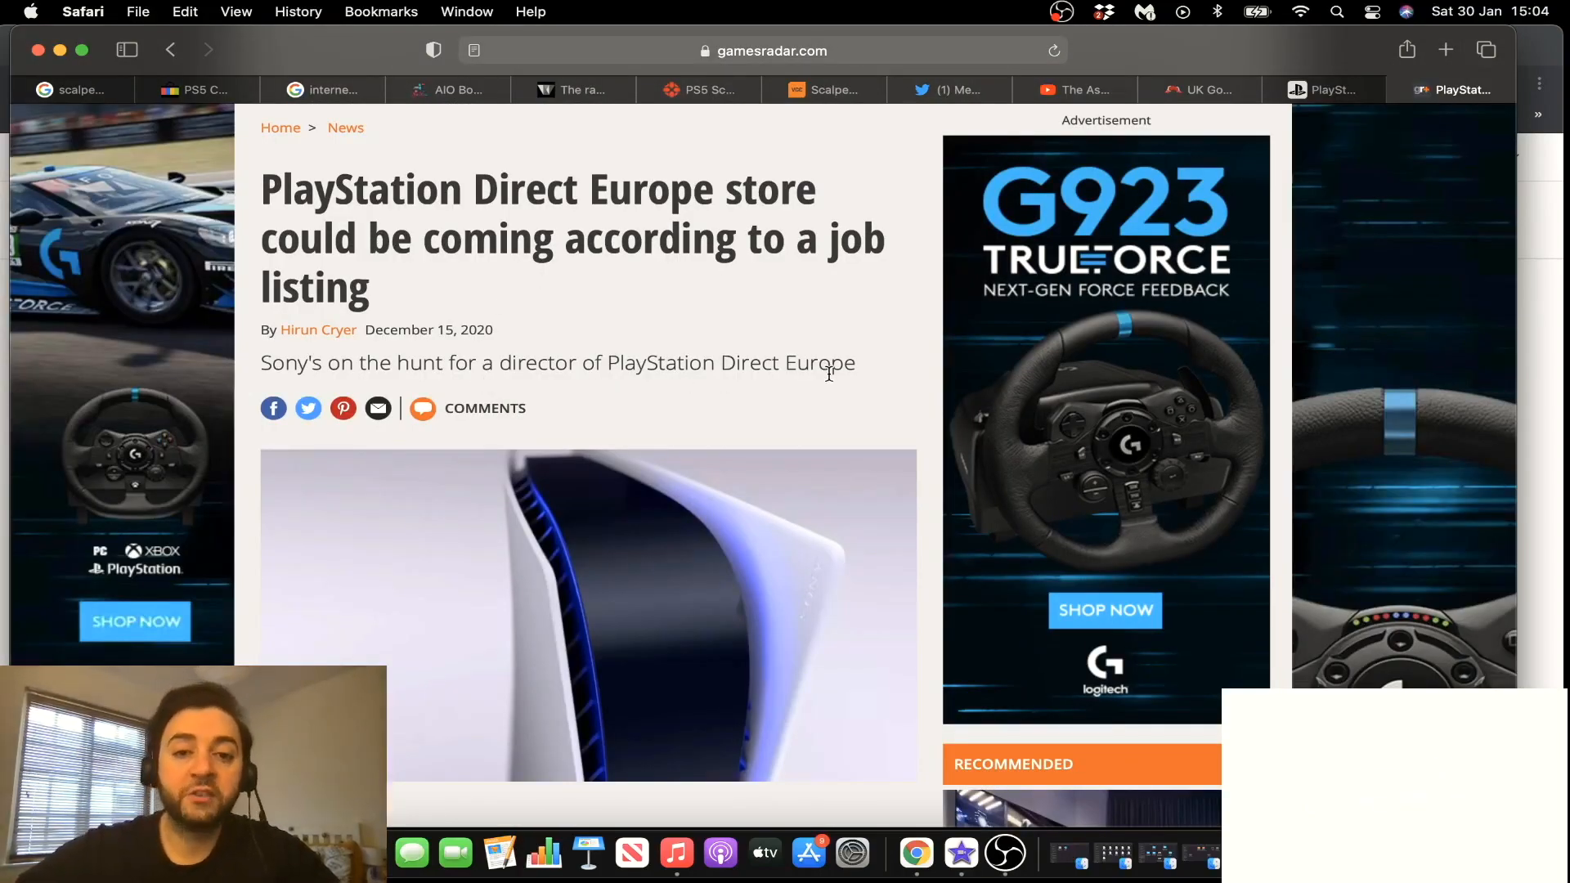
mouse_move(504, 350)
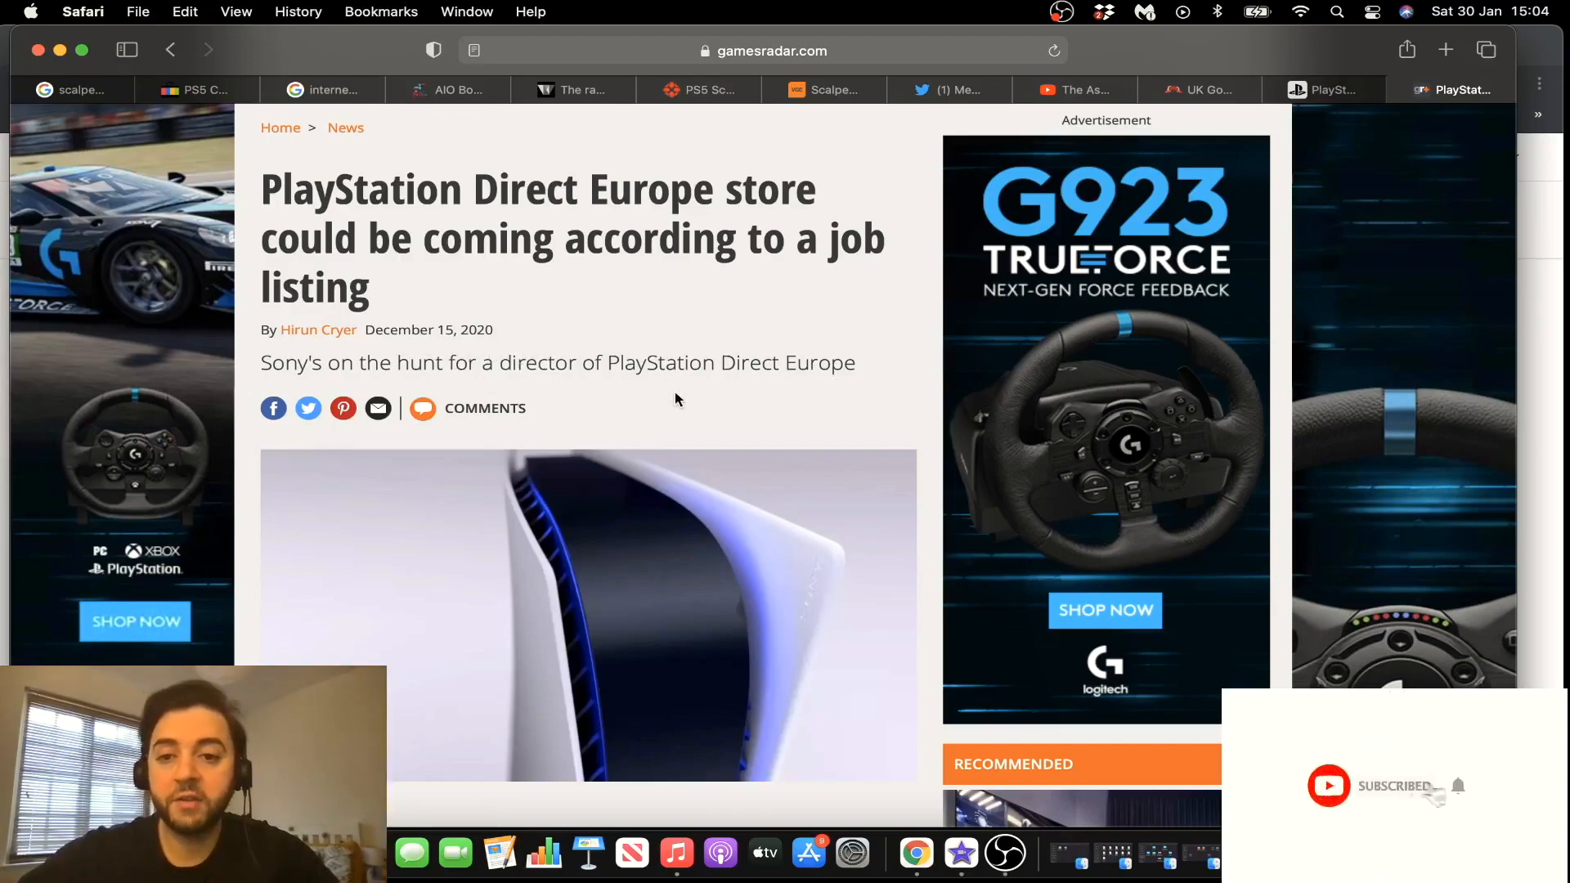
Read the GamesRadar PlayStation Direct Europe article and highlight its headline
scroll(up, 3)
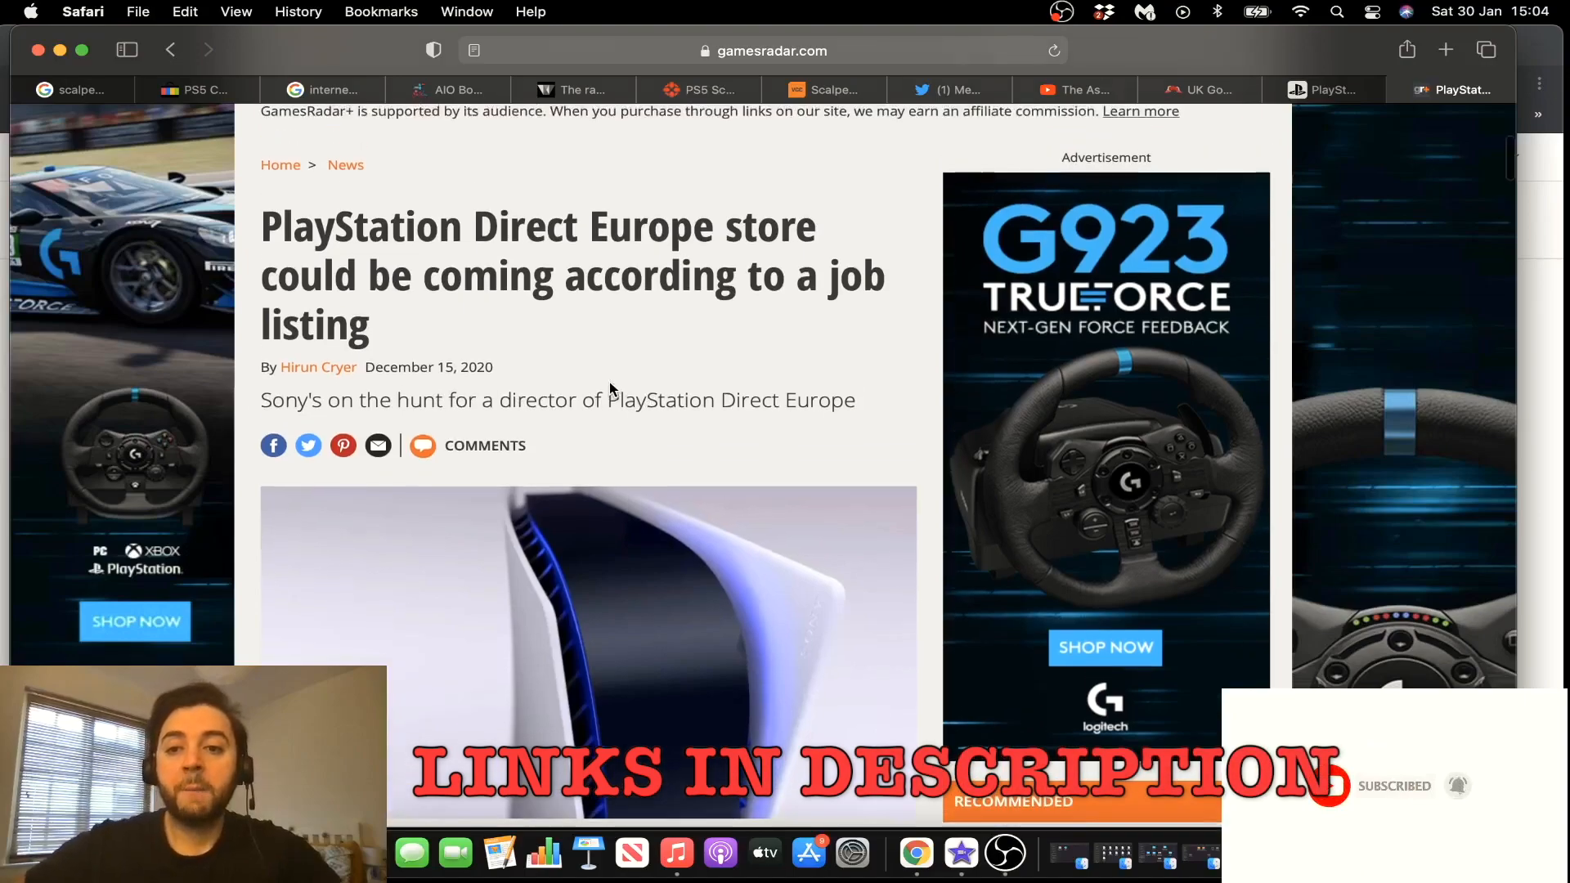
mouse_move(518, 323)
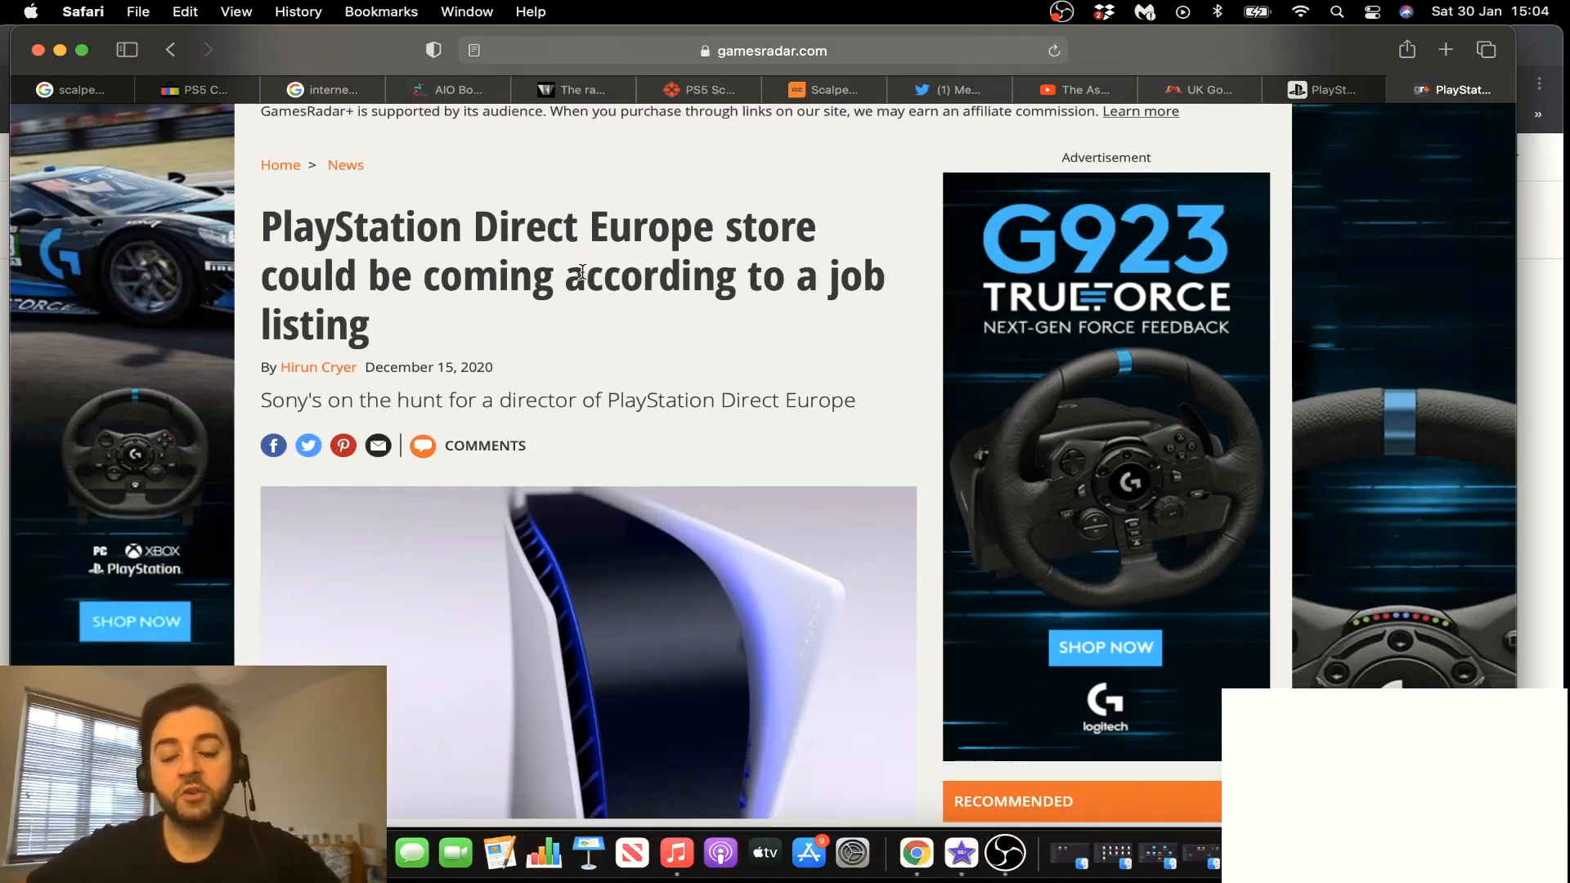
mouse_move(530, 348)
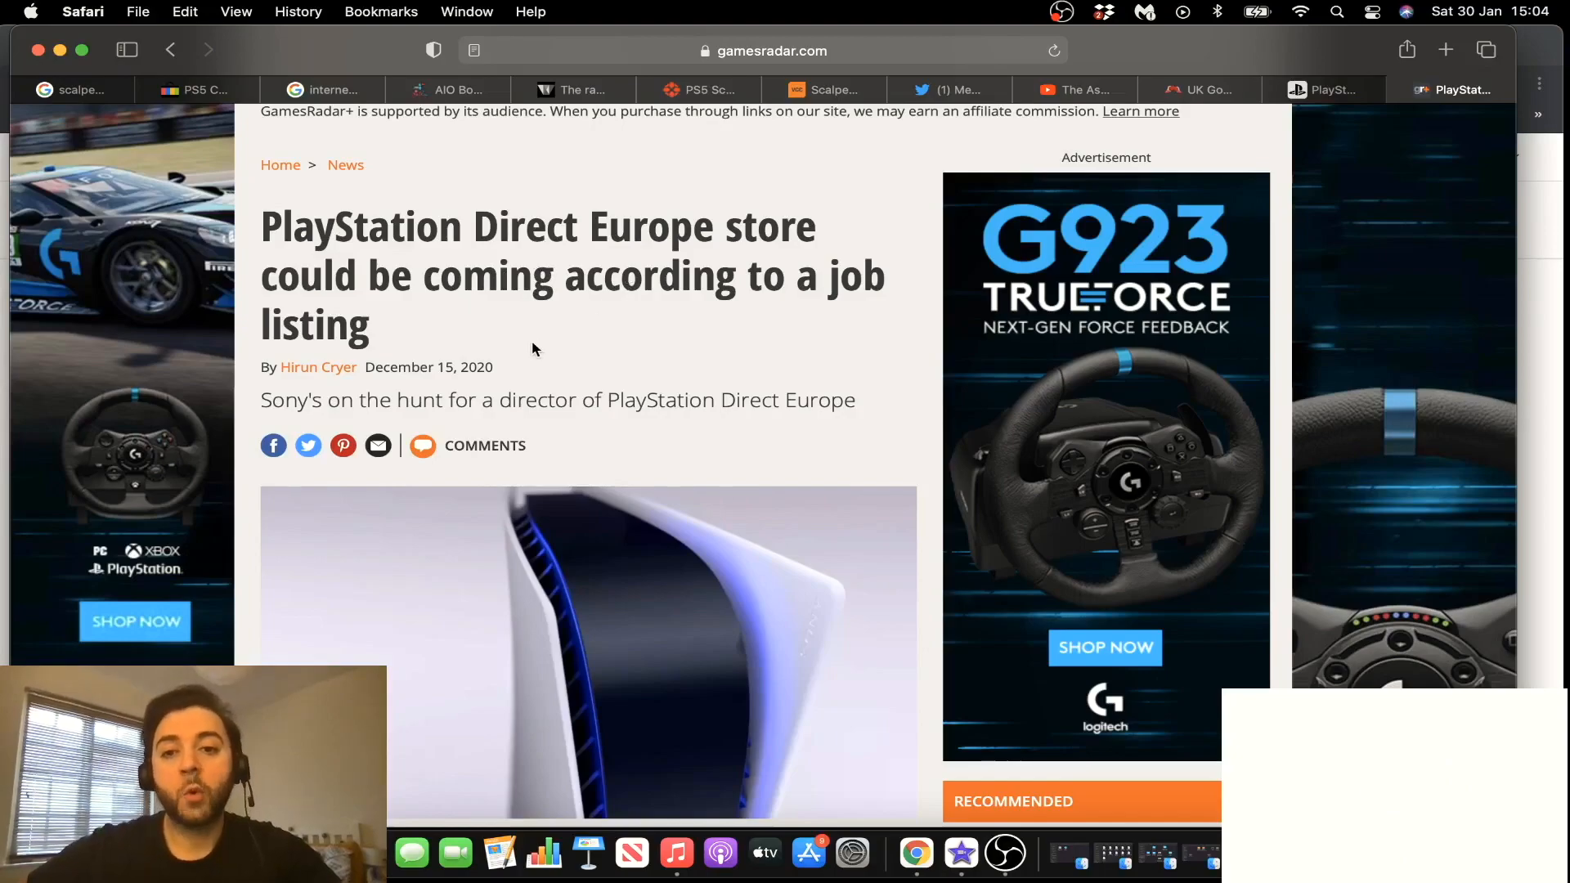
scroll(down, 3)
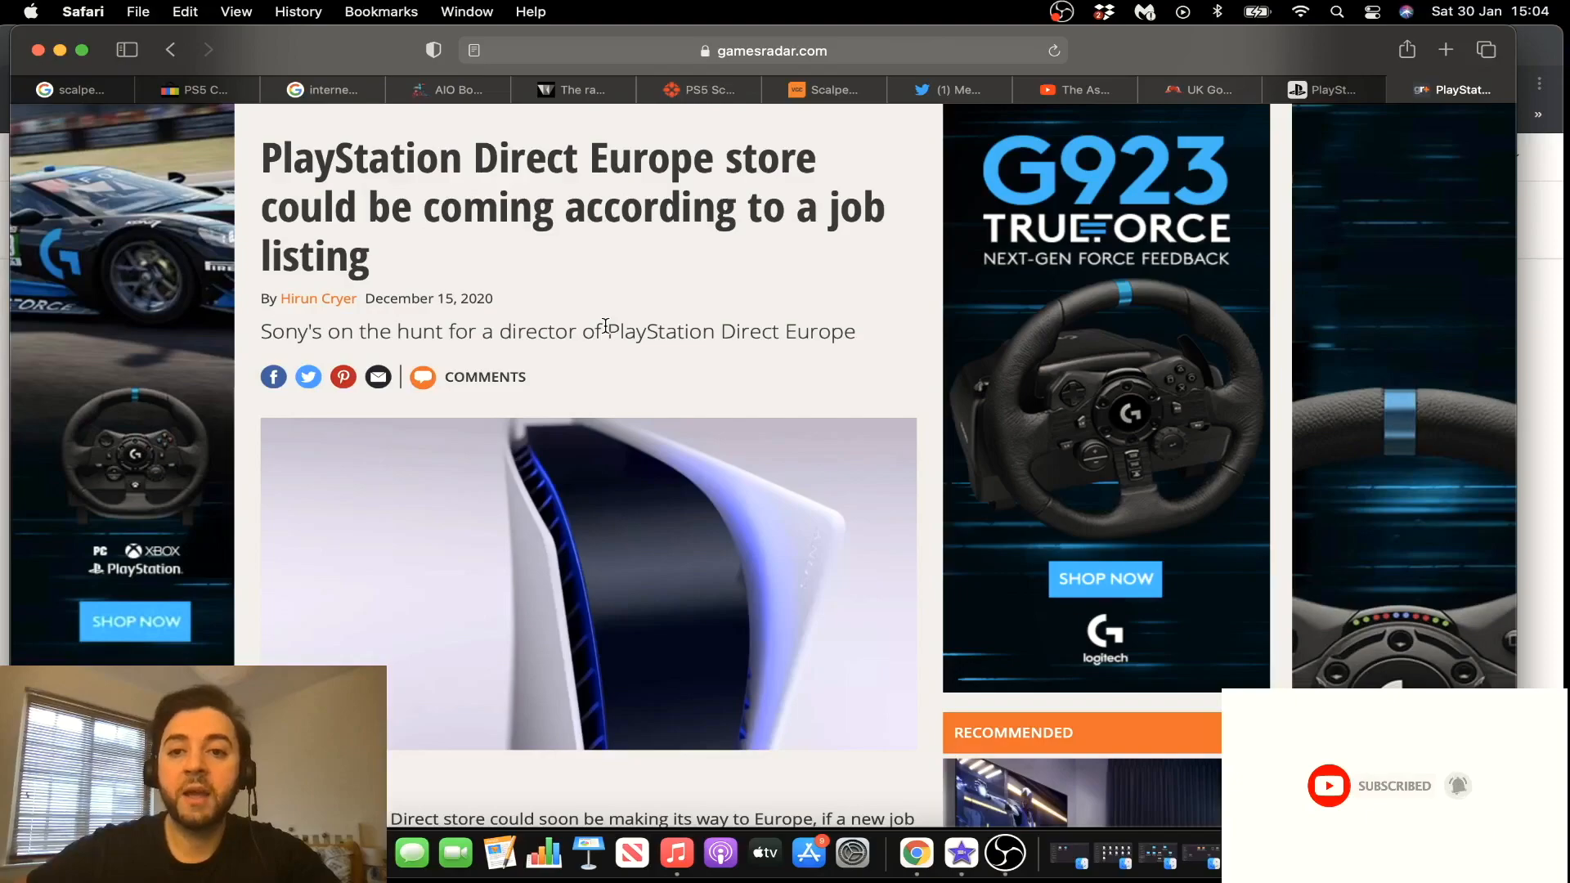
mouse_move(515, 280)
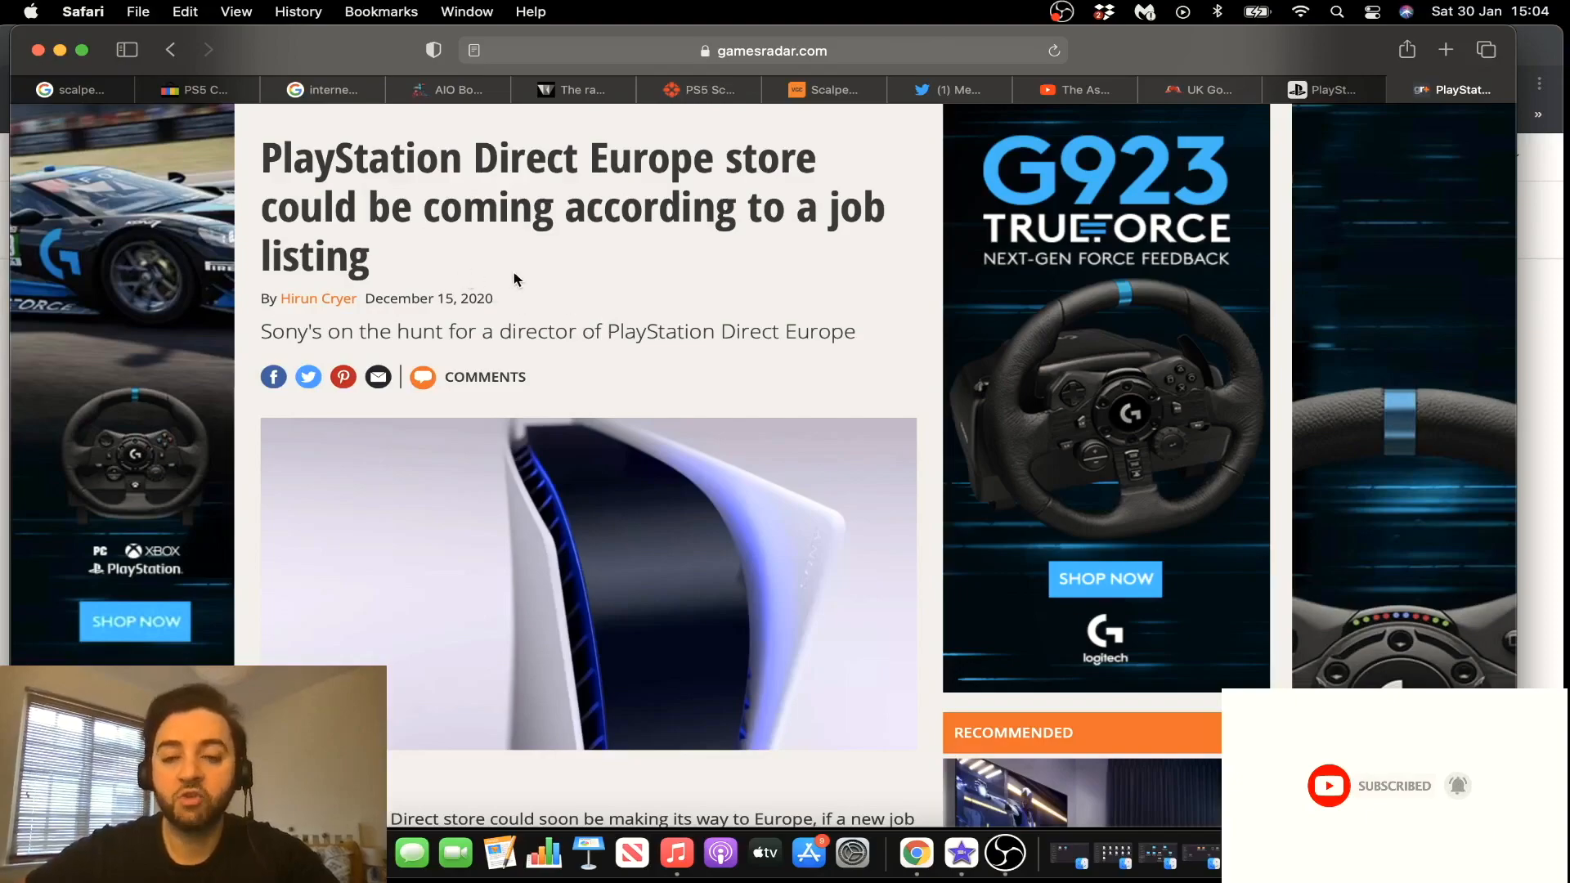
scroll(up, 3)
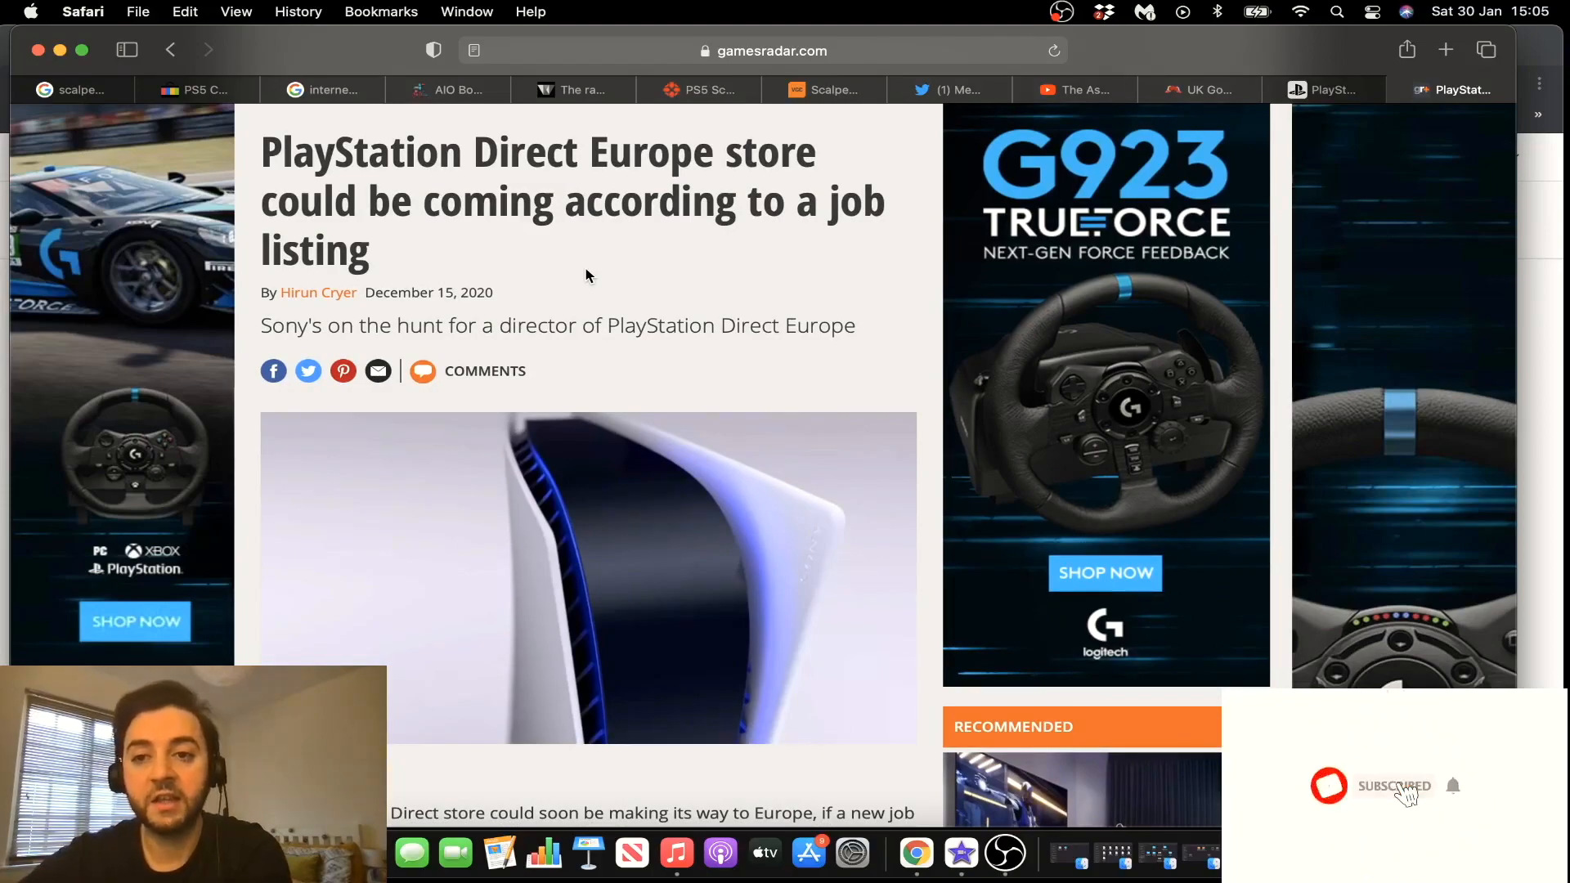
triple_click(538, 200)
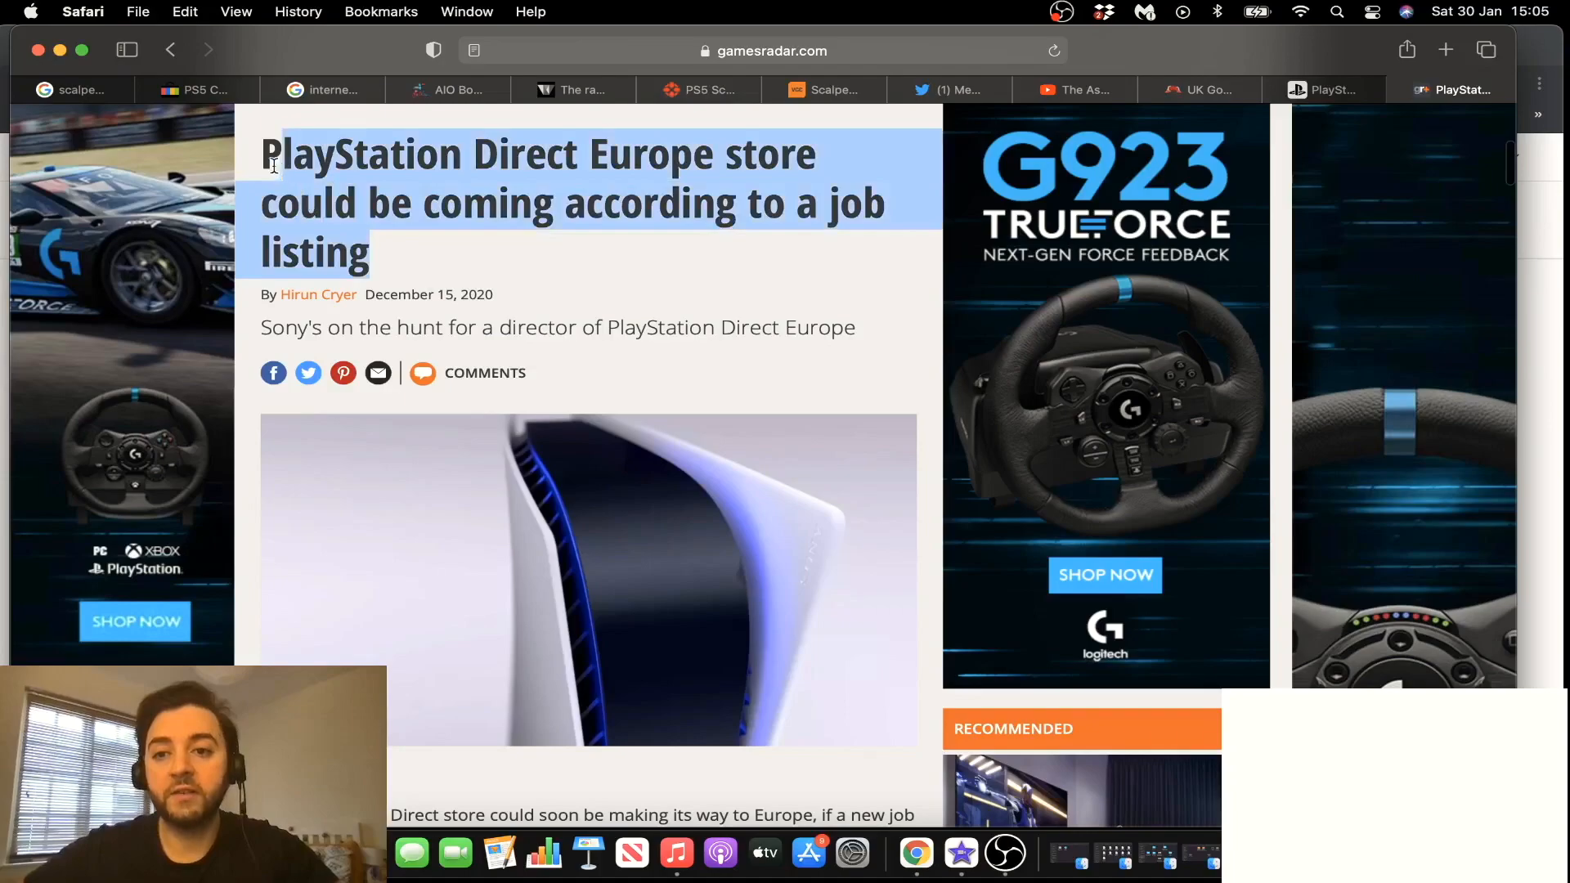
scroll(down, 3)
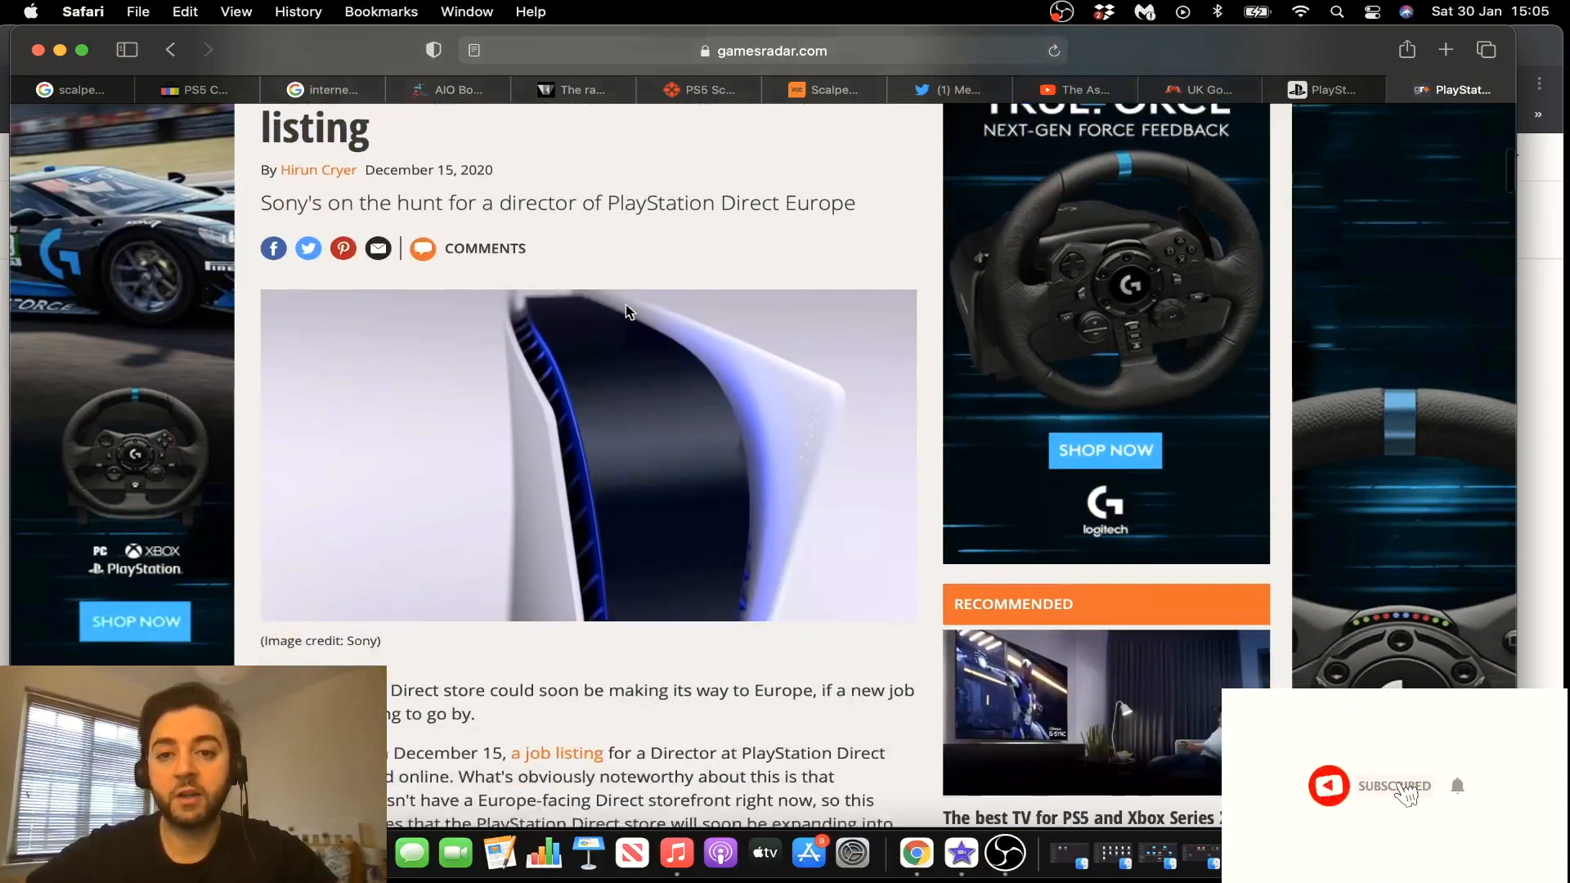